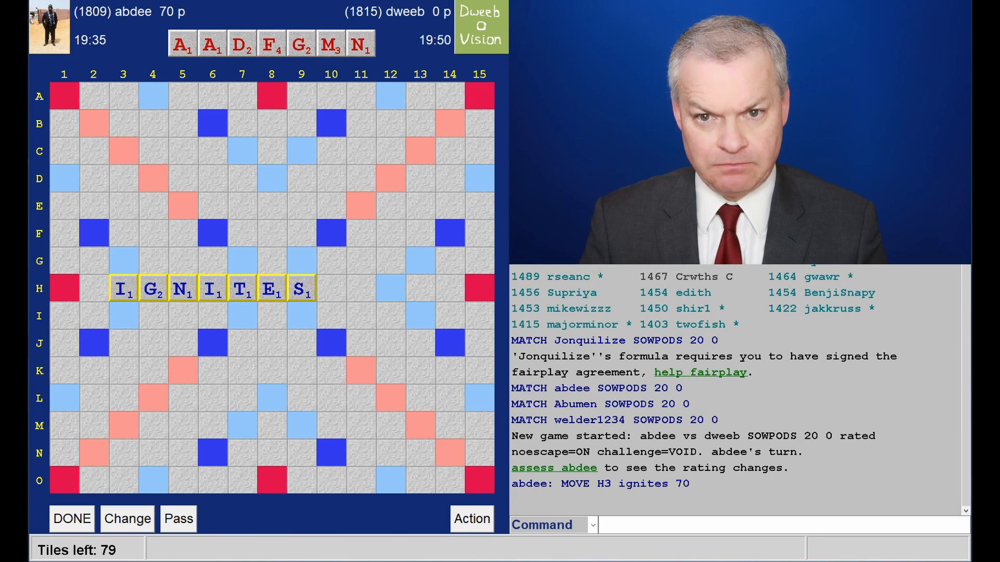
mouse_move(469, 306)
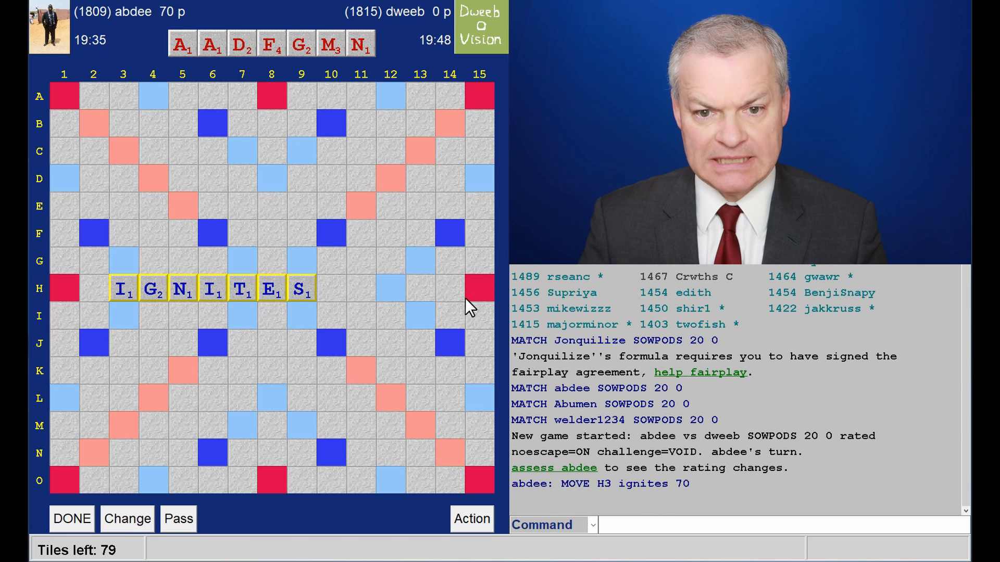
mouse_move(387, 146)
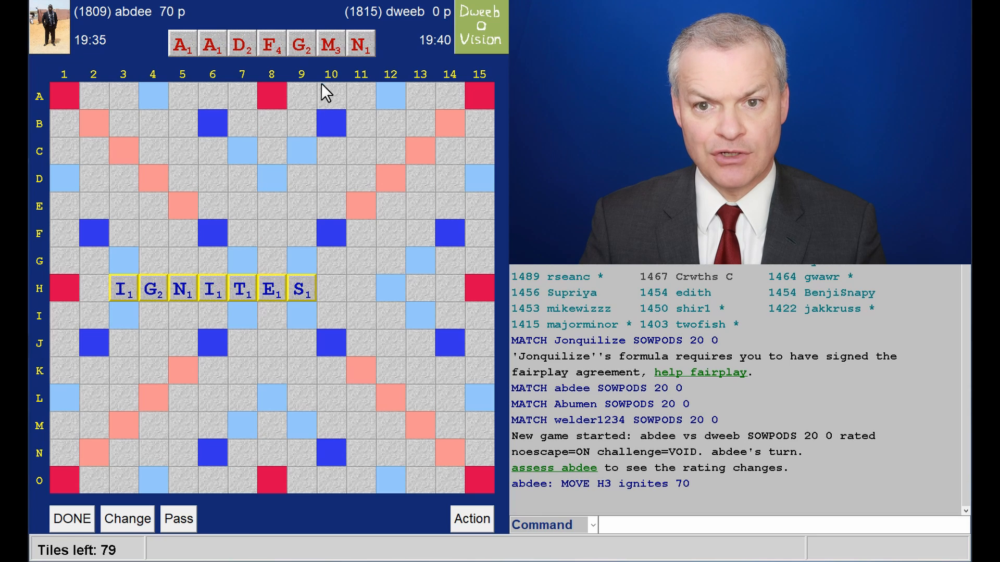
mouse_move(308, 80)
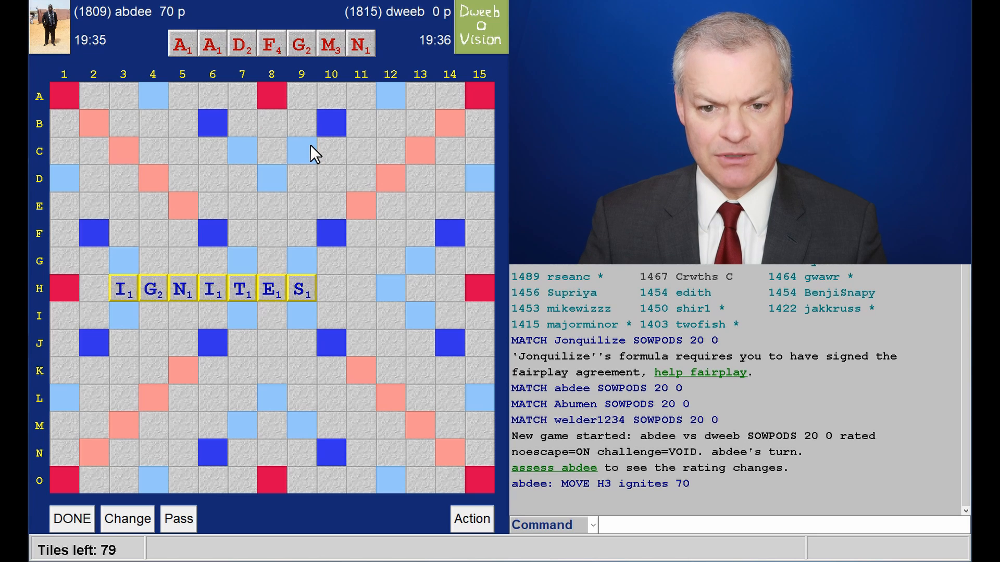
mouse_move(185, 317)
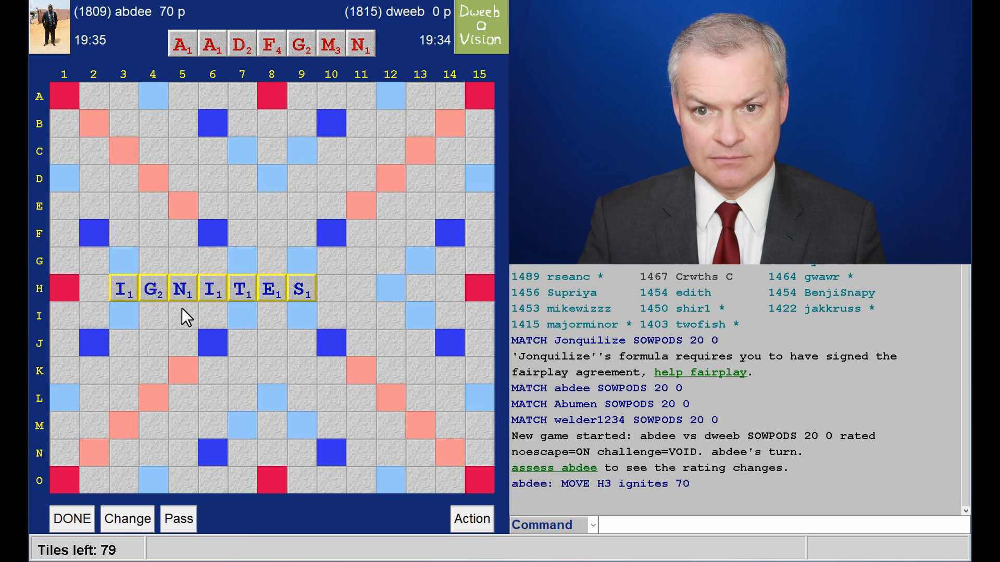
mouse_move(198, 230)
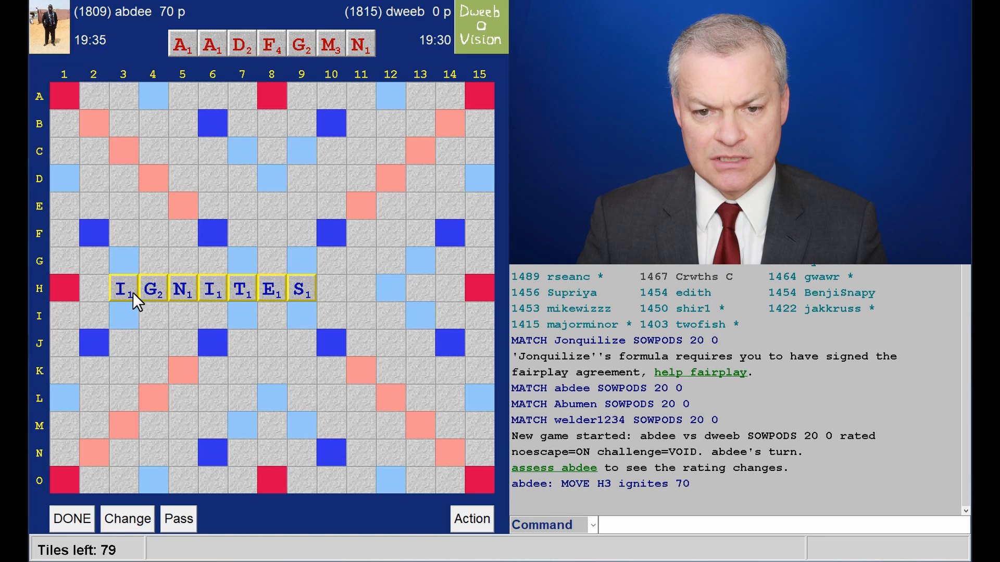
mouse_move(257, 165)
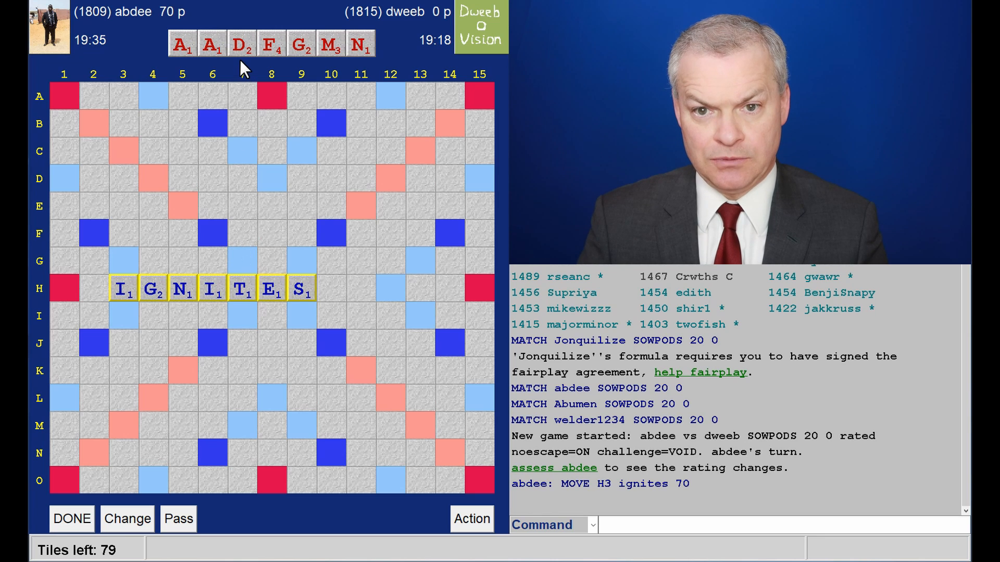
mouse_move(274, 64)
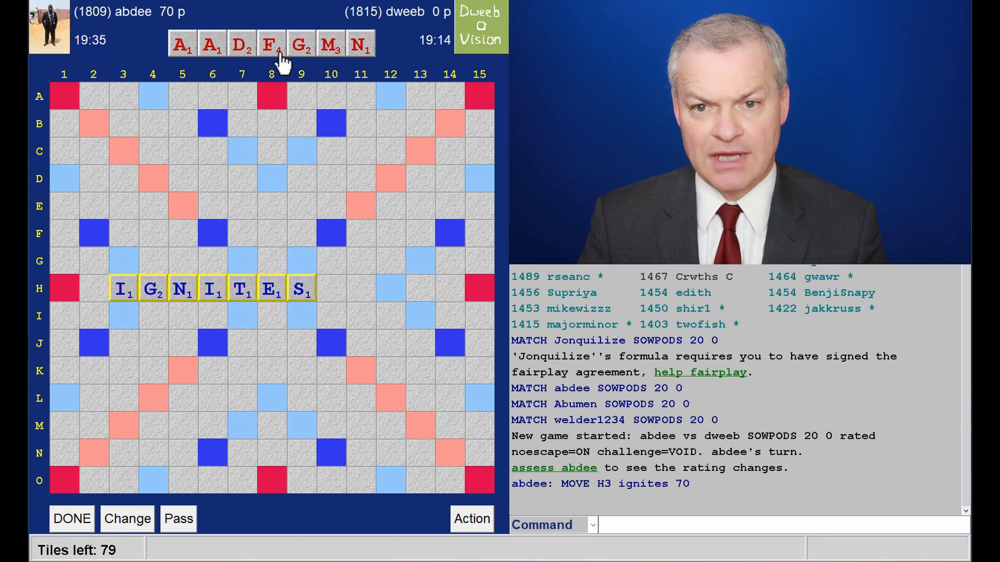
mouse_move(203, 336)
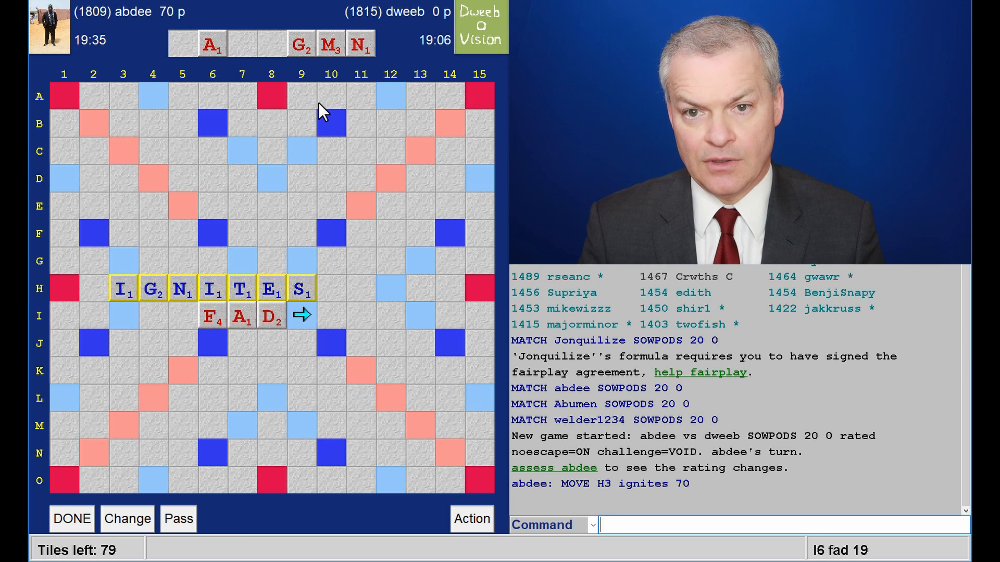
mouse_move(153, 289)
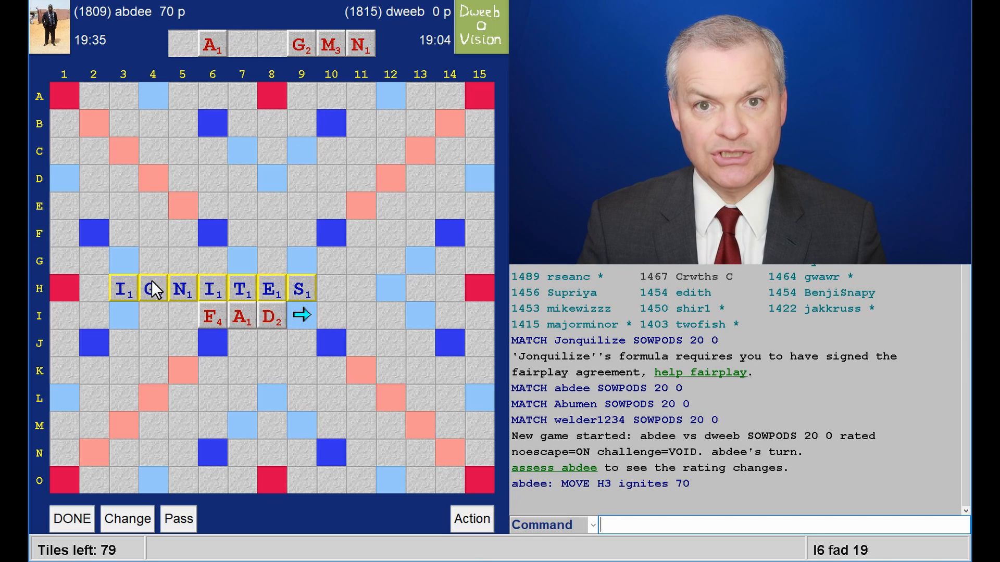
mouse_move(134, 303)
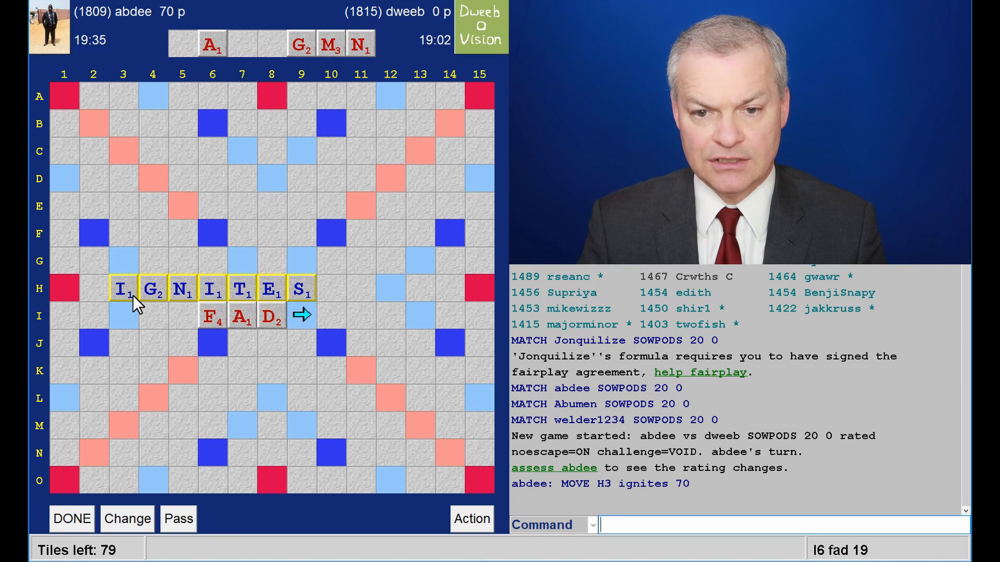
mouse_move(256, 338)
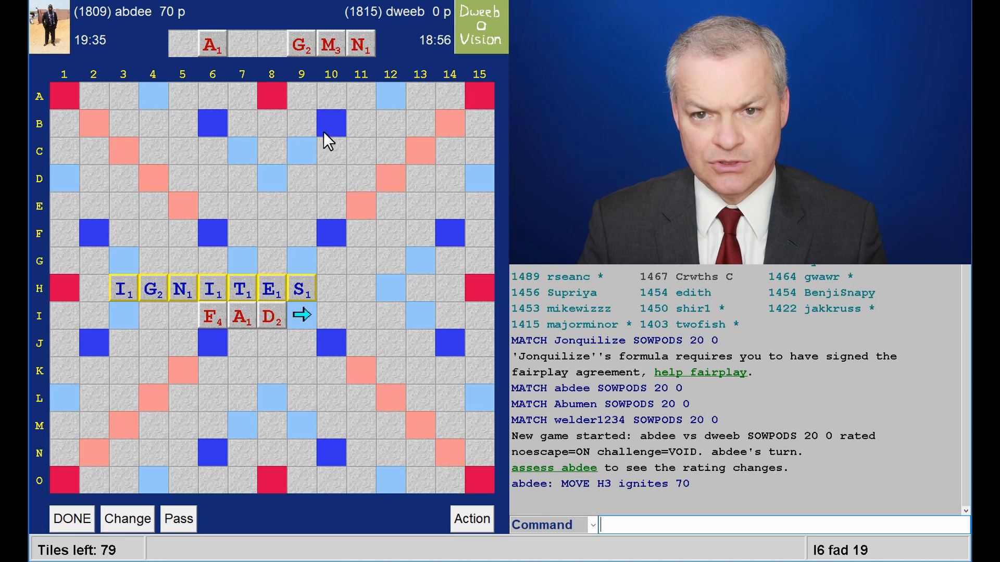
mouse_move(332, 61)
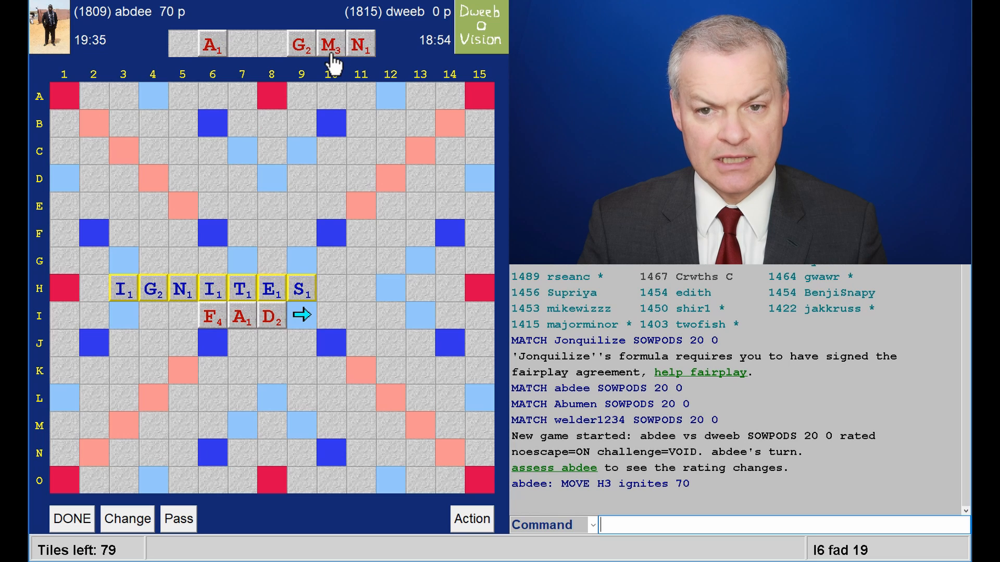
mouse_move(327, 70)
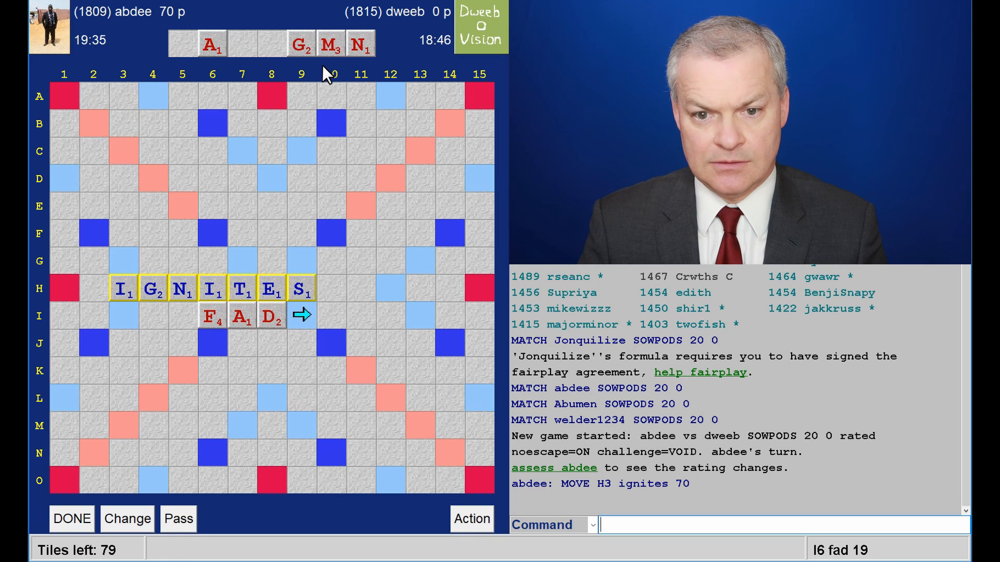
mouse_move(388, 132)
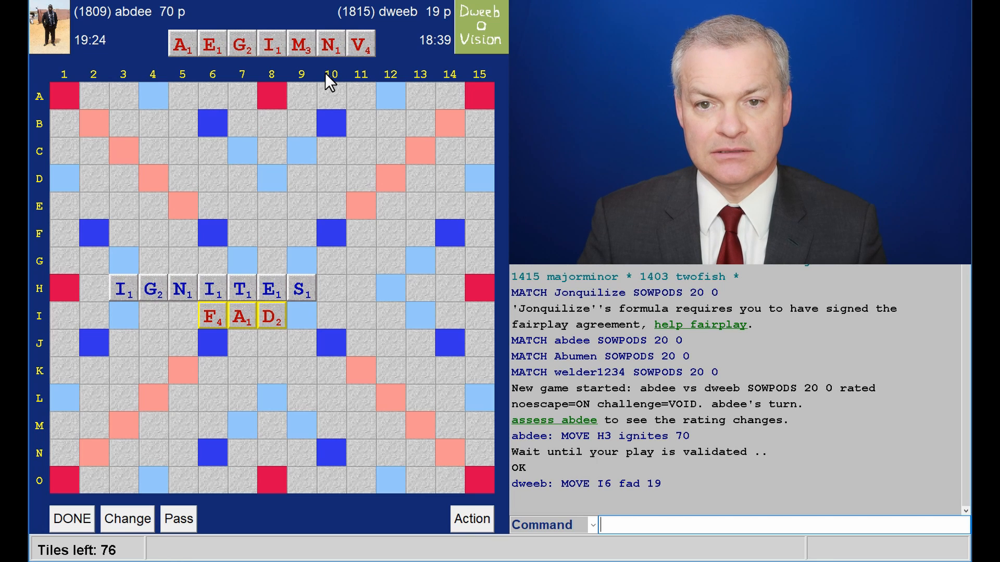
mouse_move(312, 83)
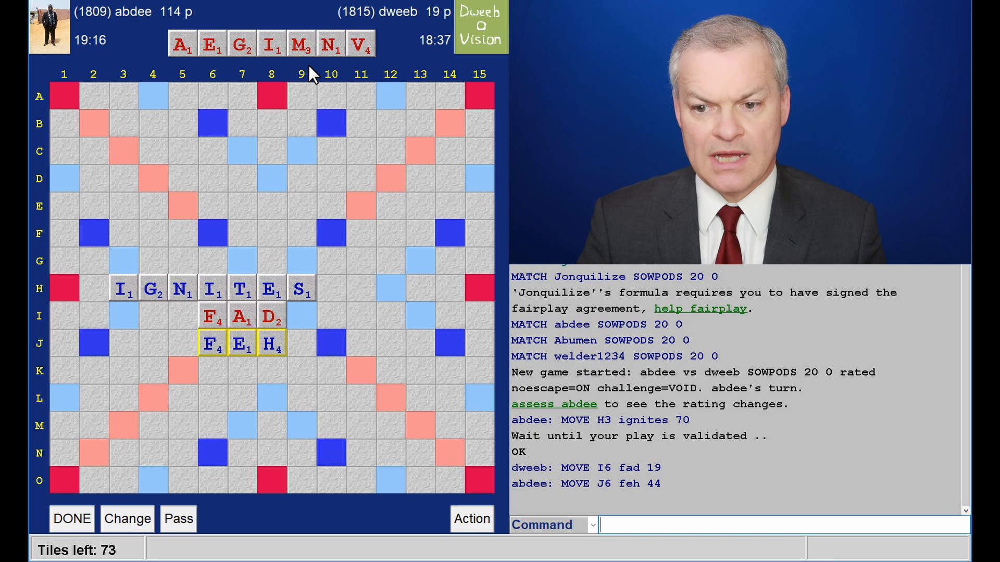
mouse_move(222, 299)
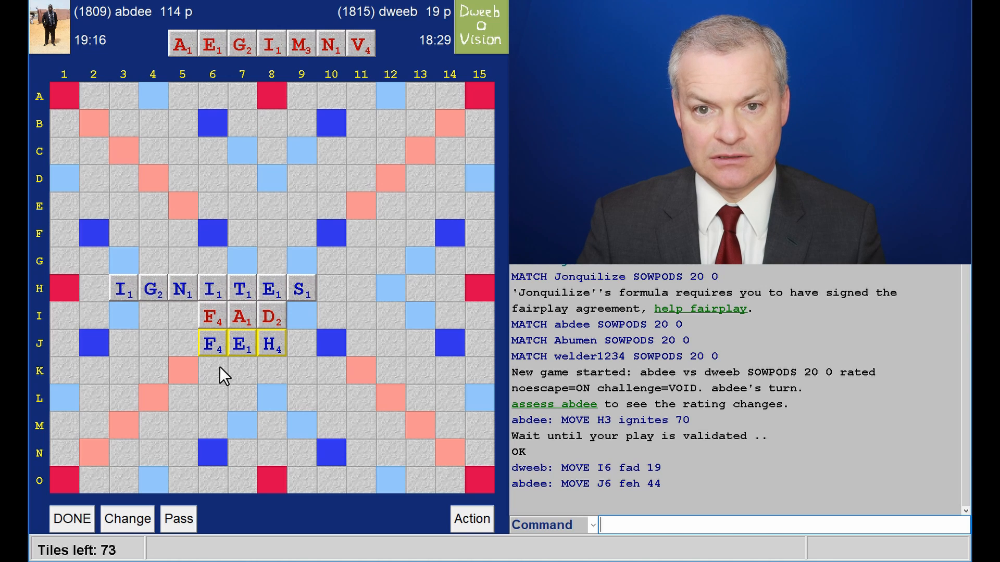
mouse_move(310, 363)
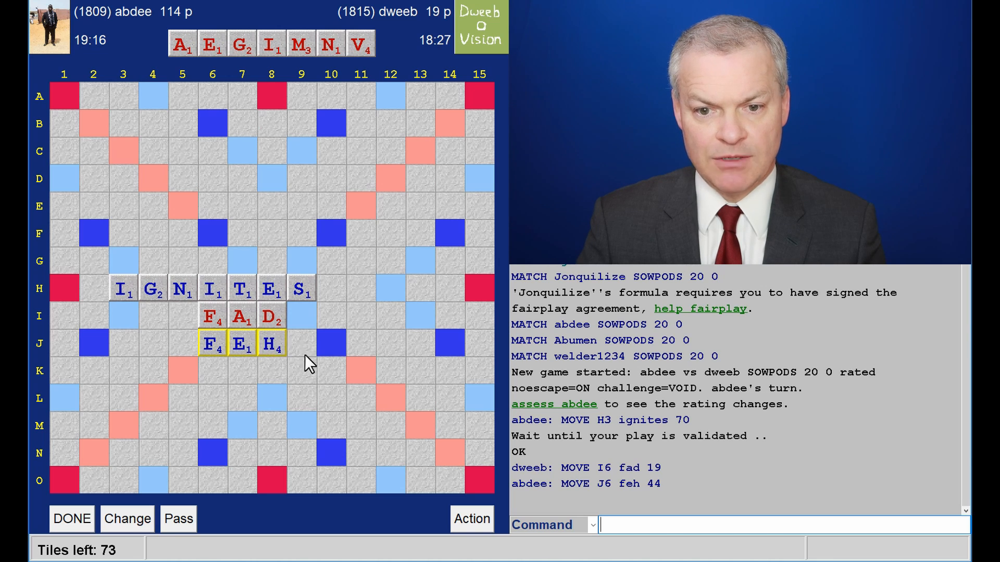
mouse_move(207, 364)
type("MEVIN")
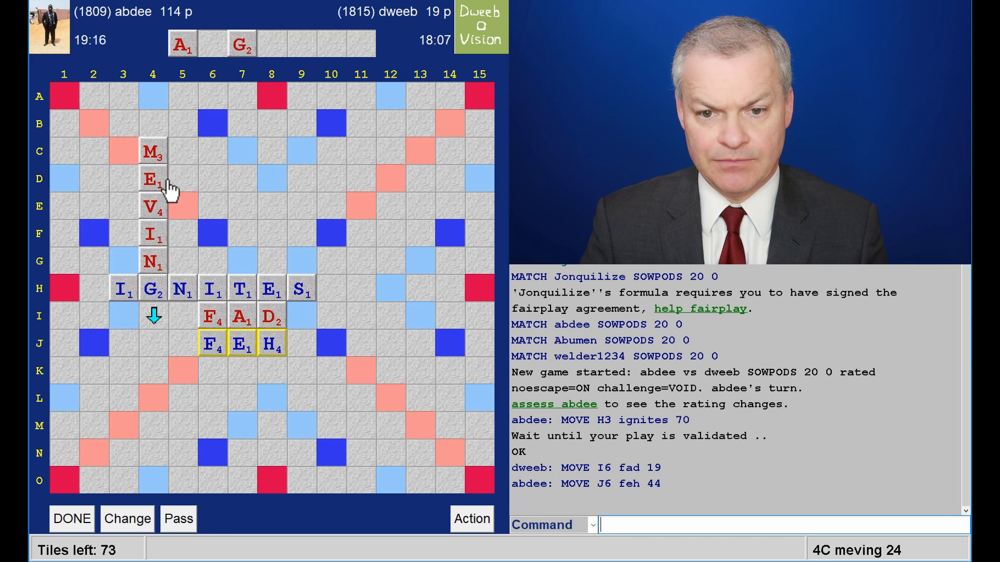
mouse_move(210, 294)
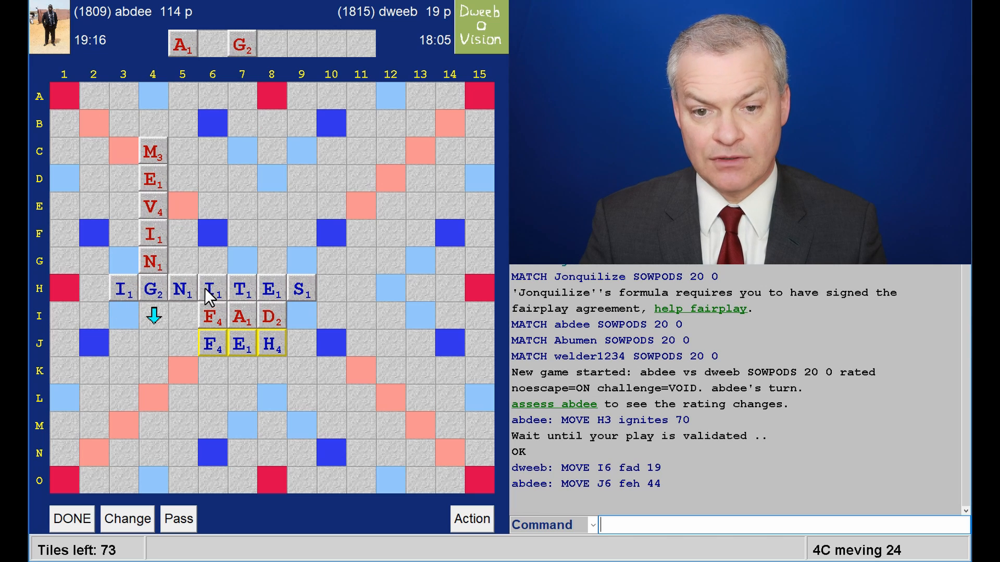
mouse_move(214, 251)
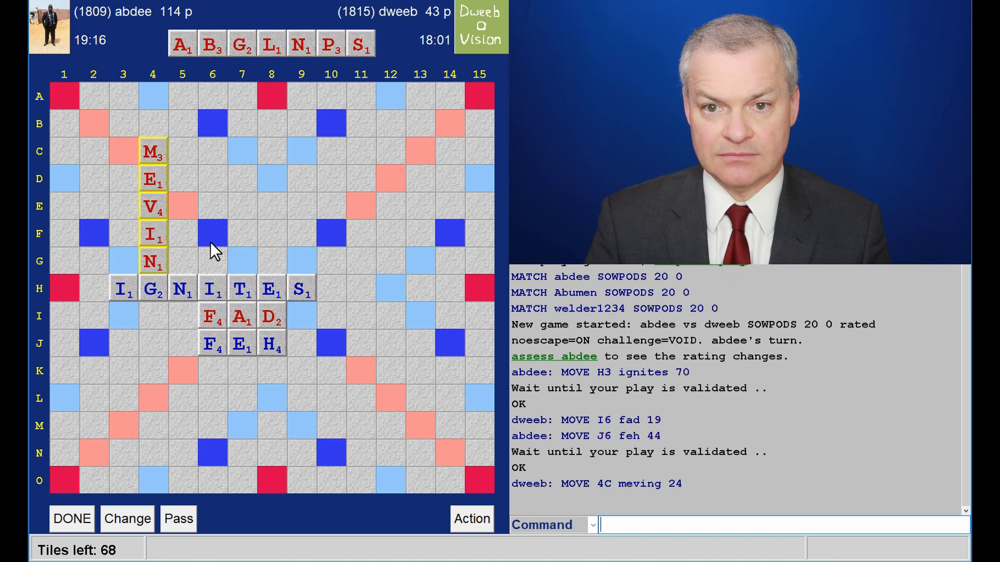
mouse_move(372, 137)
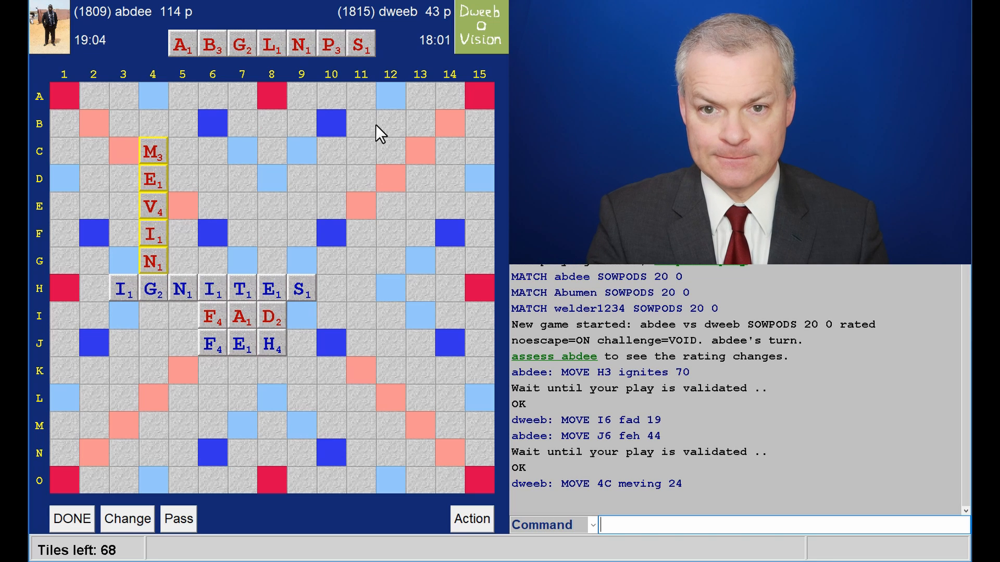
mouse_move(326, 69)
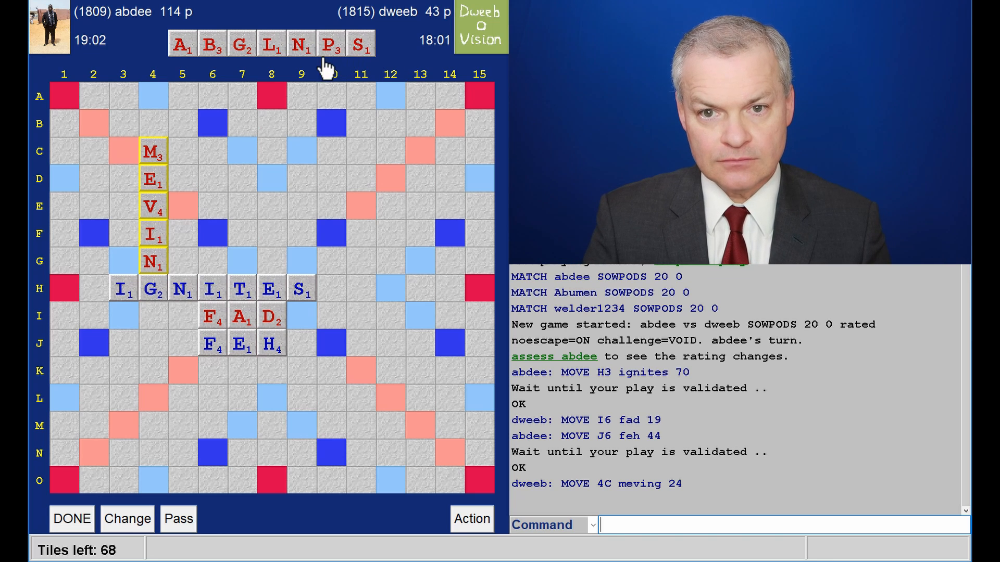
mouse_move(115, 146)
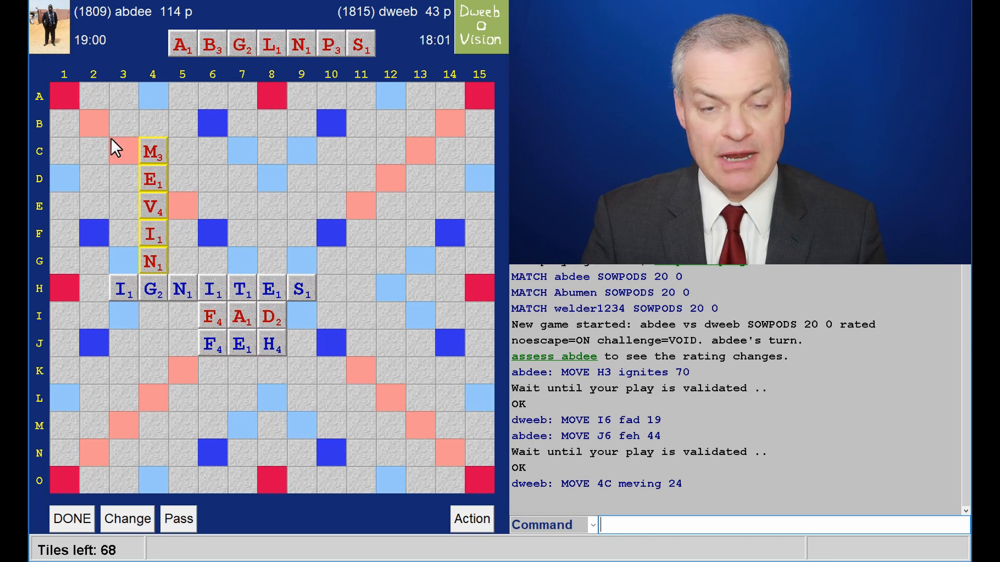
mouse_move(138, 193)
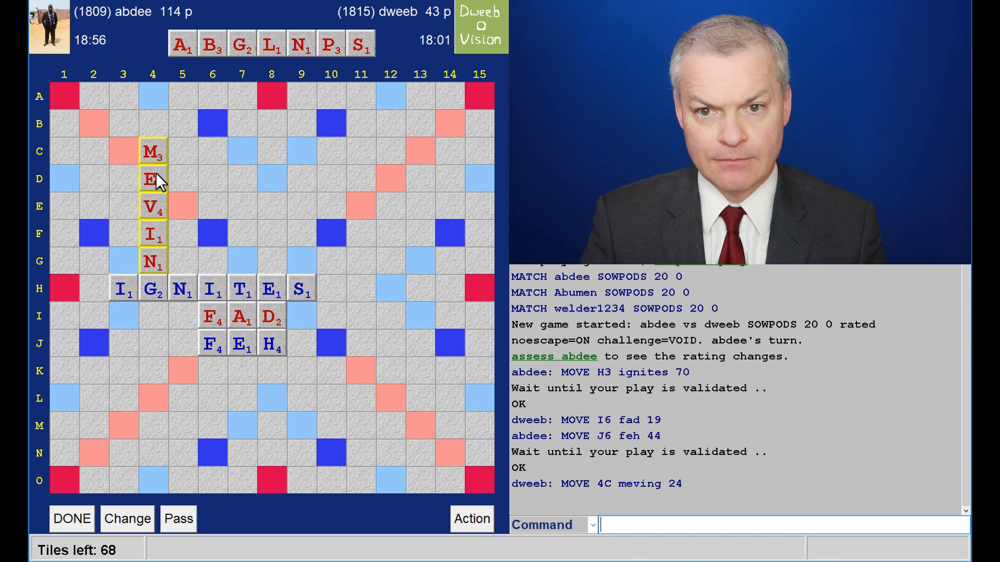
mouse_move(102, 309)
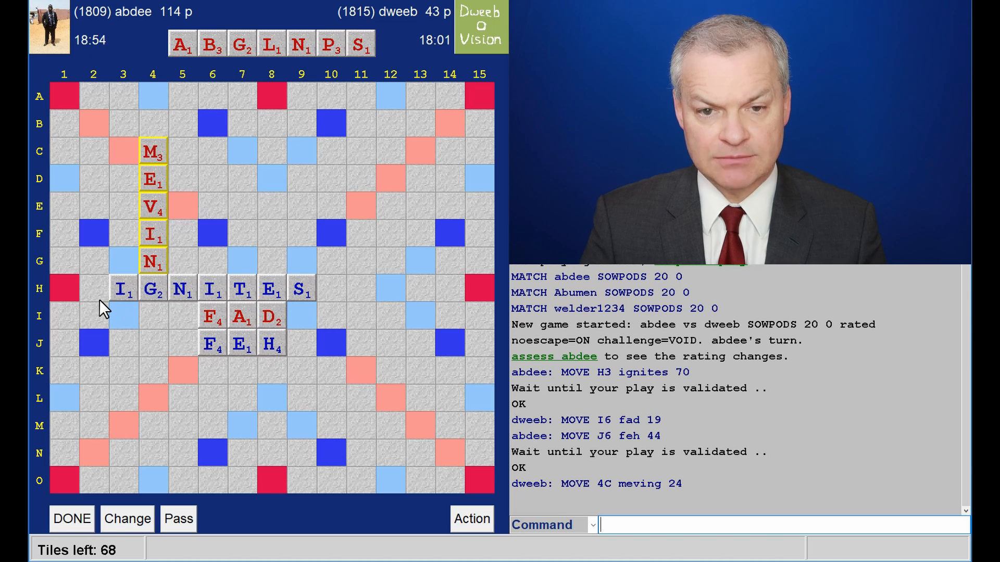
mouse_move(86, 440)
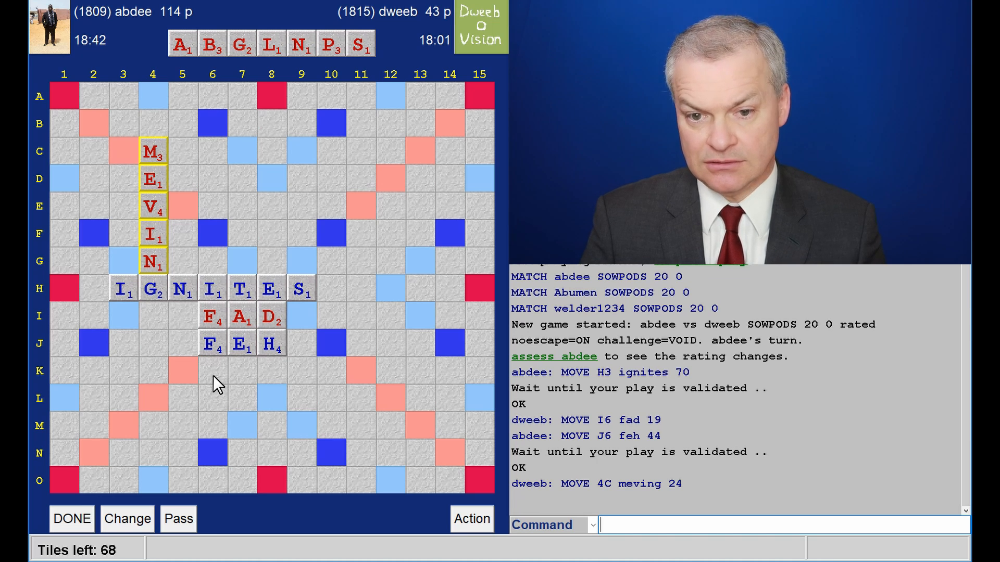
mouse_move(98, 383)
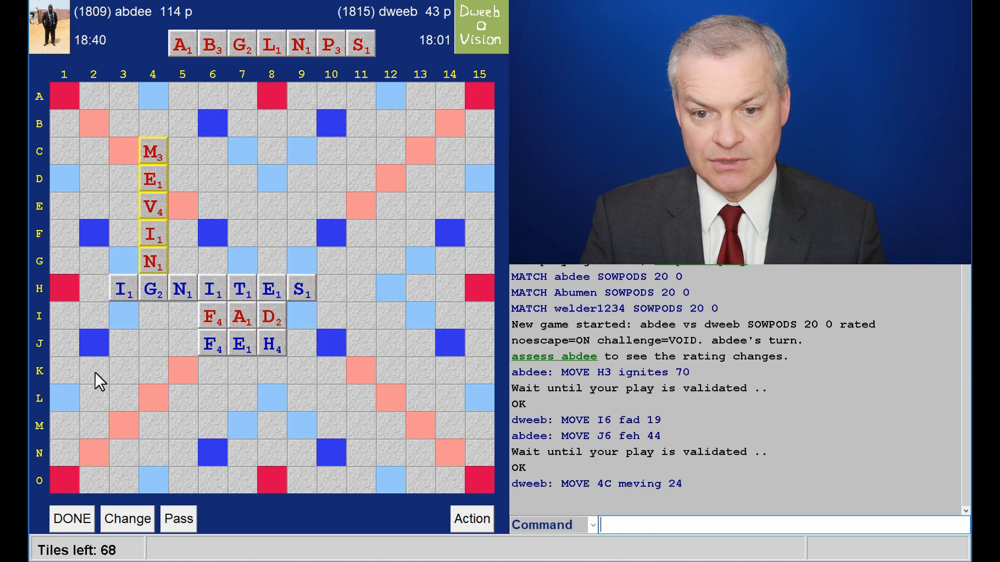
mouse_move(335, 436)
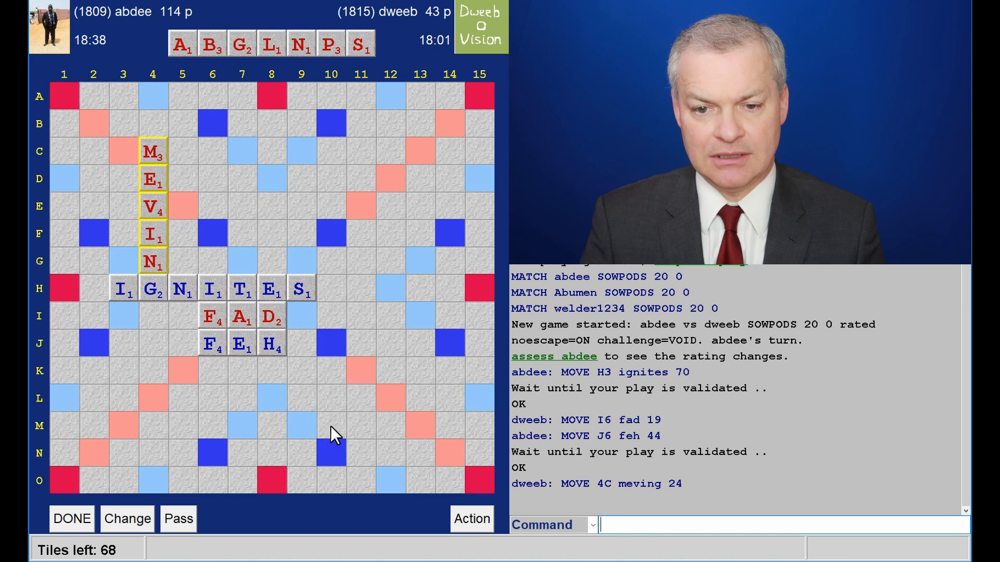
mouse_move(228, 408)
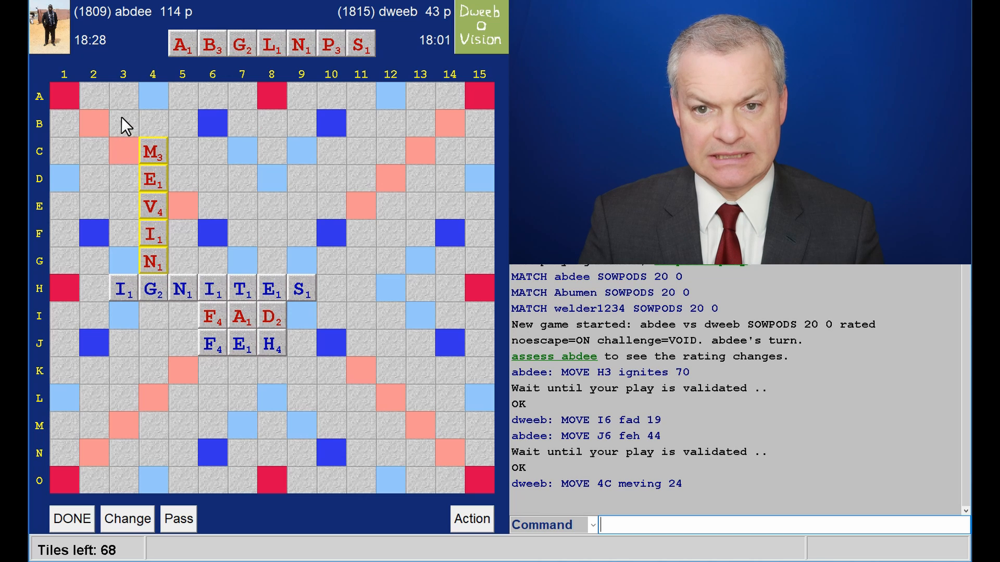
mouse_move(130, 186)
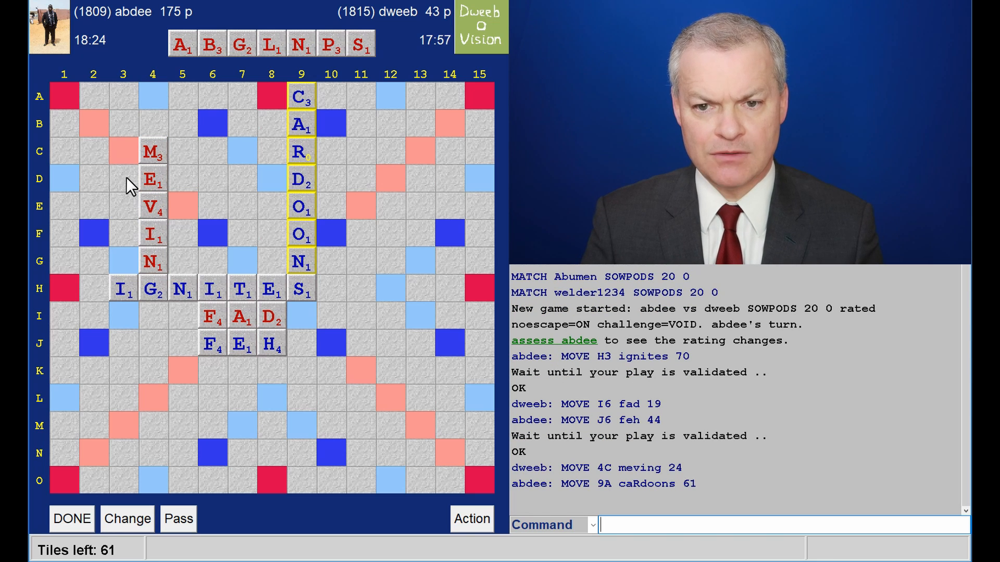
mouse_move(295, 167)
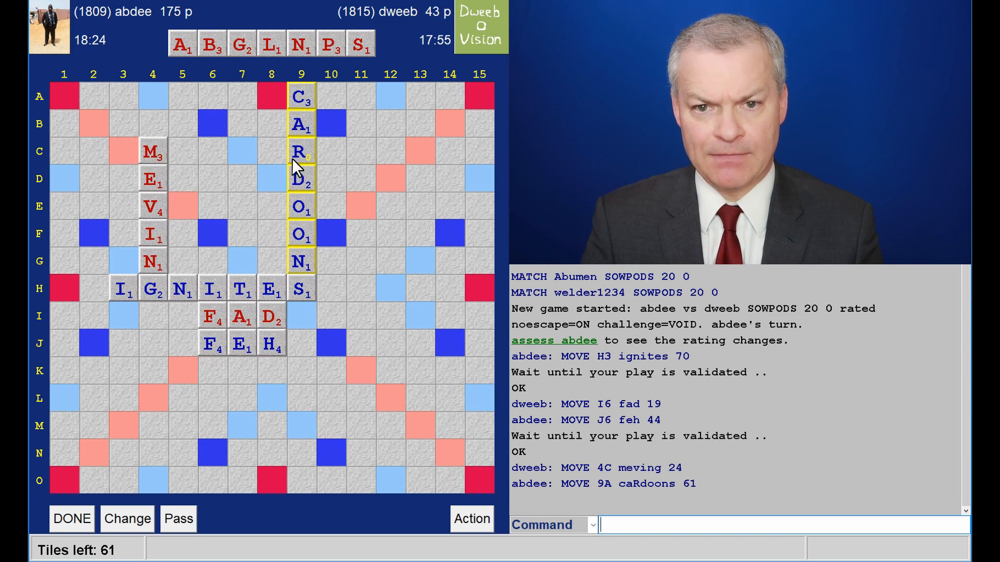
mouse_move(317, 170)
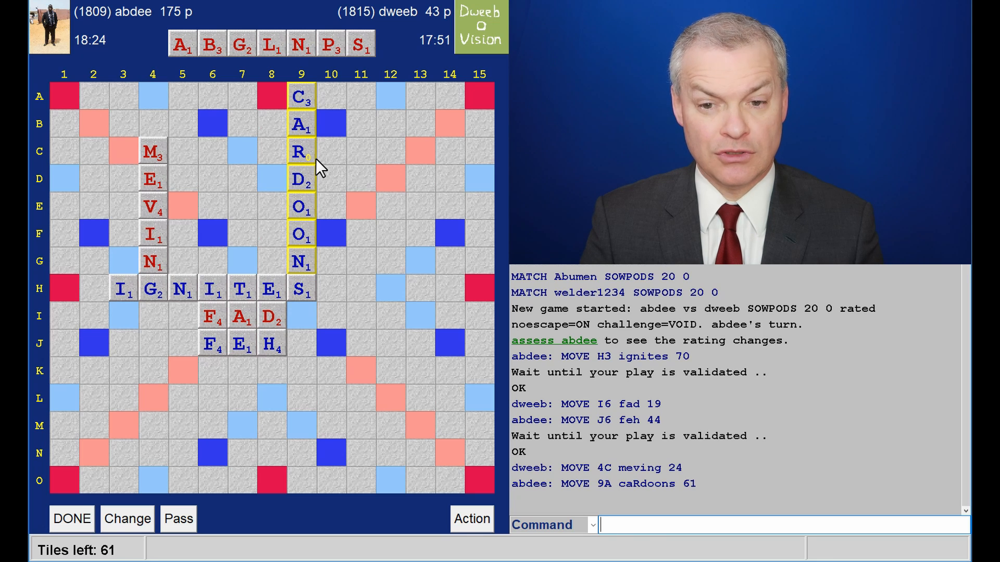
mouse_move(329, 169)
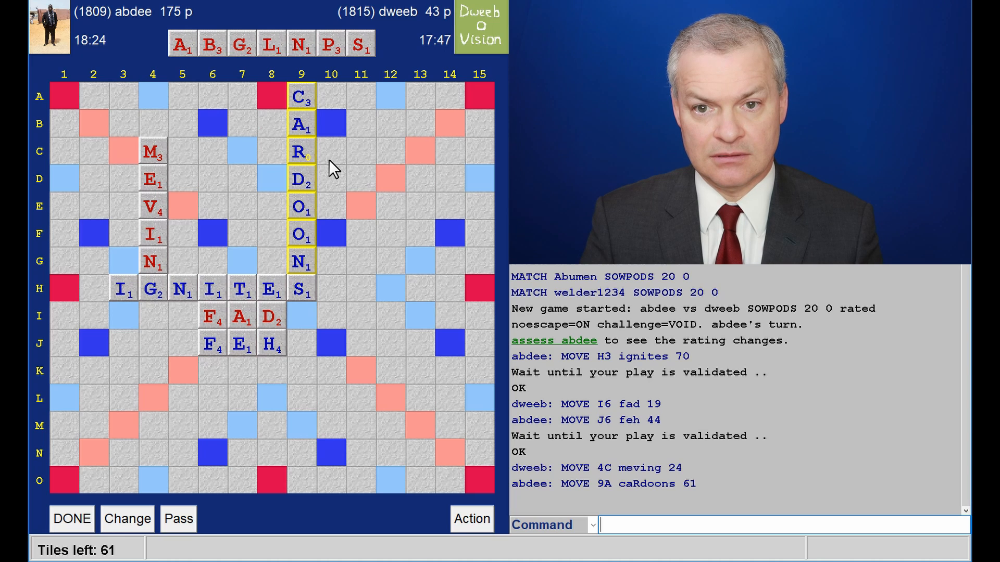
mouse_move(249, 190)
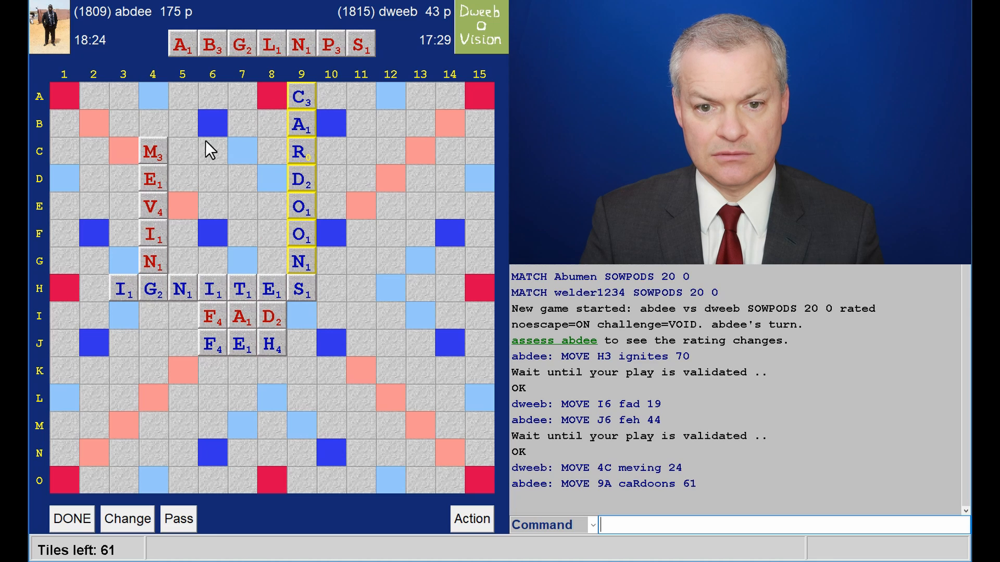
mouse_move(99, 249)
type("BLING")
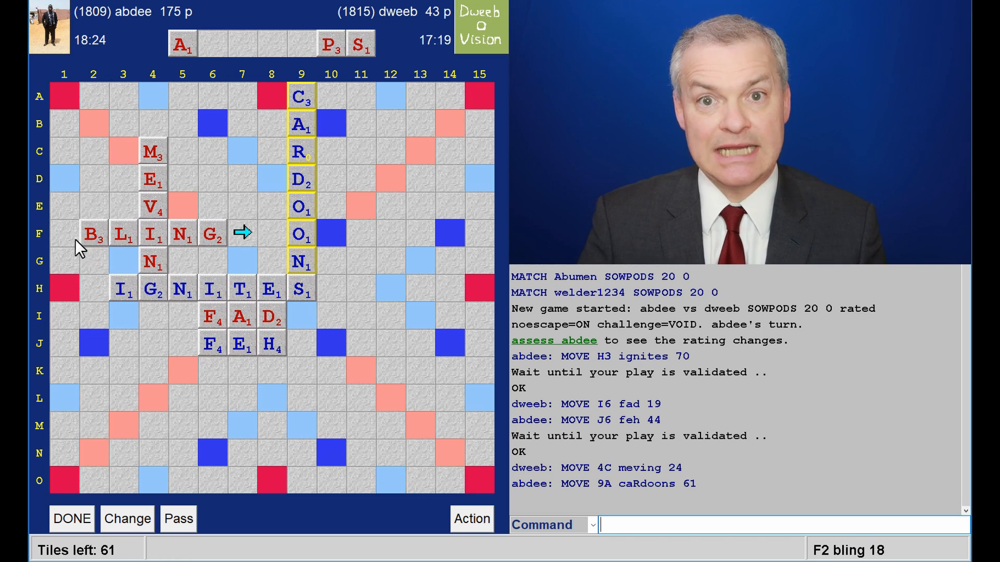
mouse_move(205, 91)
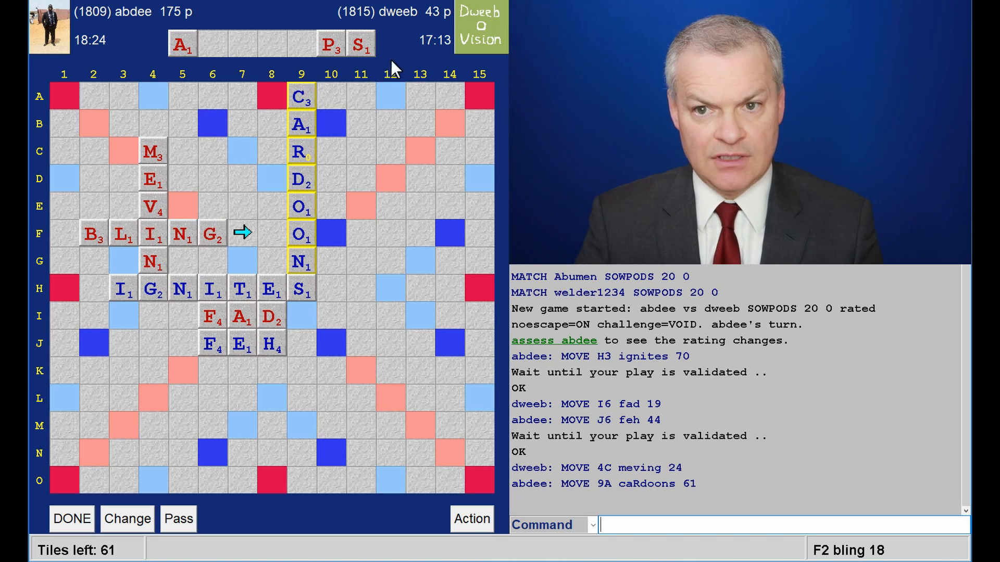
mouse_move(397, 219)
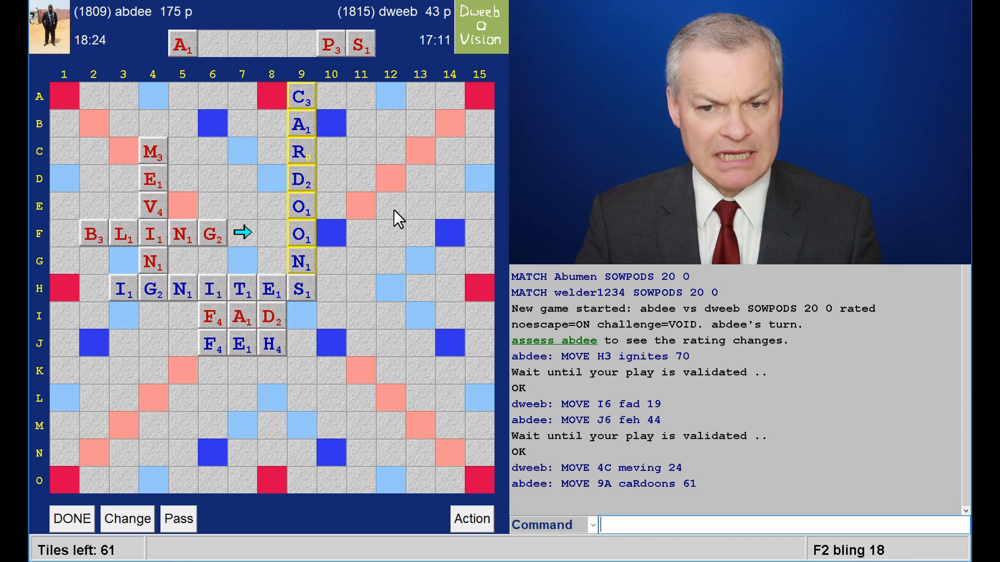
mouse_move(165, 249)
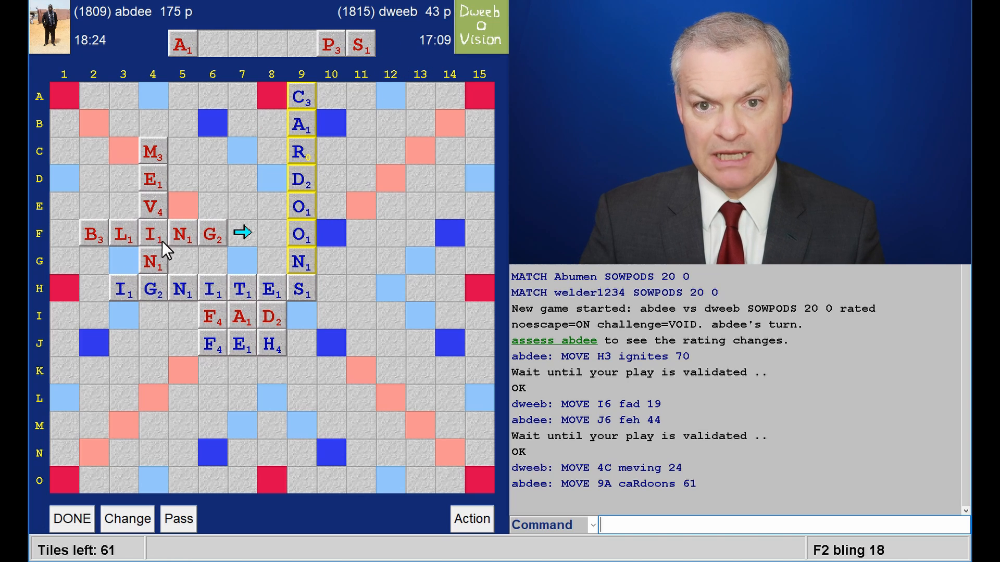
mouse_move(65, 113)
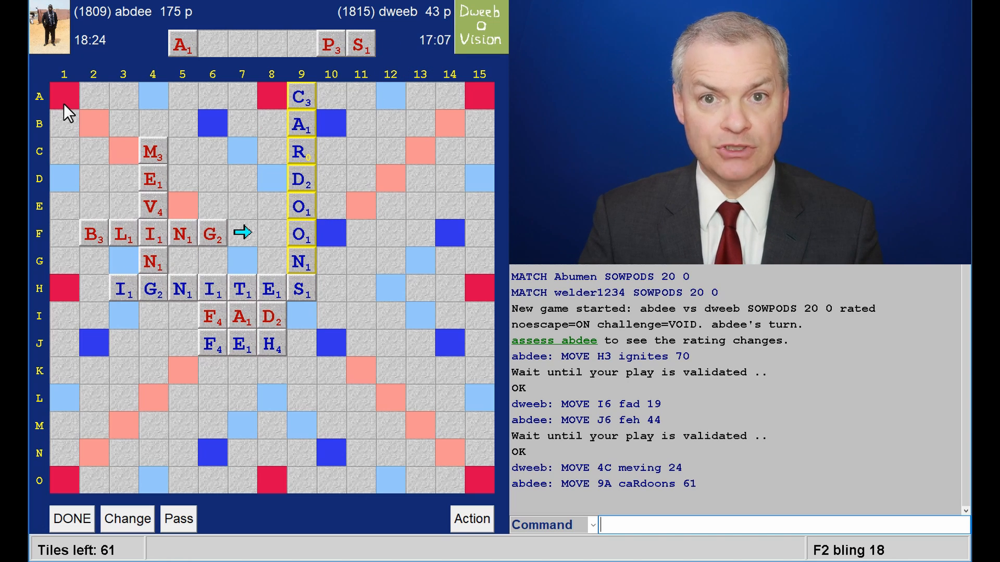
mouse_move(63, 275)
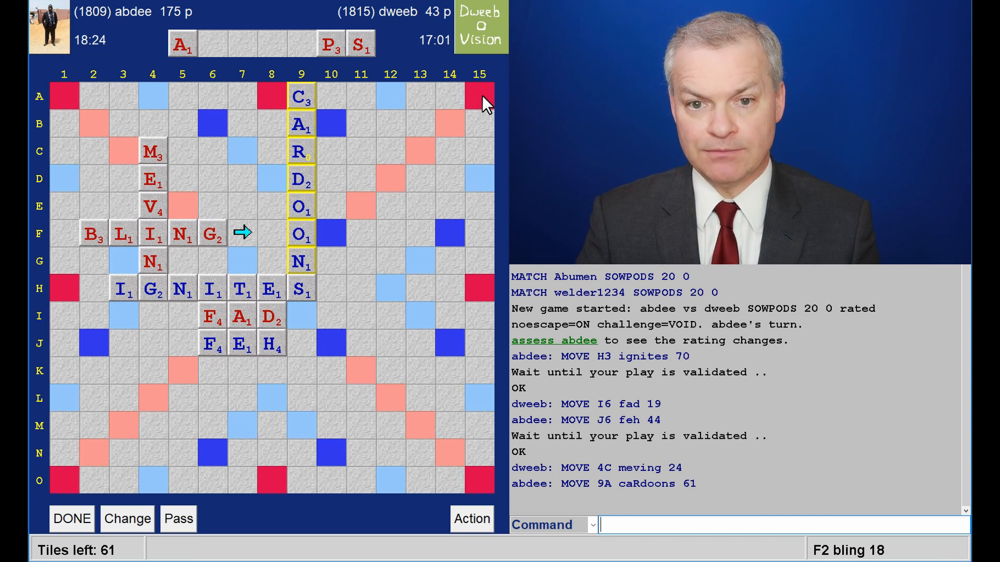
mouse_move(449, 92)
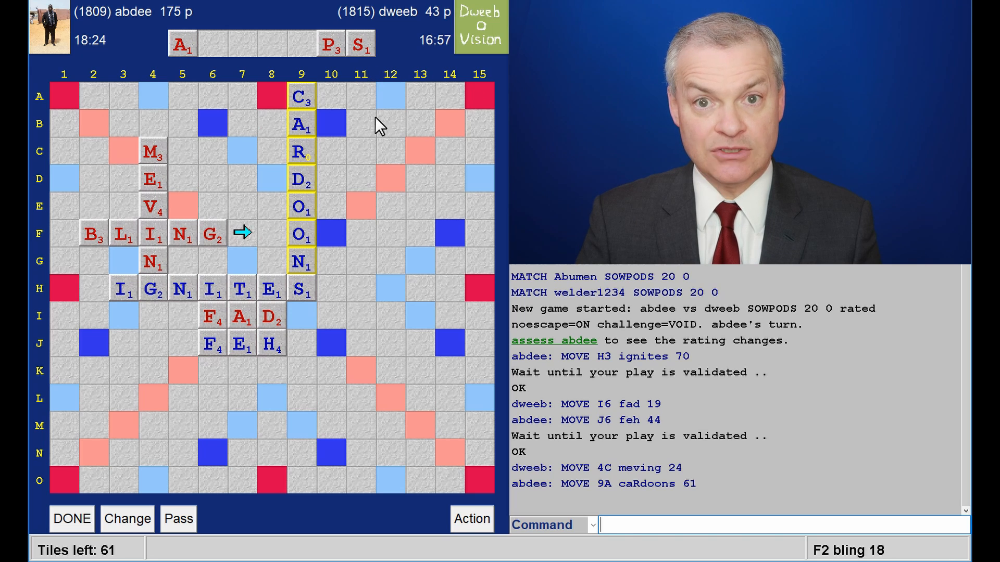
mouse_move(380, 185)
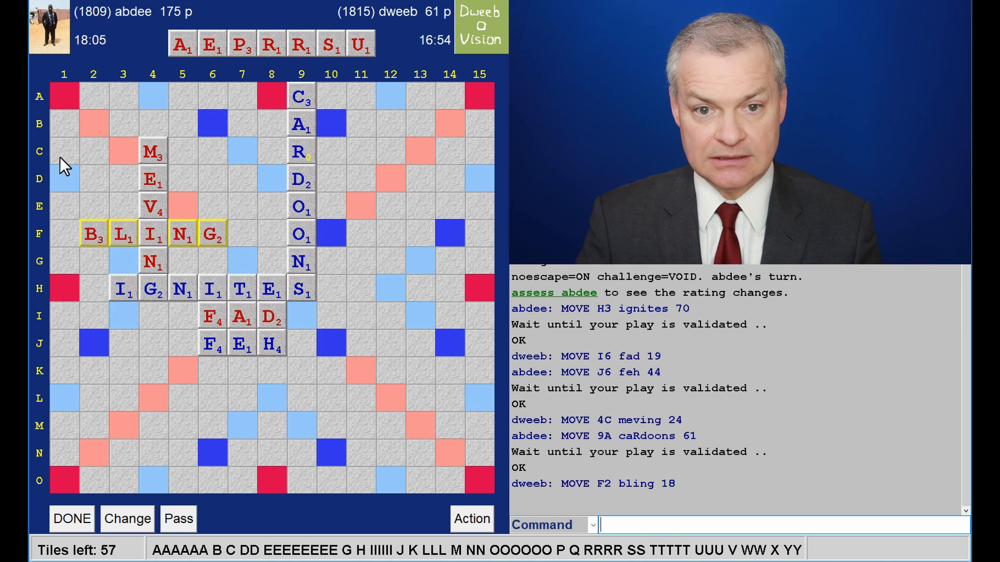
mouse_move(322, 154)
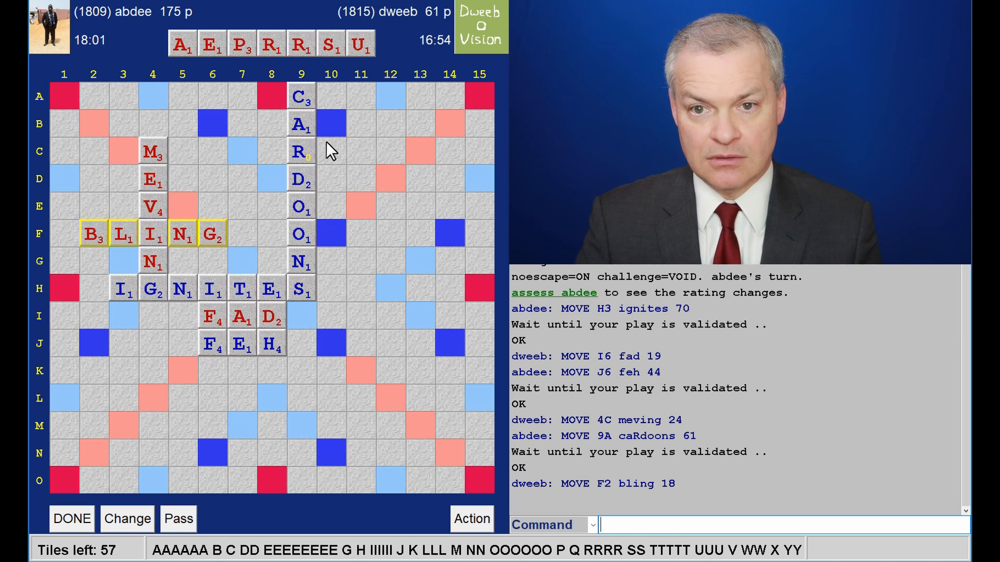
mouse_move(287, 122)
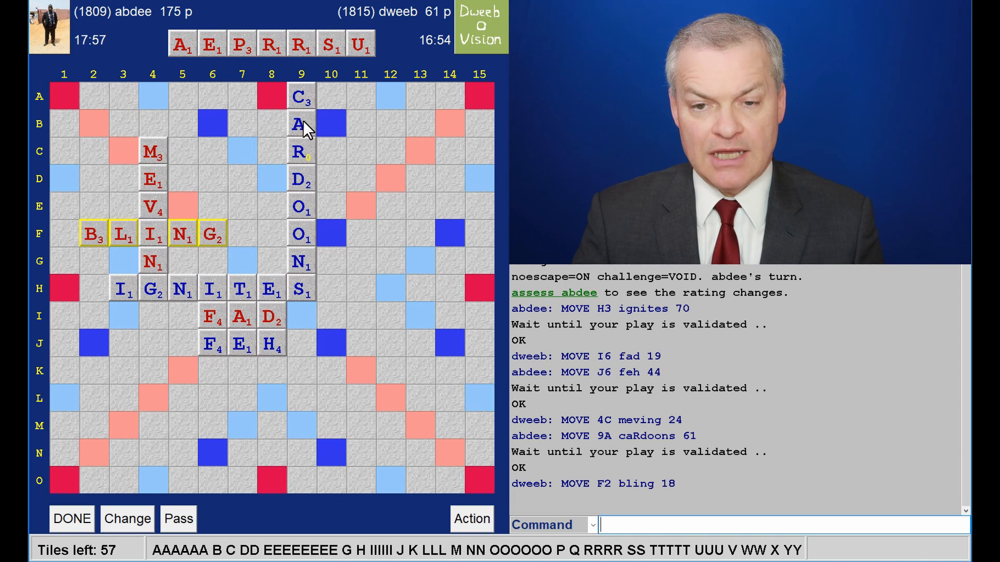
mouse_move(343, 113)
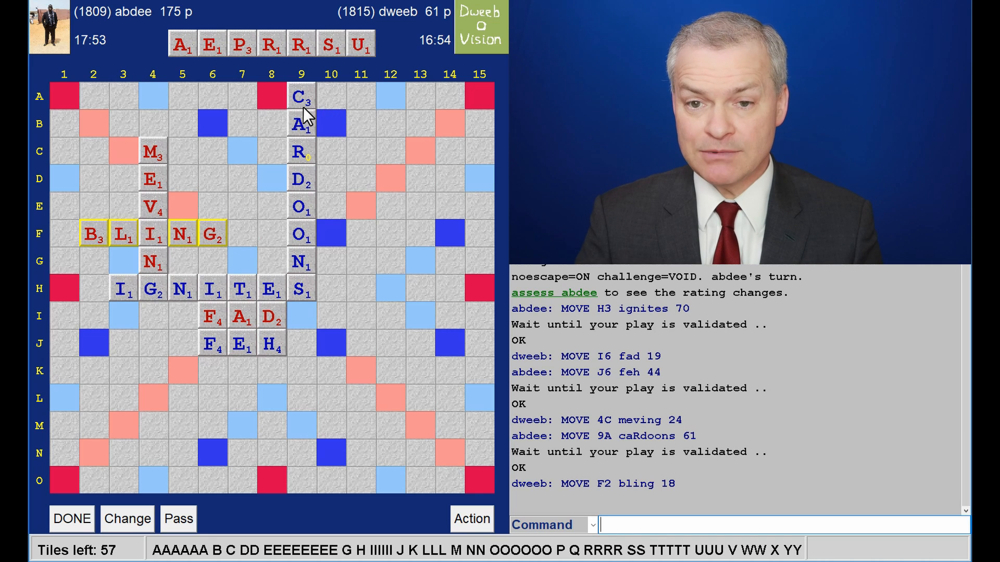
mouse_move(338, 108)
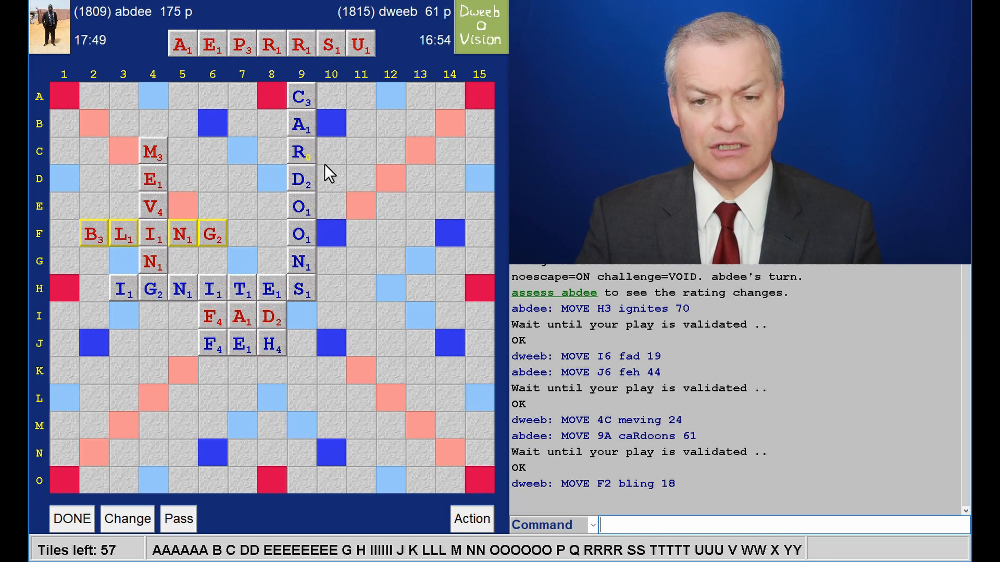
mouse_move(345, 185)
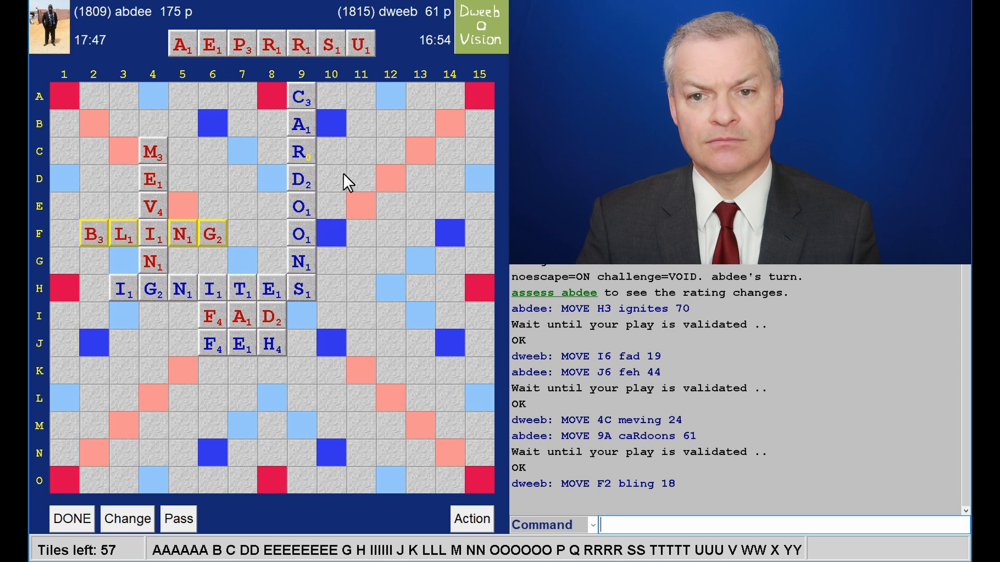
mouse_move(321, 75)
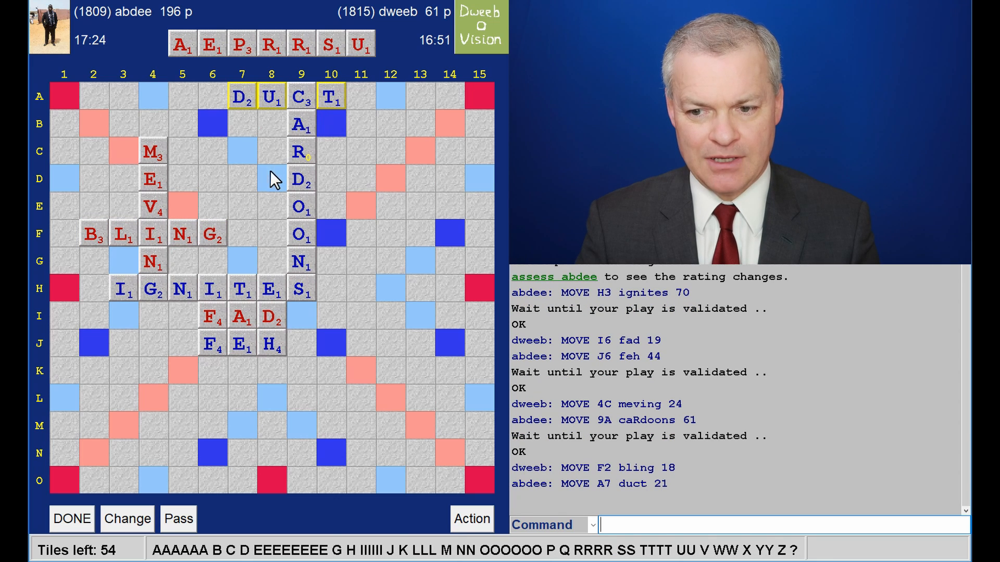
mouse_move(101, 247)
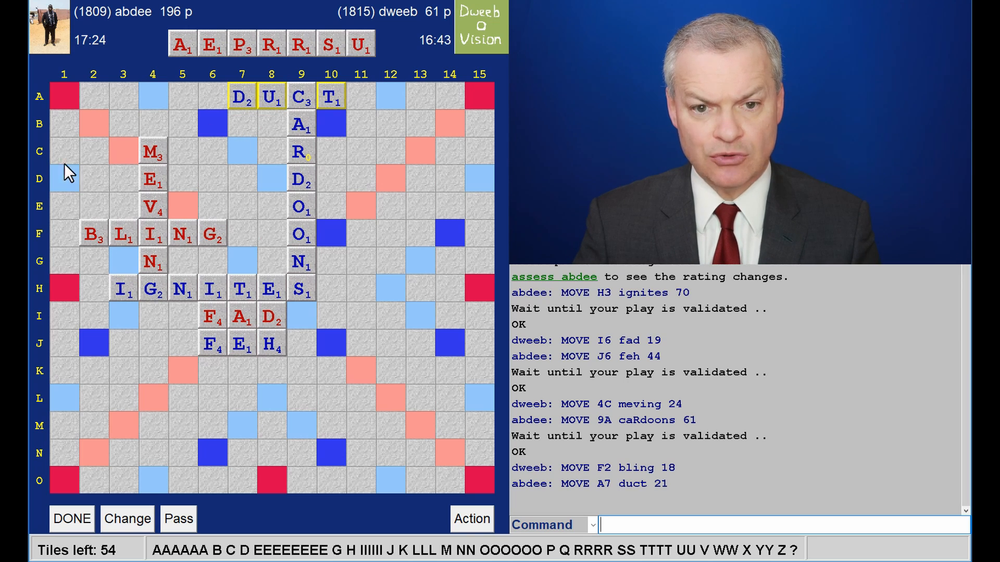
mouse_move(66, 194)
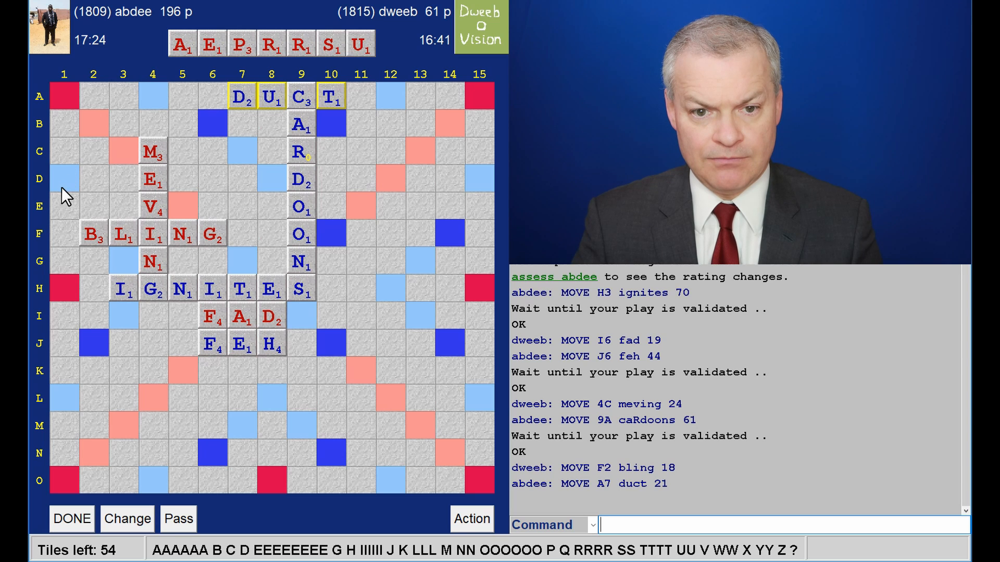
mouse_move(67, 249)
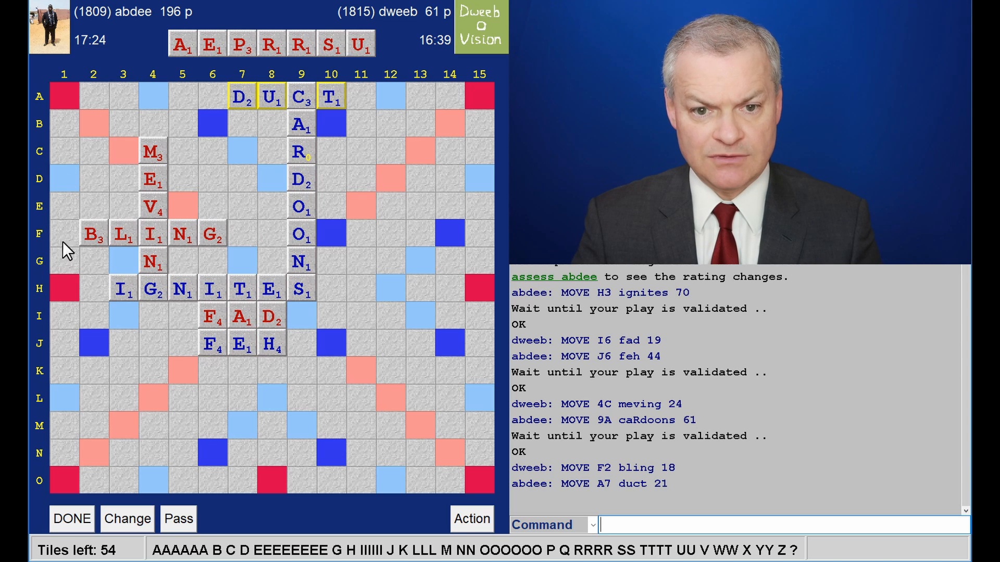
mouse_move(77, 215)
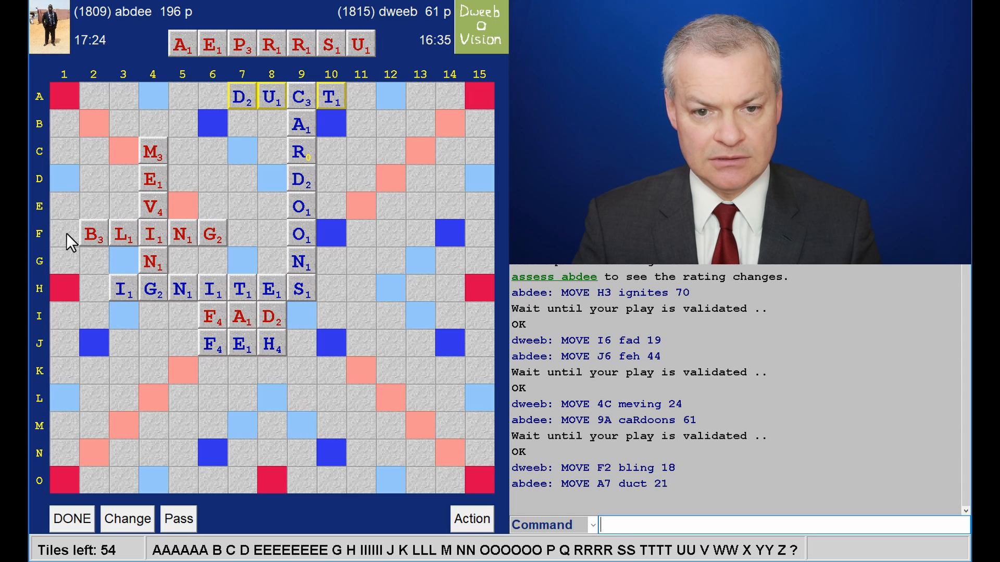
mouse_move(68, 286)
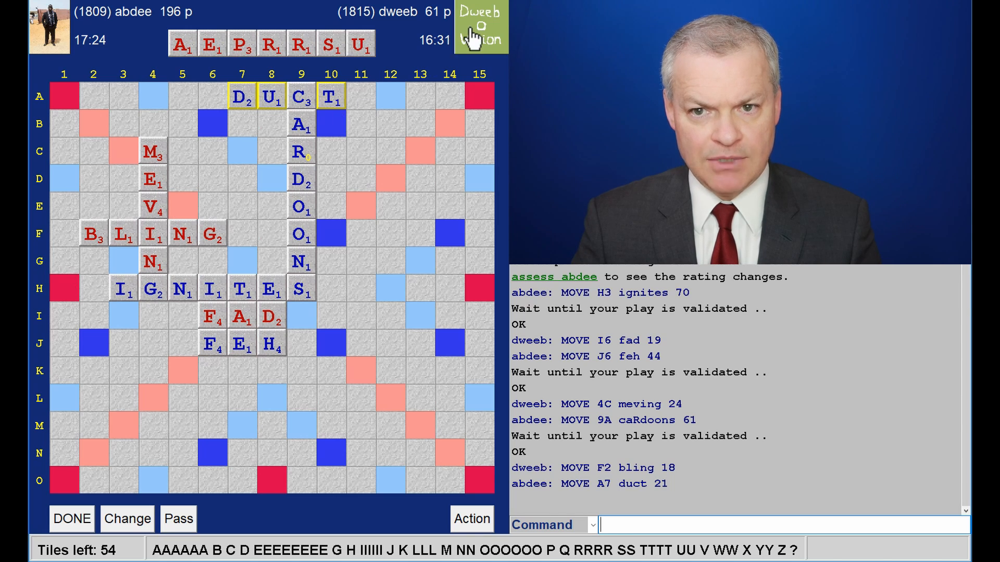
mouse_move(72, 211)
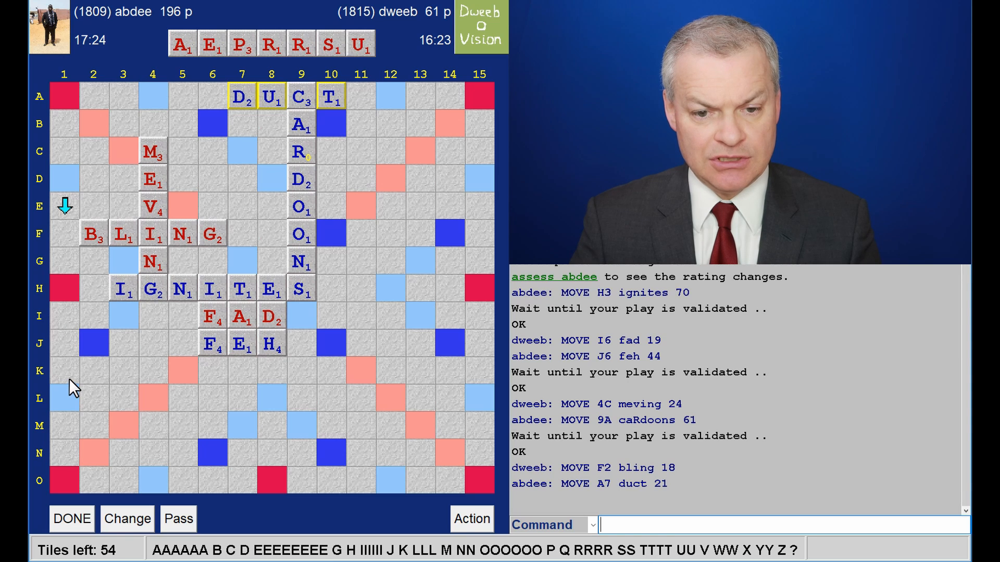
mouse_move(53, 175)
type("UPREARS")
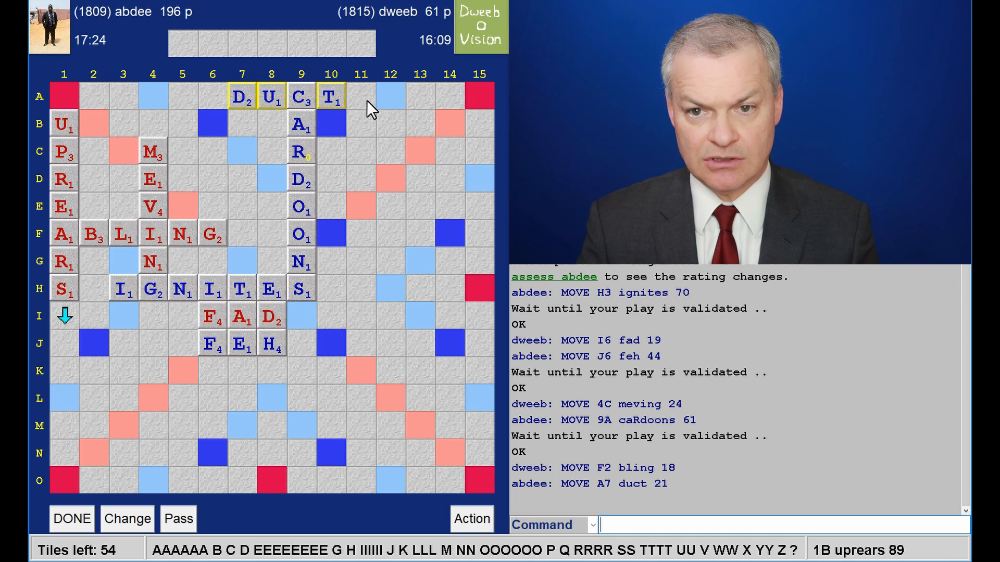
mouse_move(335, 371)
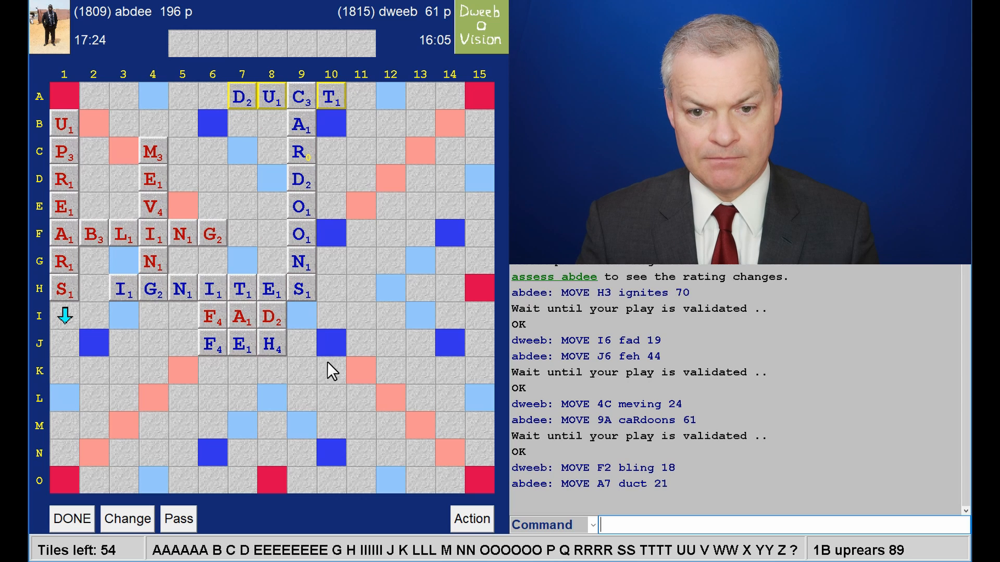
mouse_move(157, 369)
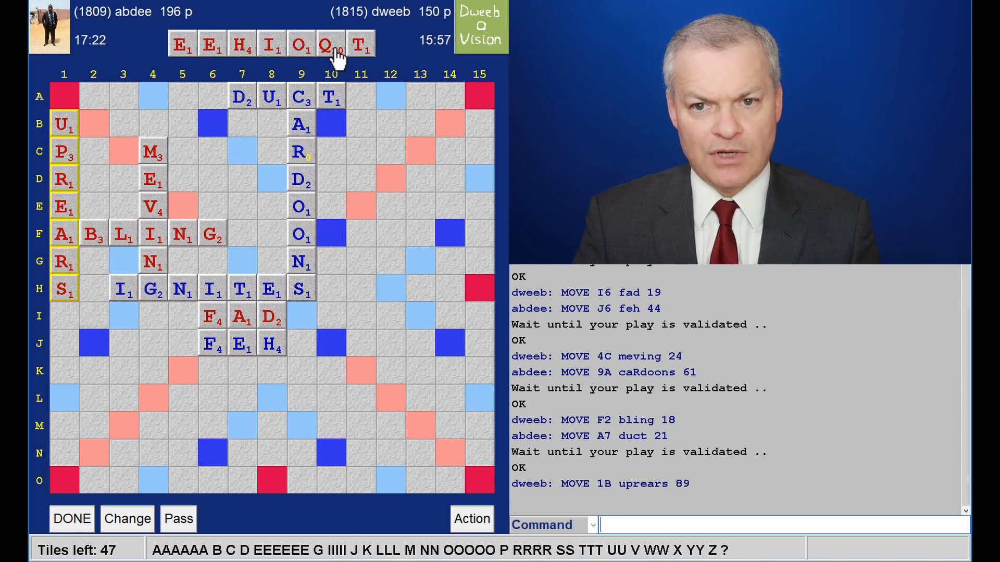
mouse_move(268, 63)
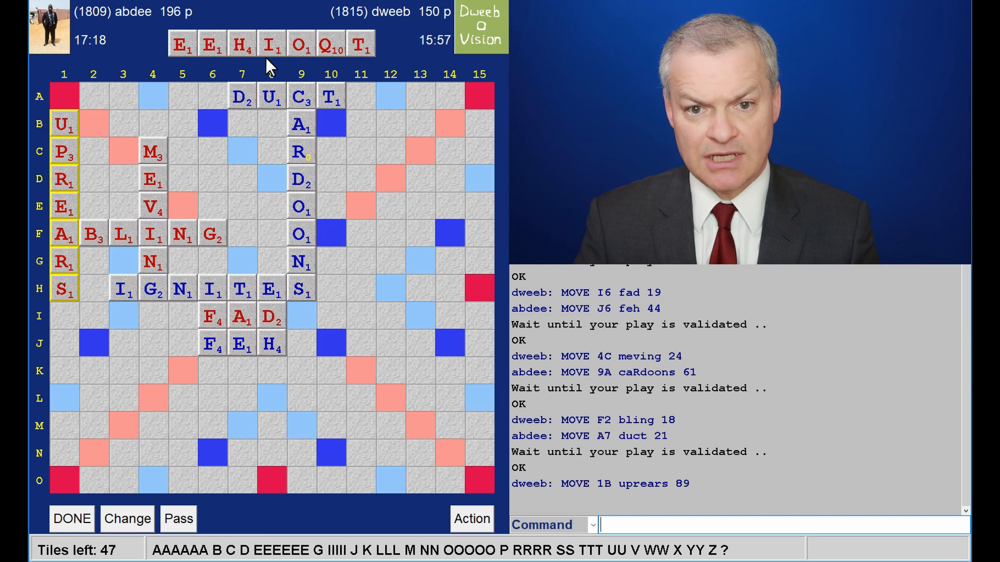
mouse_move(215, 111)
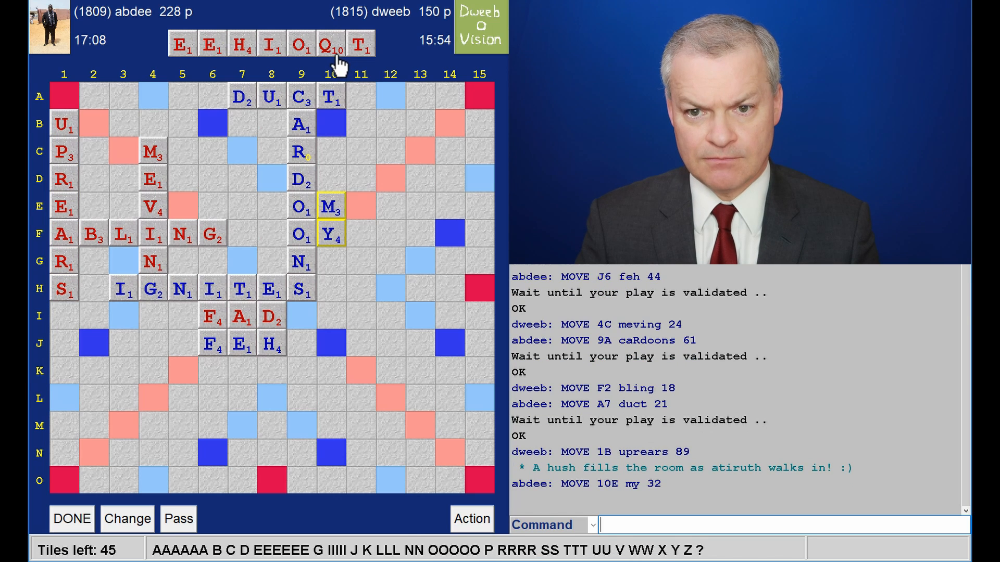
mouse_move(336, 220)
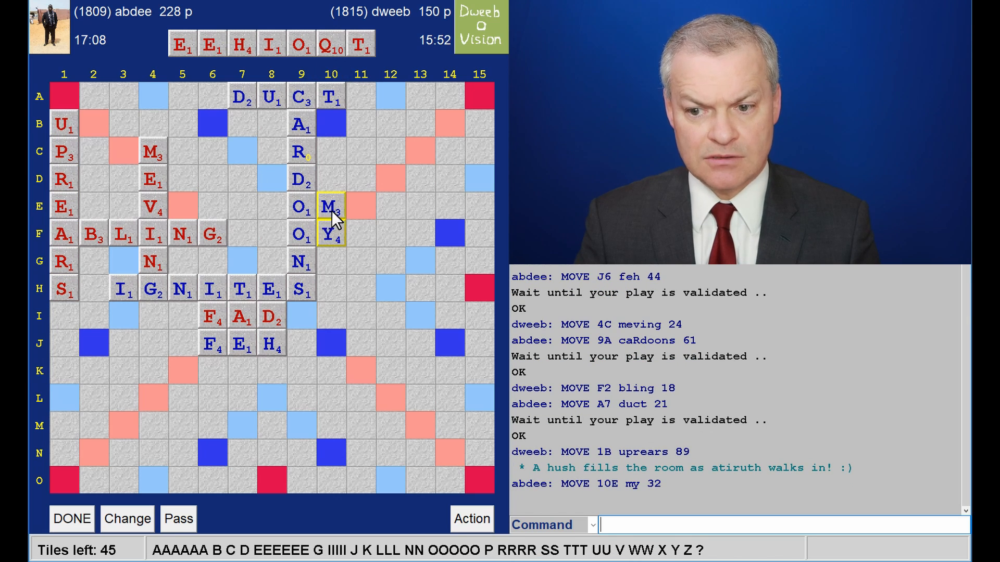
mouse_move(223, 159)
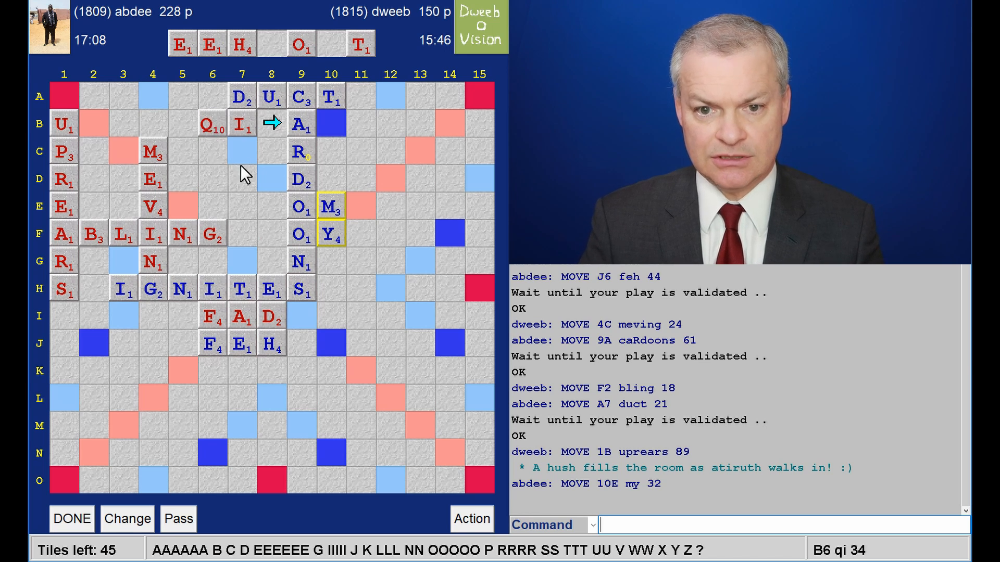
mouse_move(253, 156)
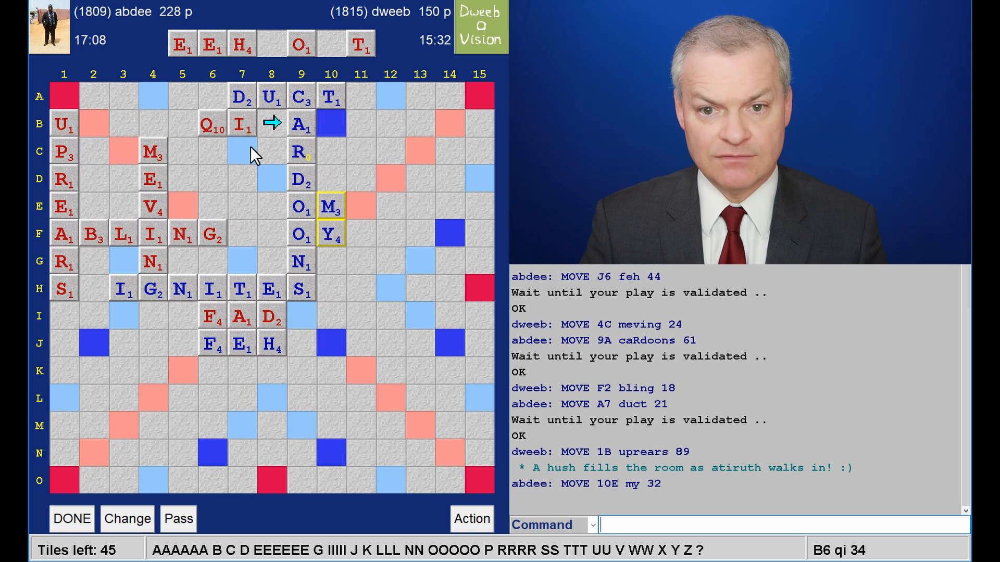
mouse_move(249, 190)
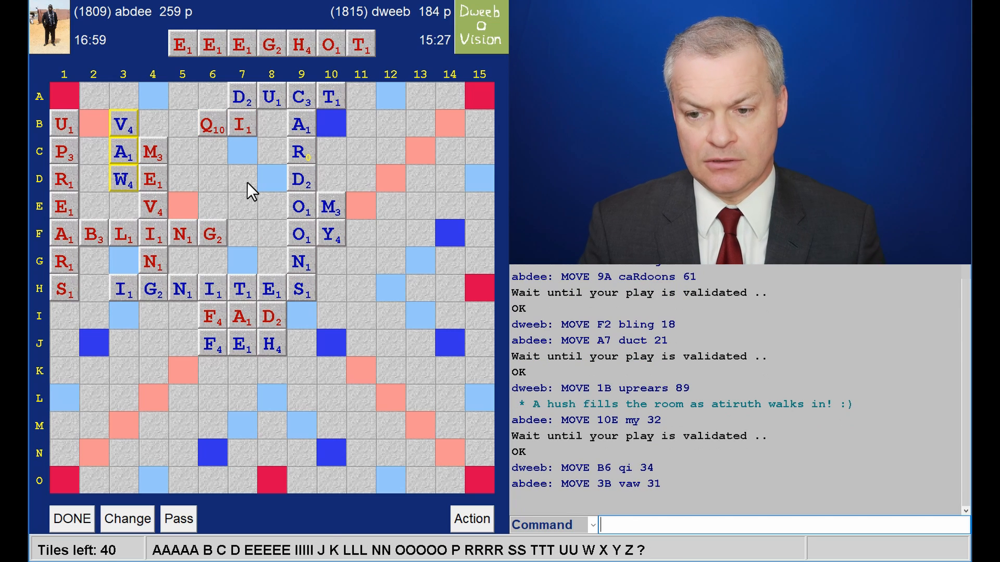
mouse_move(156, 166)
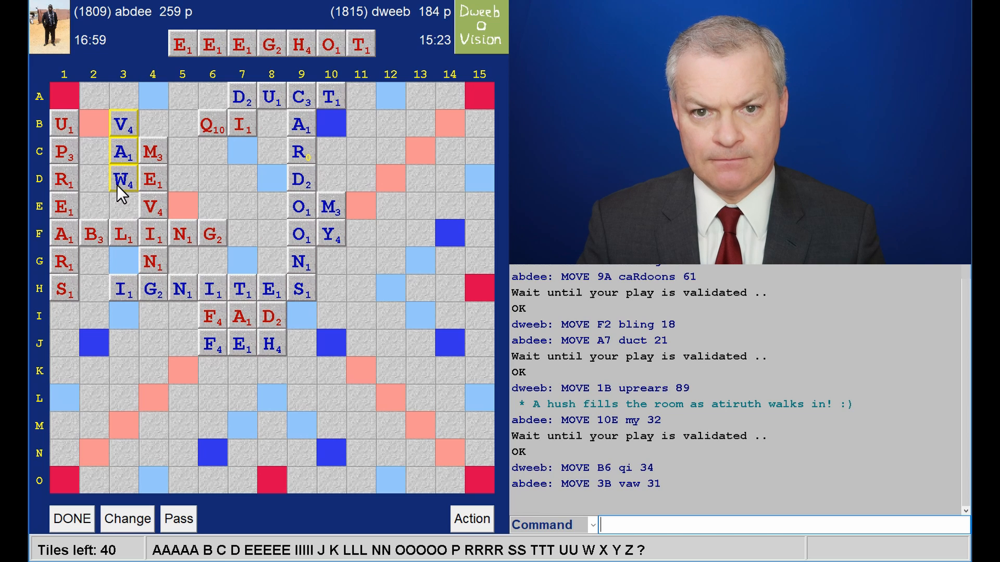
mouse_move(133, 322)
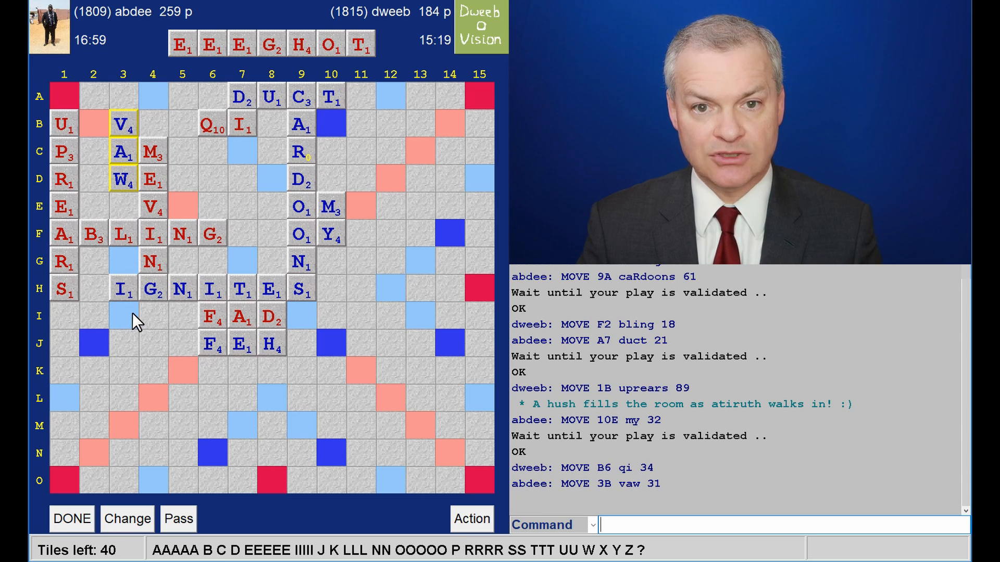
mouse_move(389, 209)
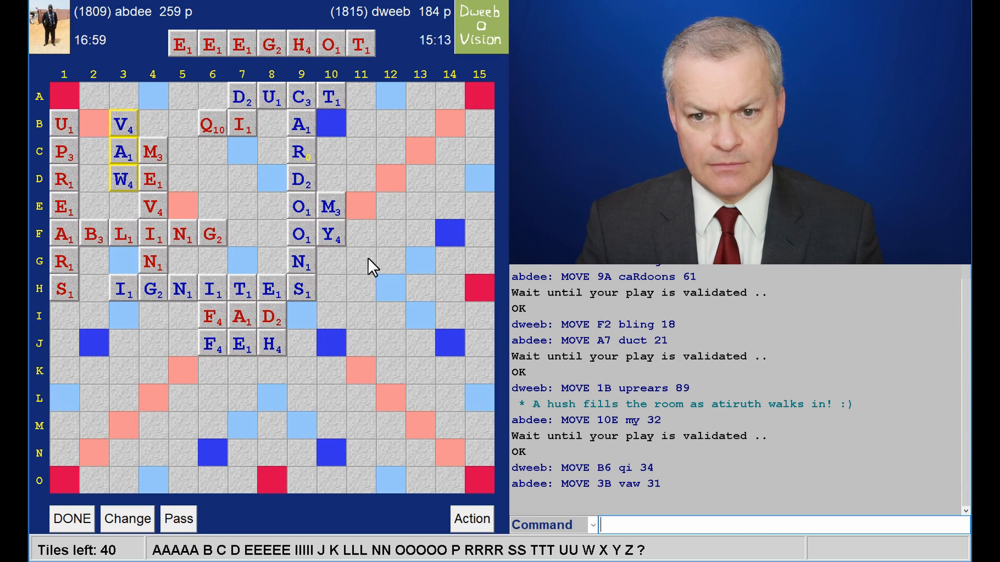
mouse_move(292, 174)
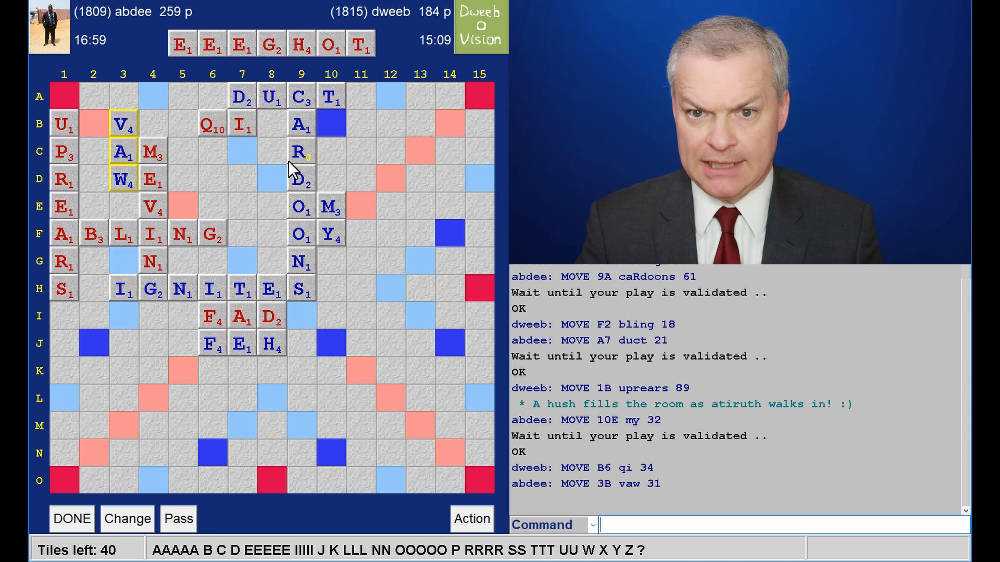
mouse_move(325, 133)
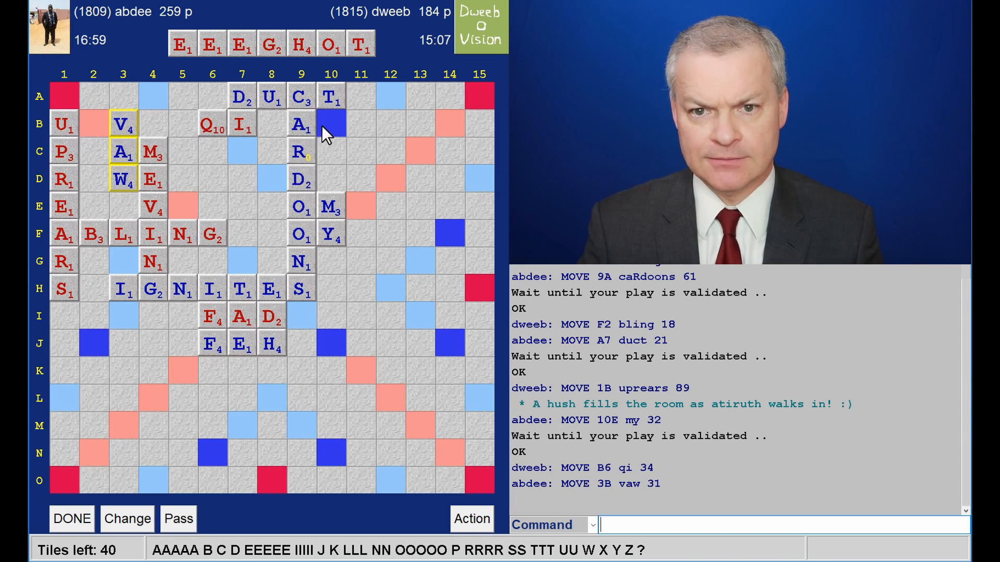
mouse_move(329, 175)
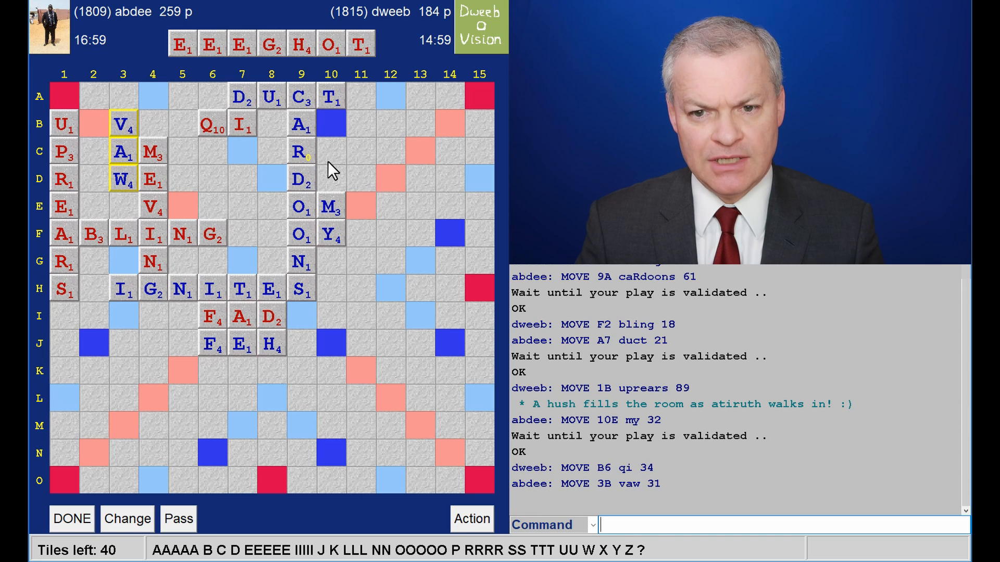
mouse_move(271, 287)
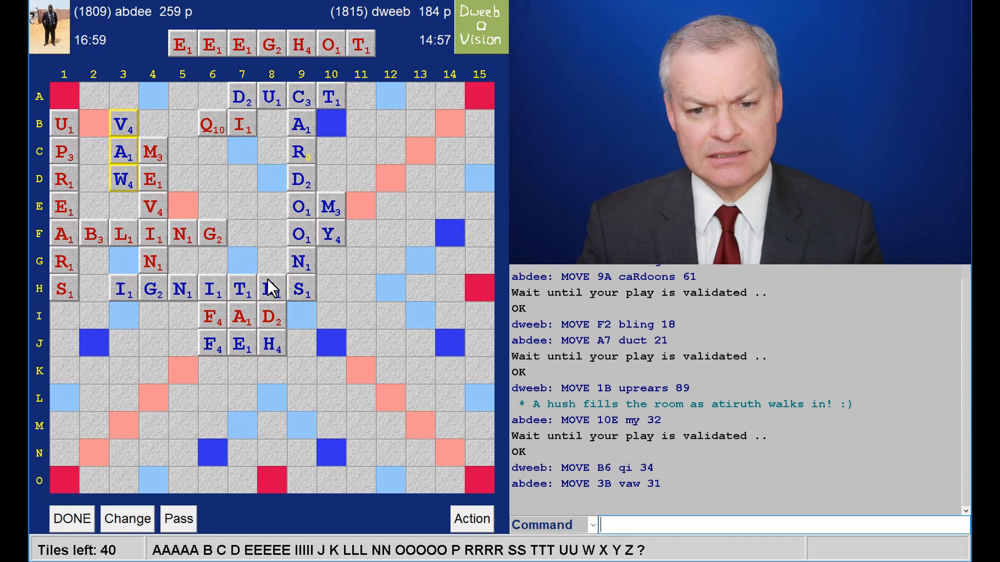
mouse_move(131, 315)
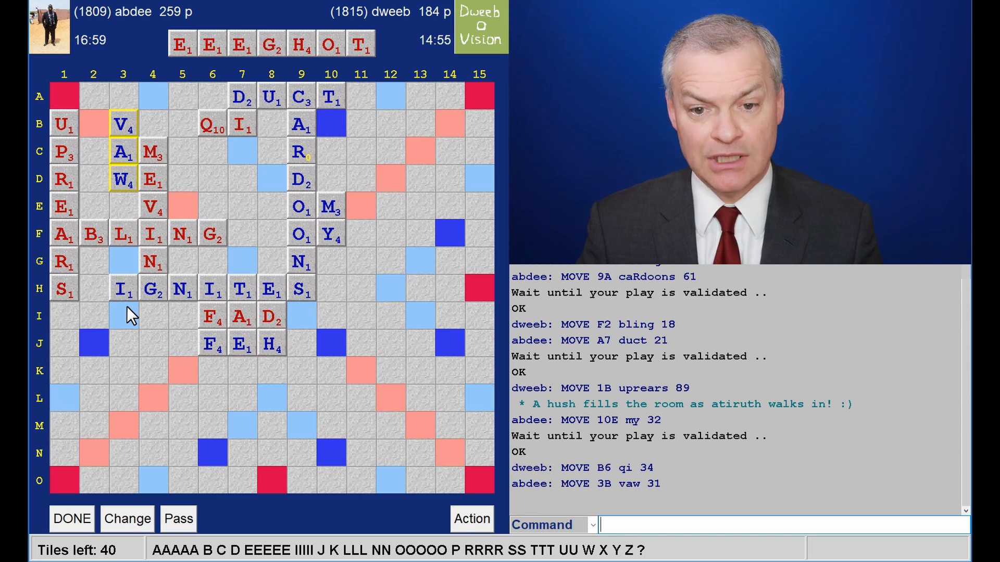
mouse_move(338, 331)
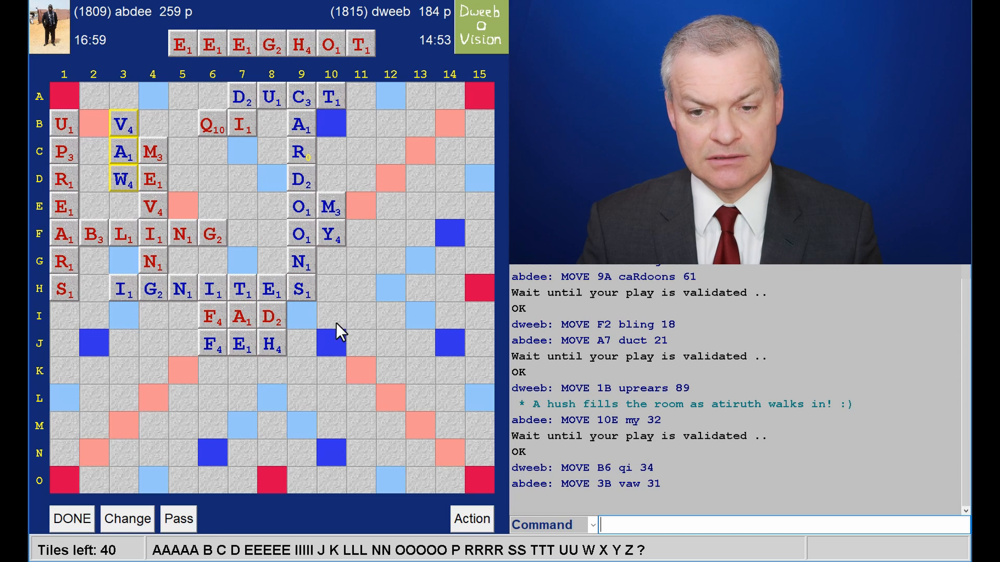
mouse_move(270, 373)
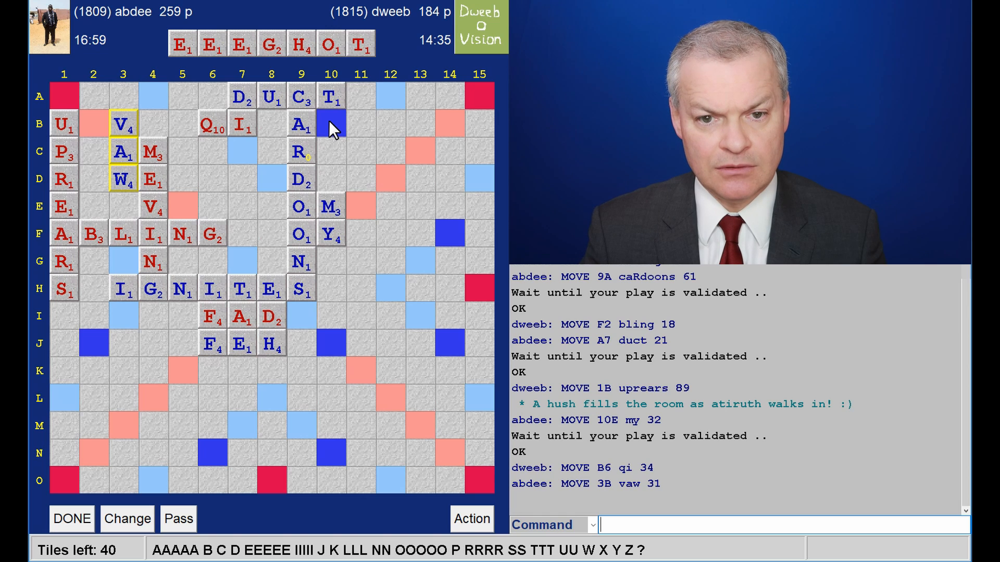
mouse_move(337, 154)
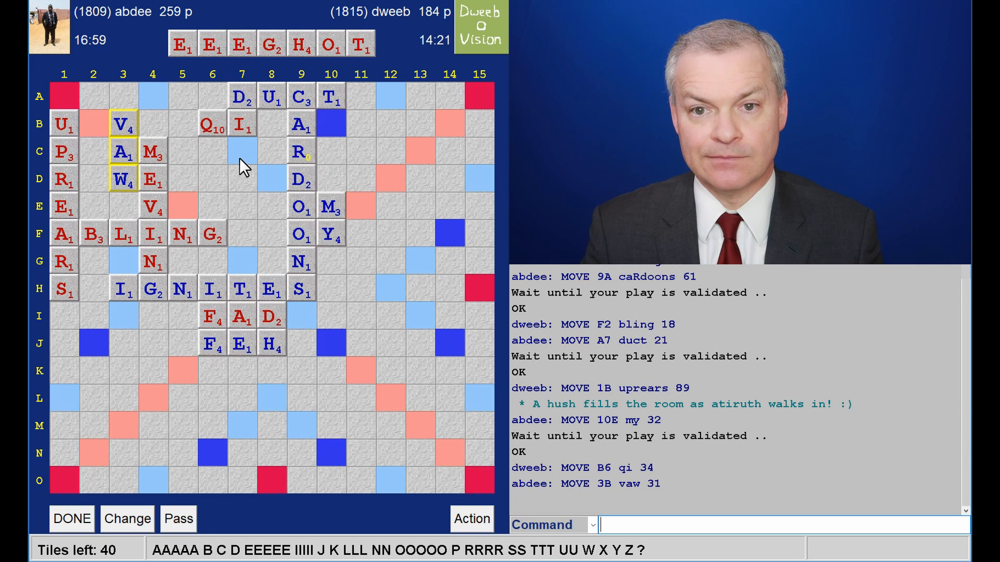
mouse_move(273, 220)
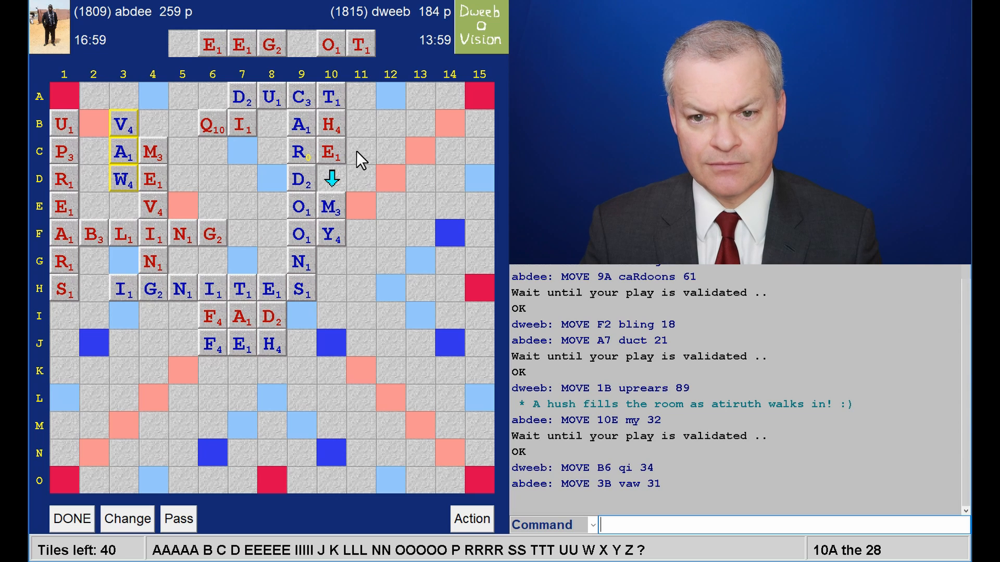
mouse_move(283, 216)
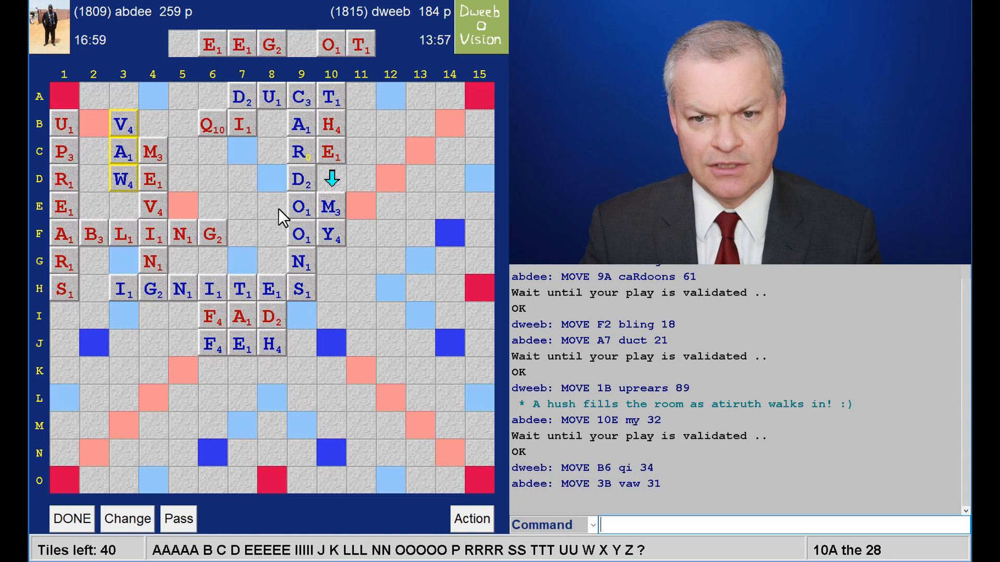
mouse_move(216, 68)
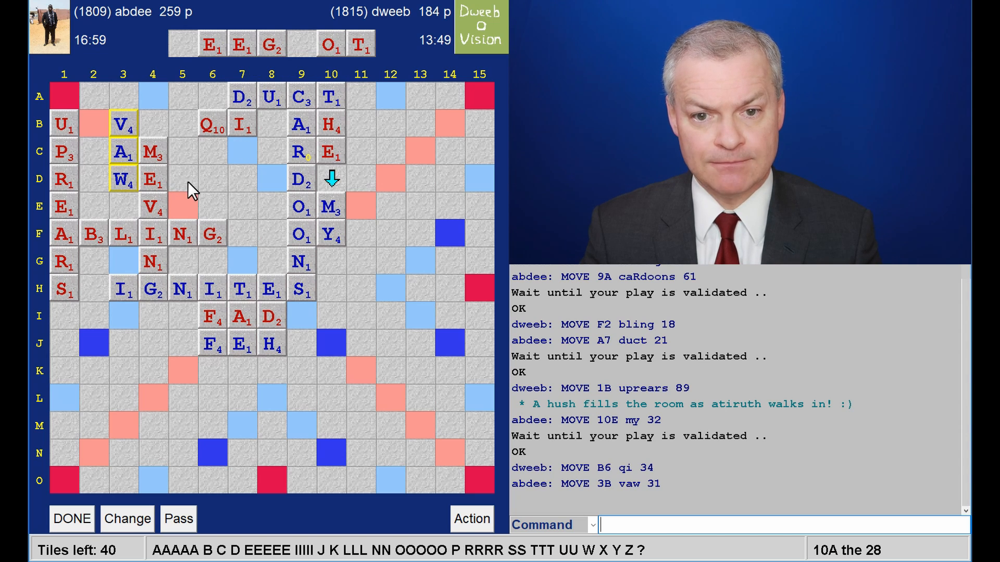
mouse_move(96, 249)
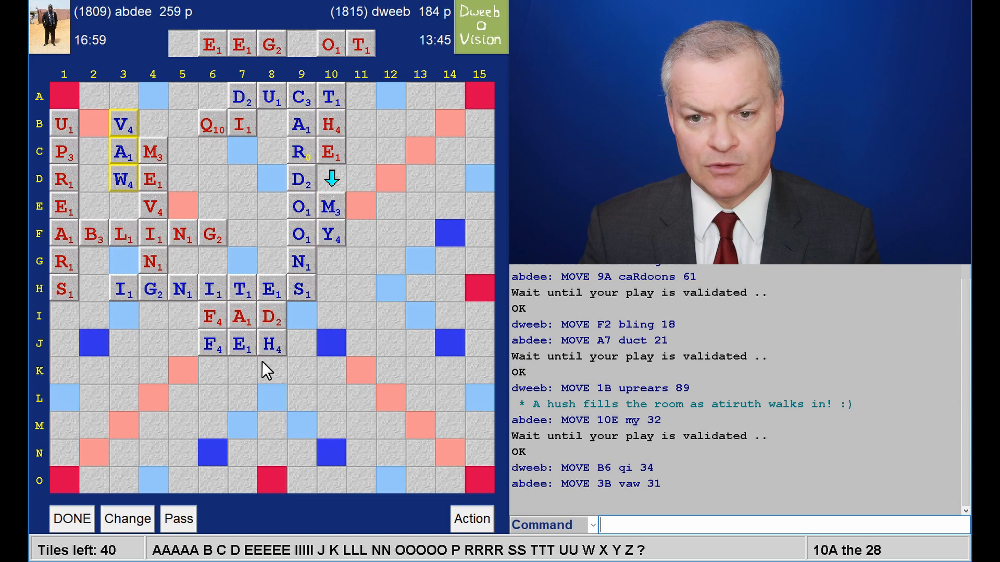
mouse_move(347, 275)
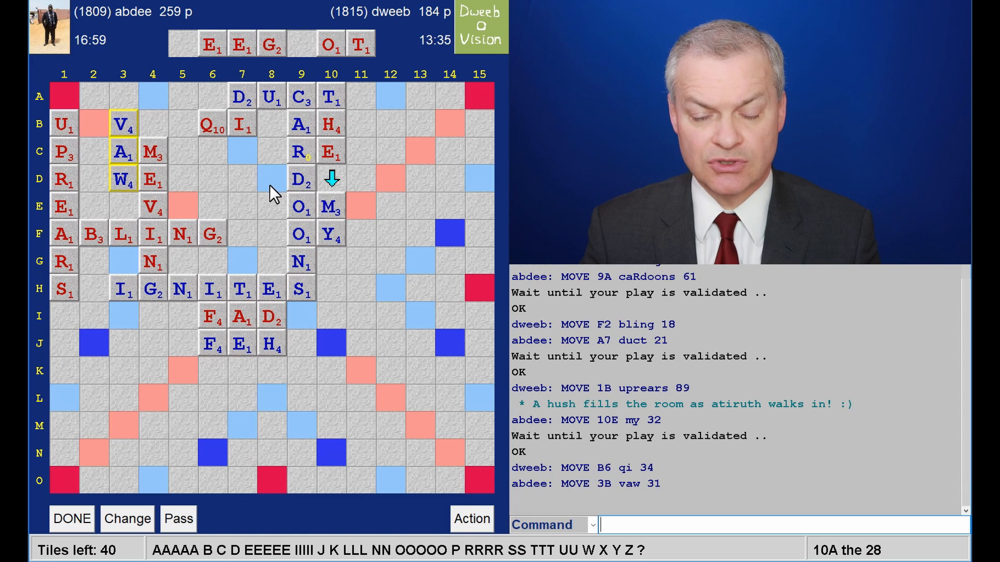
mouse_move(277, 236)
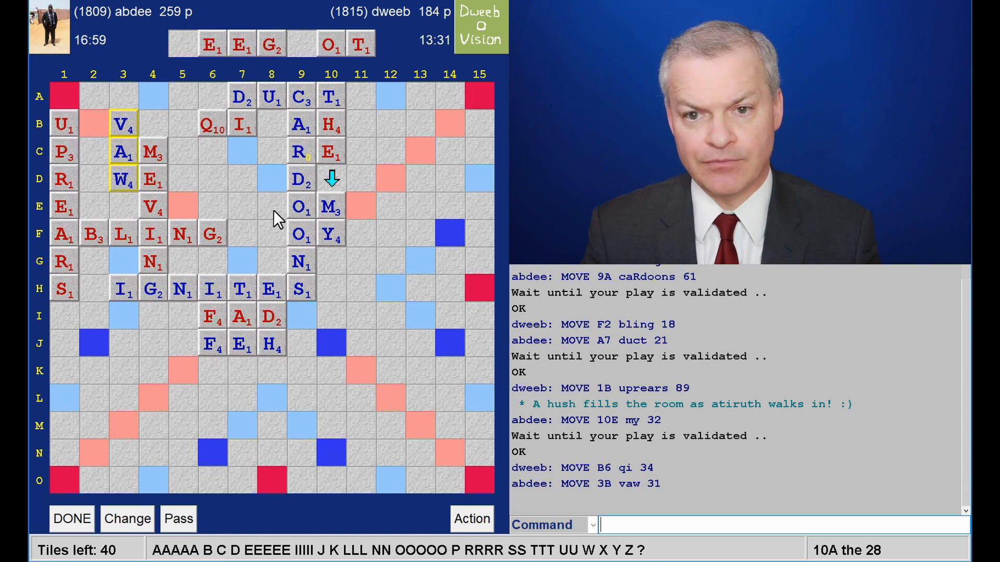
mouse_move(271, 191)
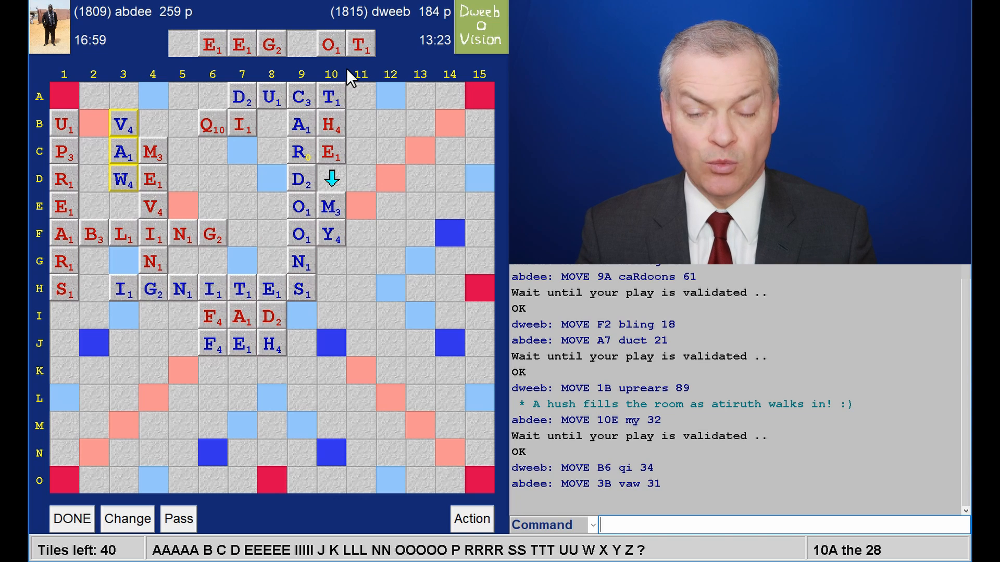
mouse_move(408, 163)
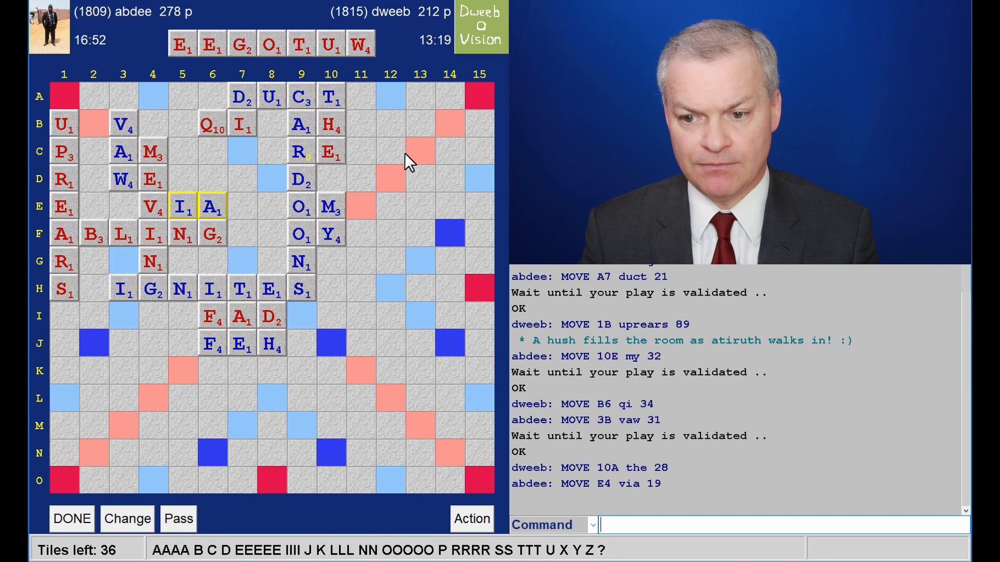
mouse_move(163, 234)
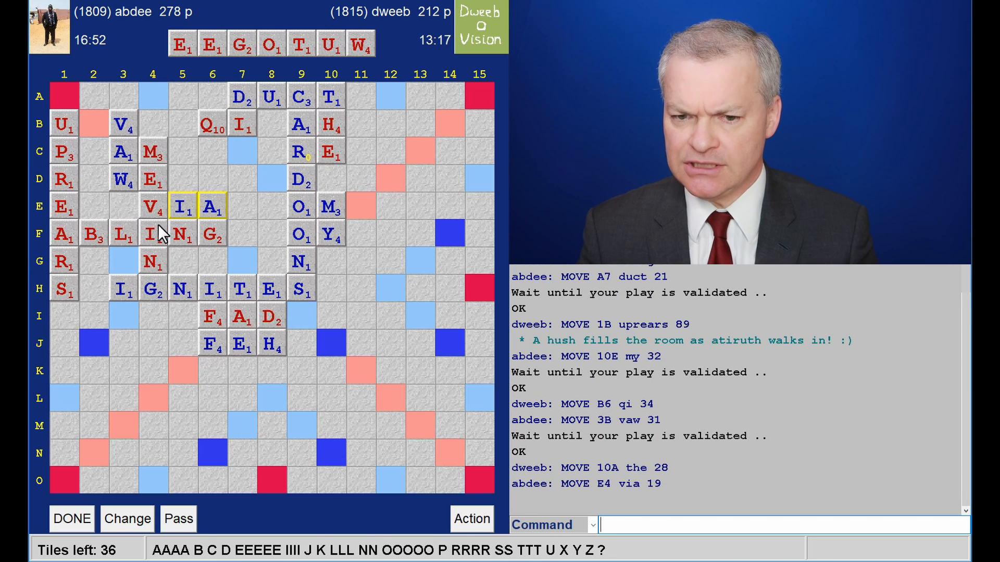
mouse_move(253, 185)
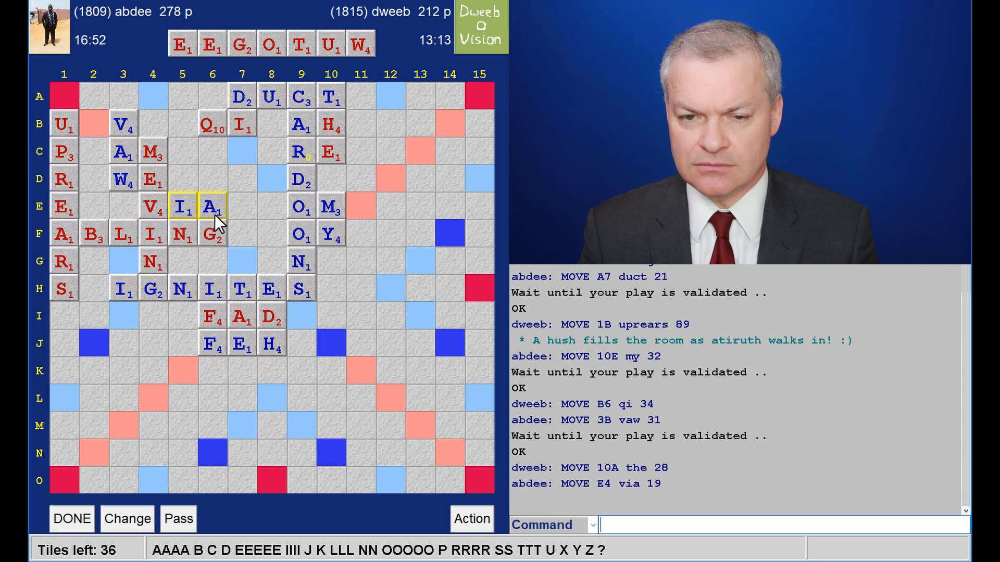
mouse_move(227, 224)
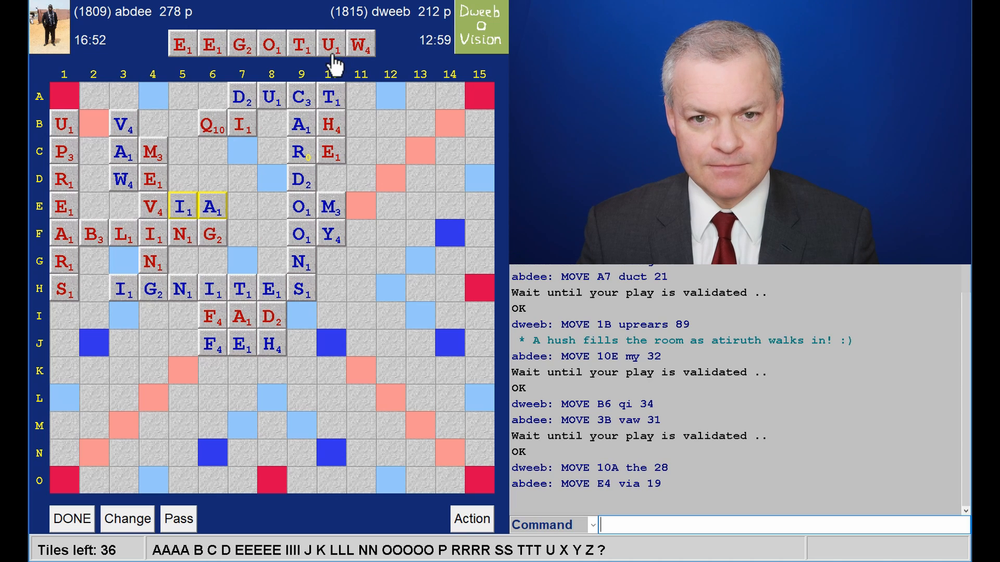
mouse_move(239, 159)
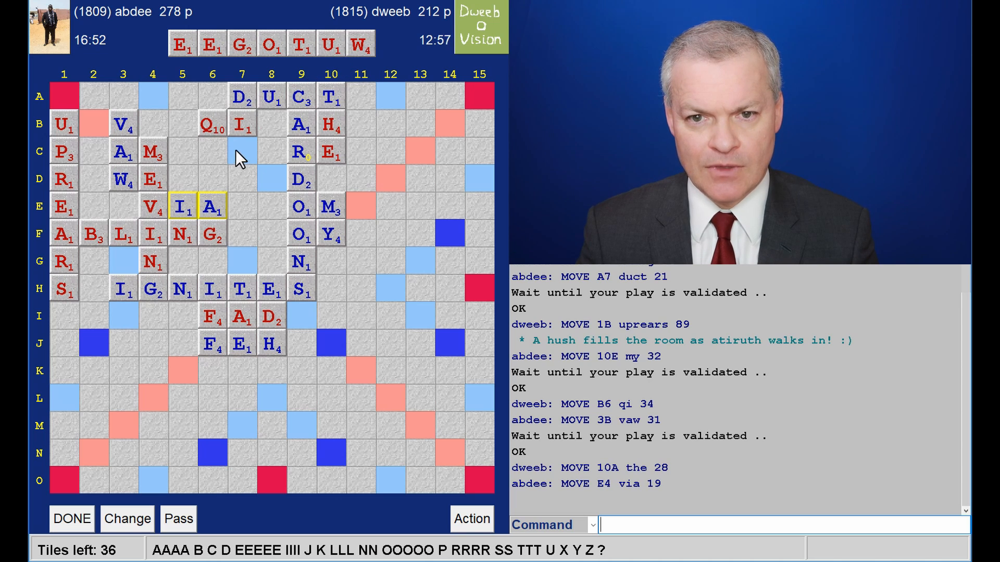
mouse_move(347, 156)
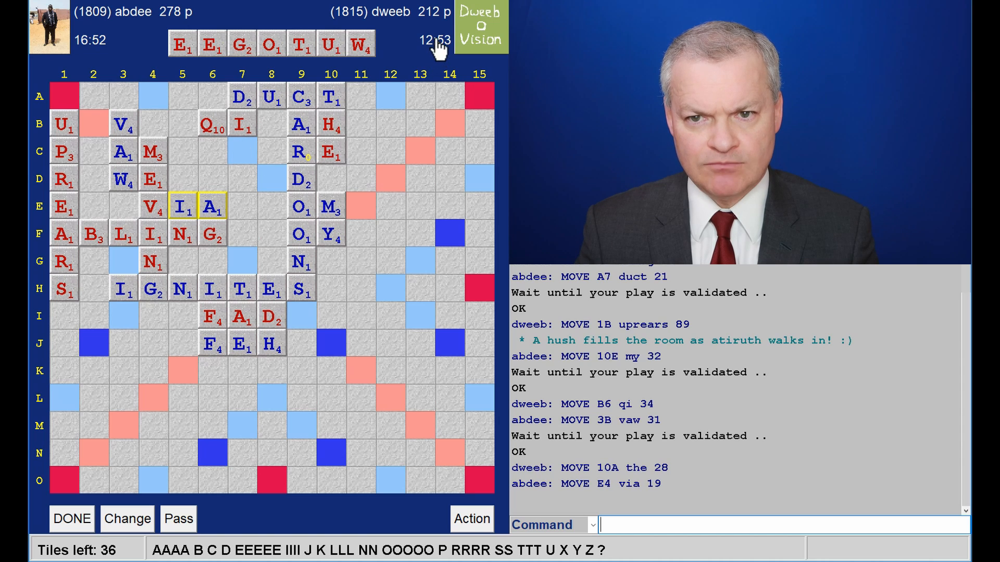
mouse_move(358, 244)
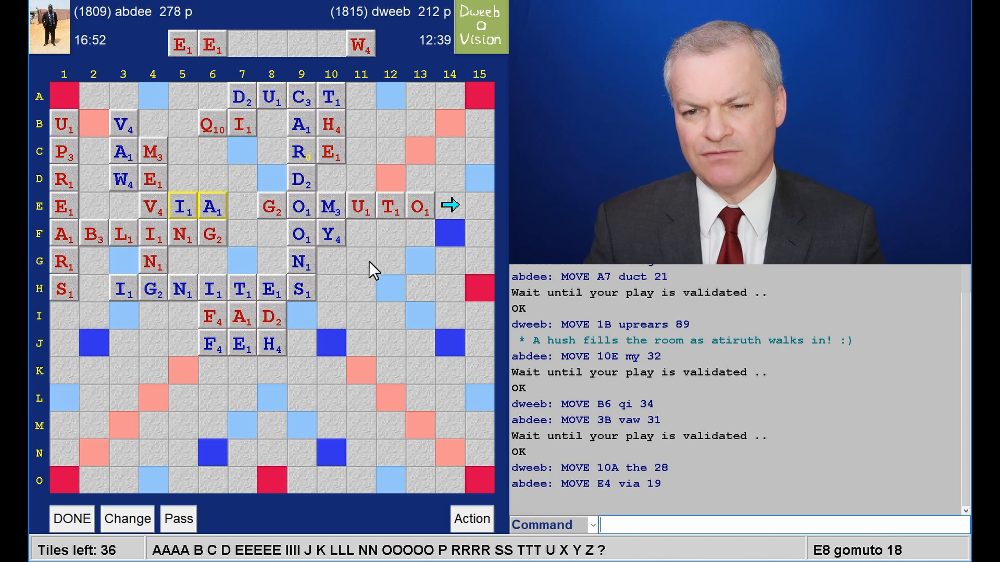
mouse_move(355, 193)
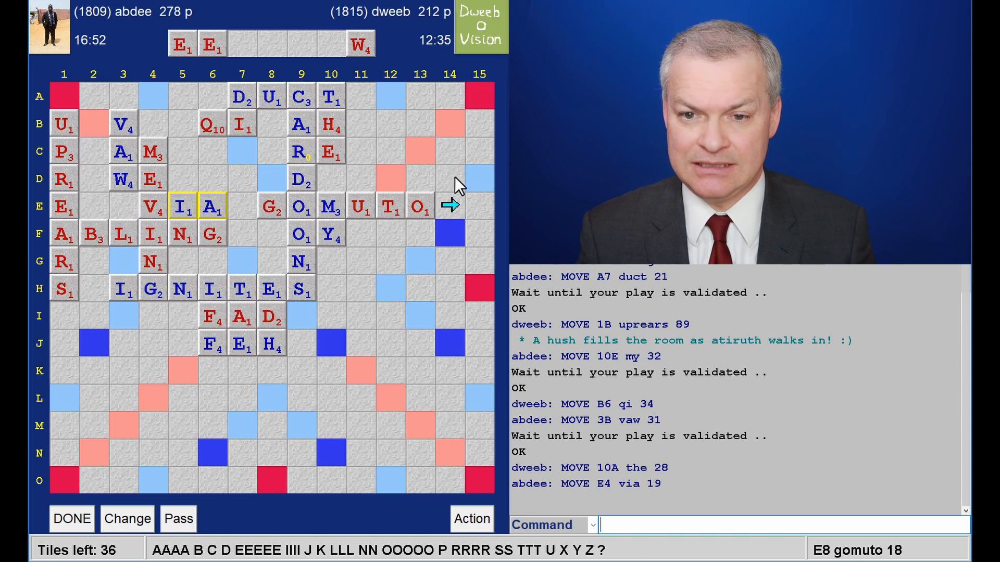
mouse_move(425, 181)
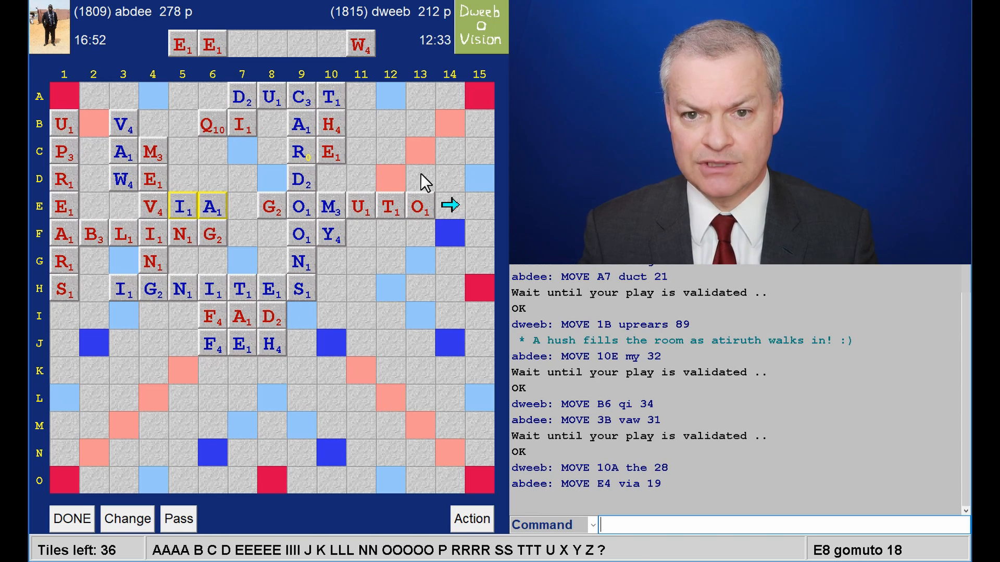
mouse_move(383, 217)
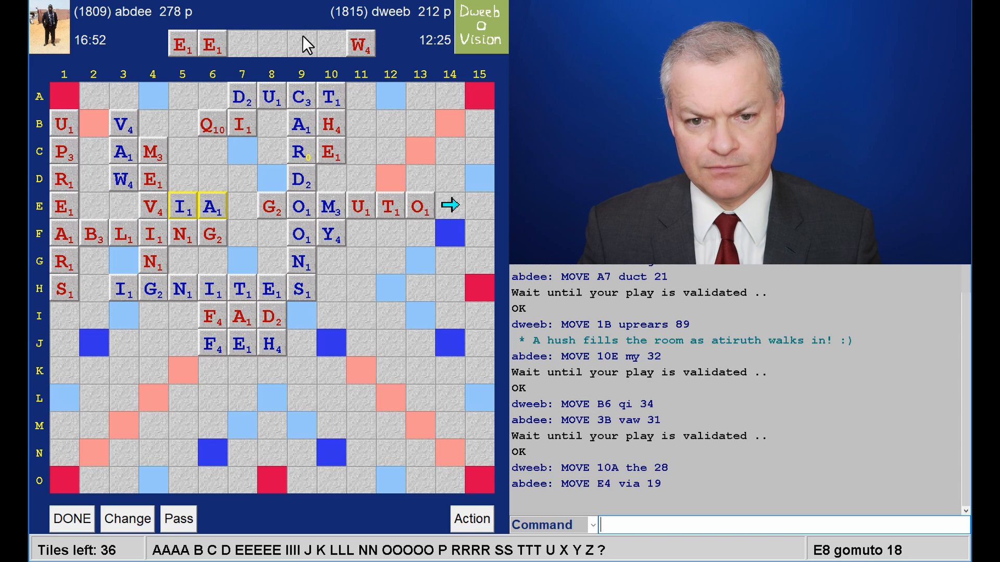
mouse_move(290, 54)
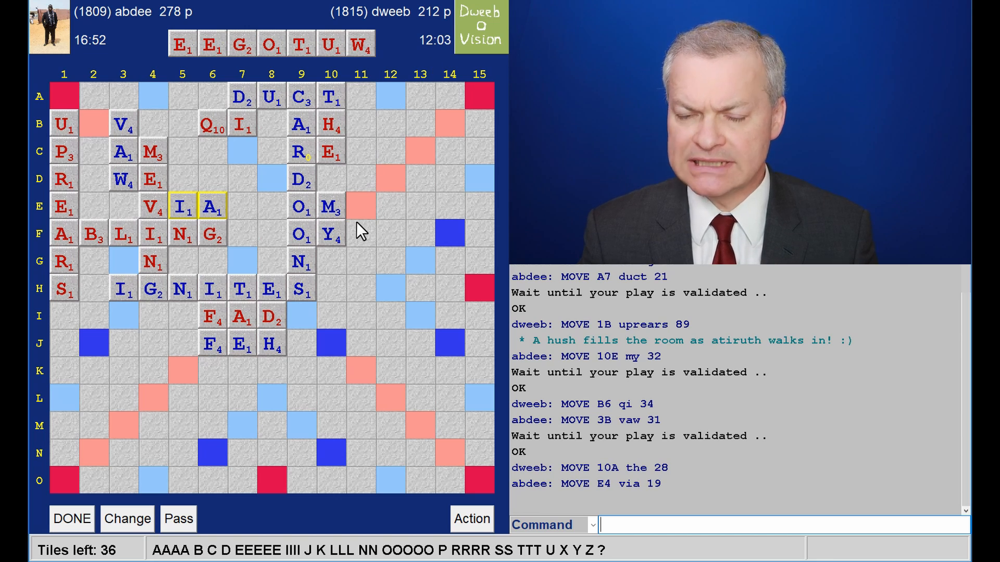
mouse_move(349, 244)
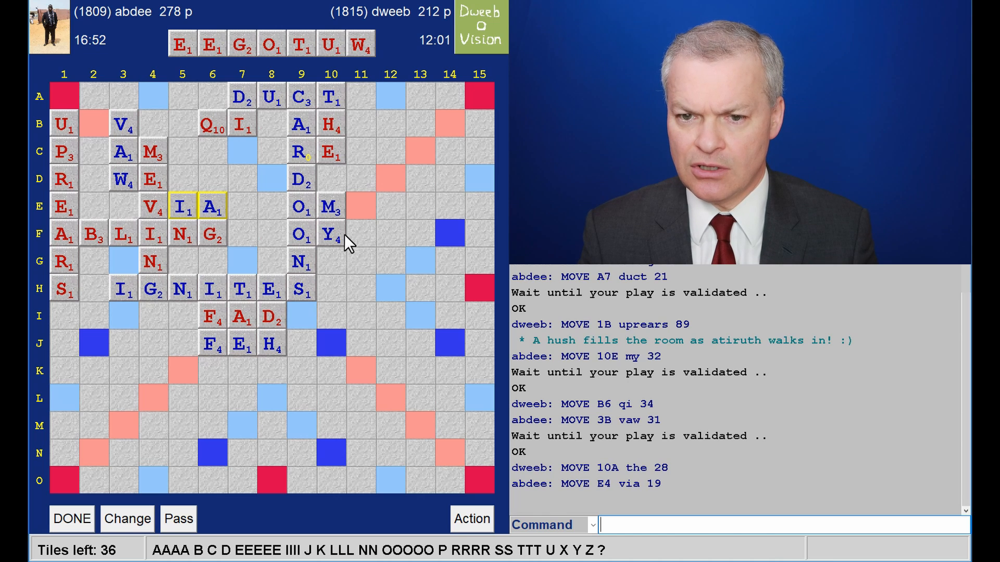
mouse_move(371, 216)
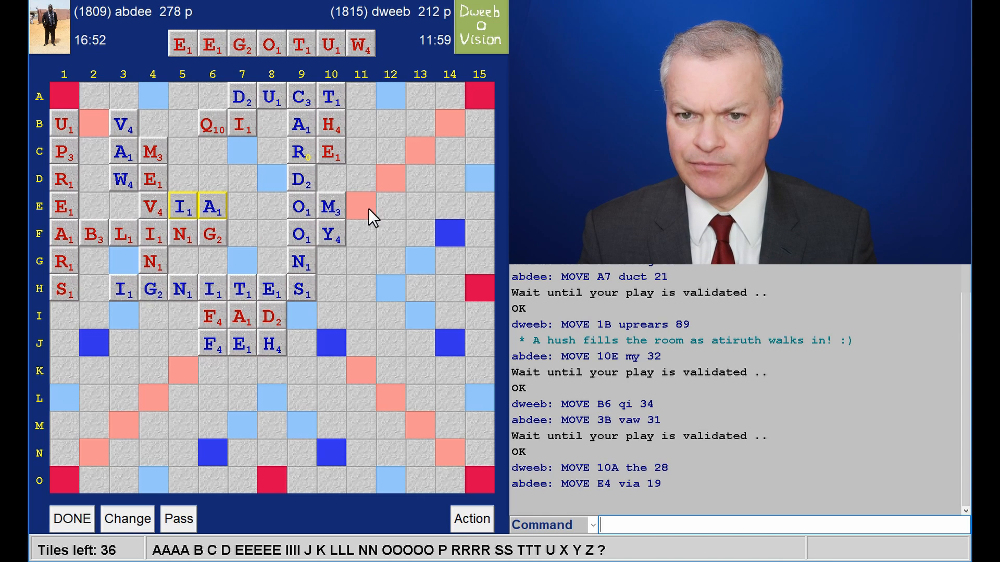
mouse_move(159, 131)
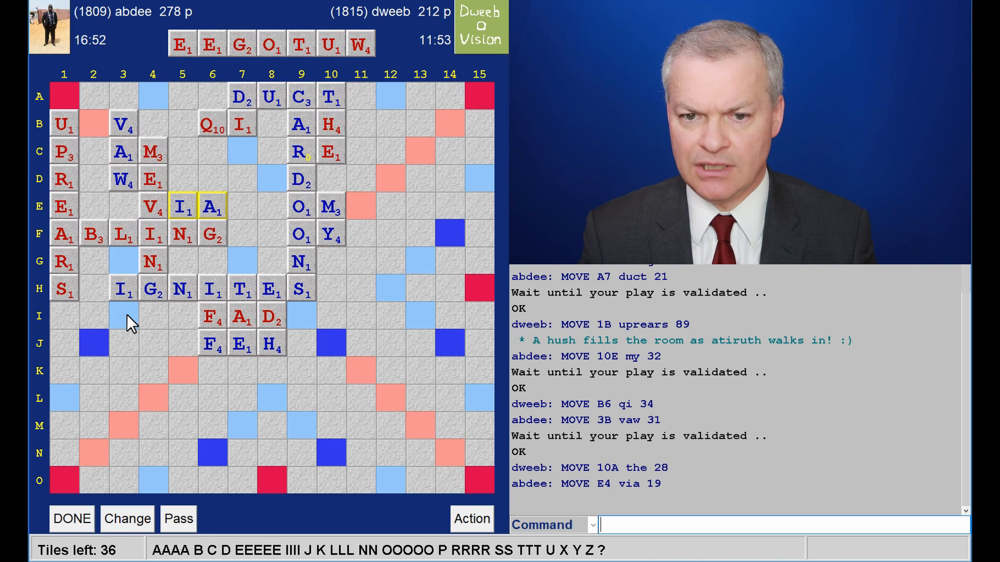
mouse_move(236, 175)
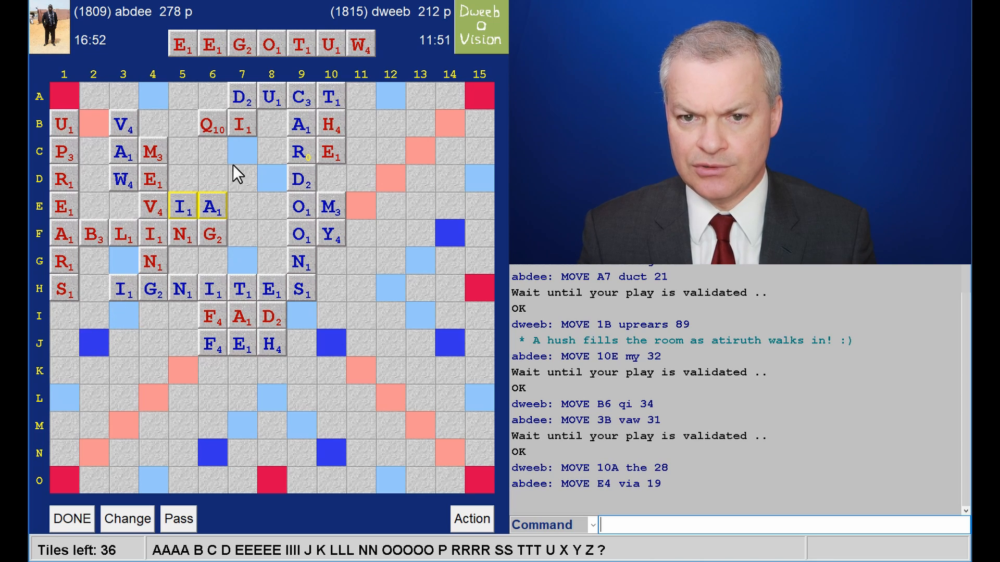
mouse_move(249, 165)
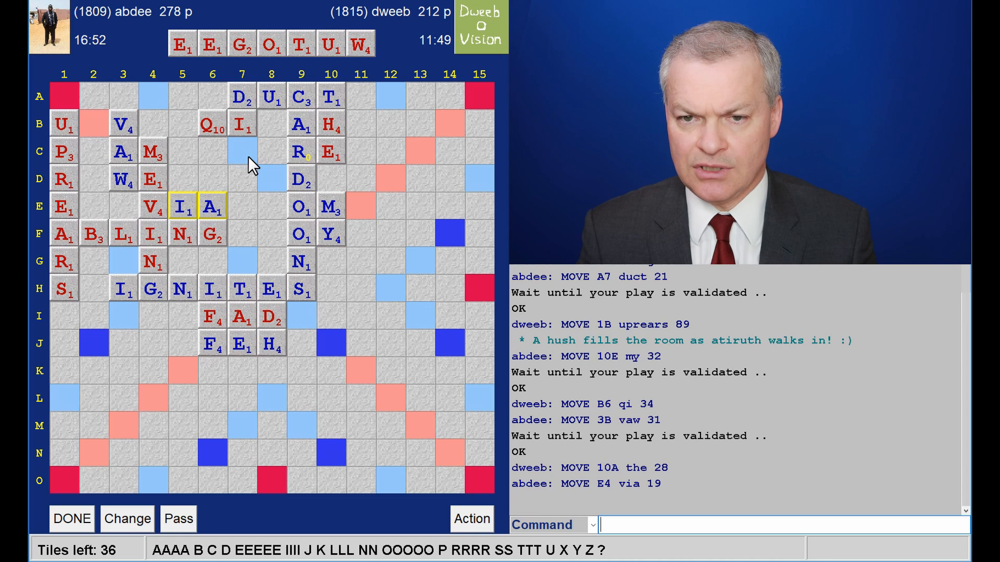
mouse_move(341, 67)
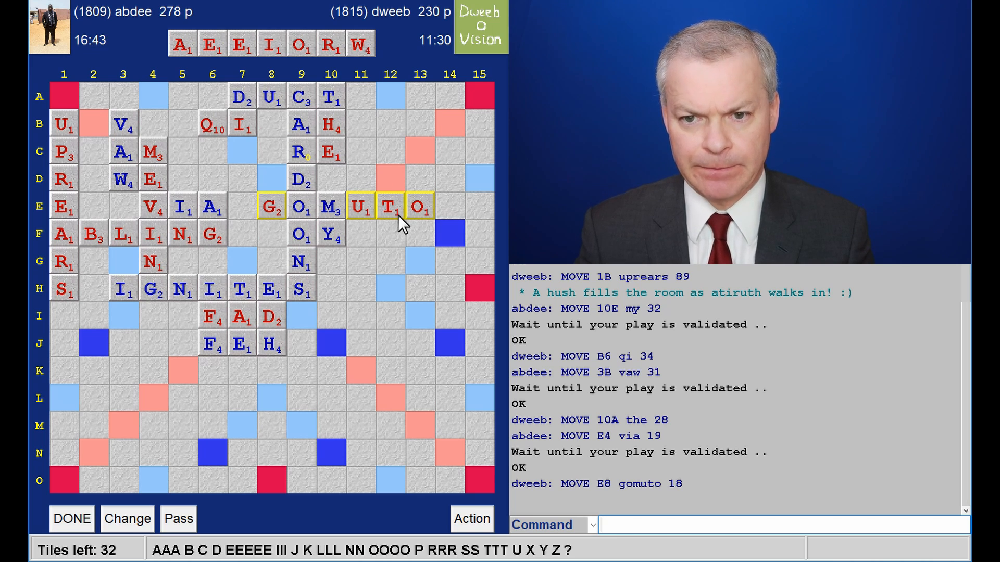
mouse_move(329, 63)
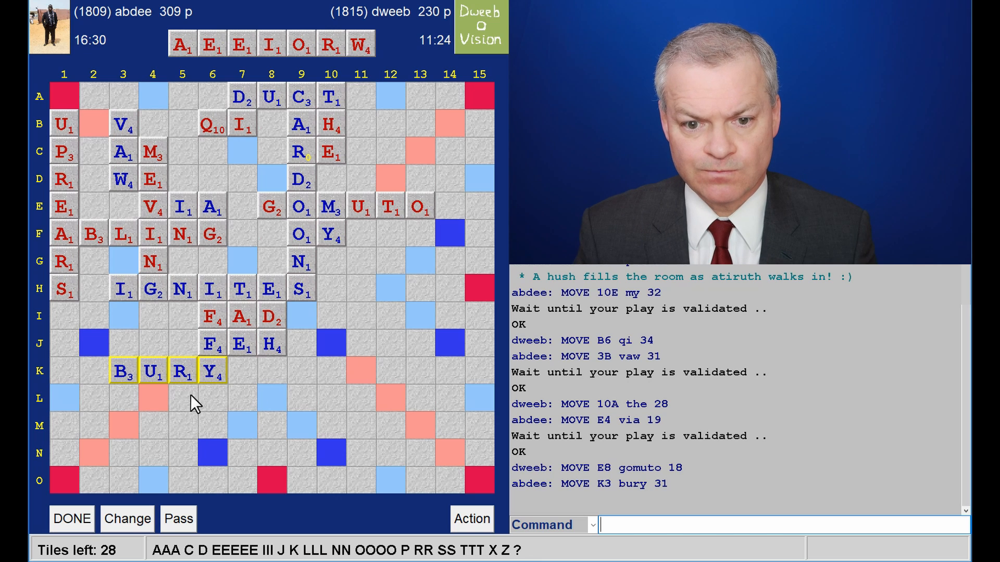
mouse_move(154, 402)
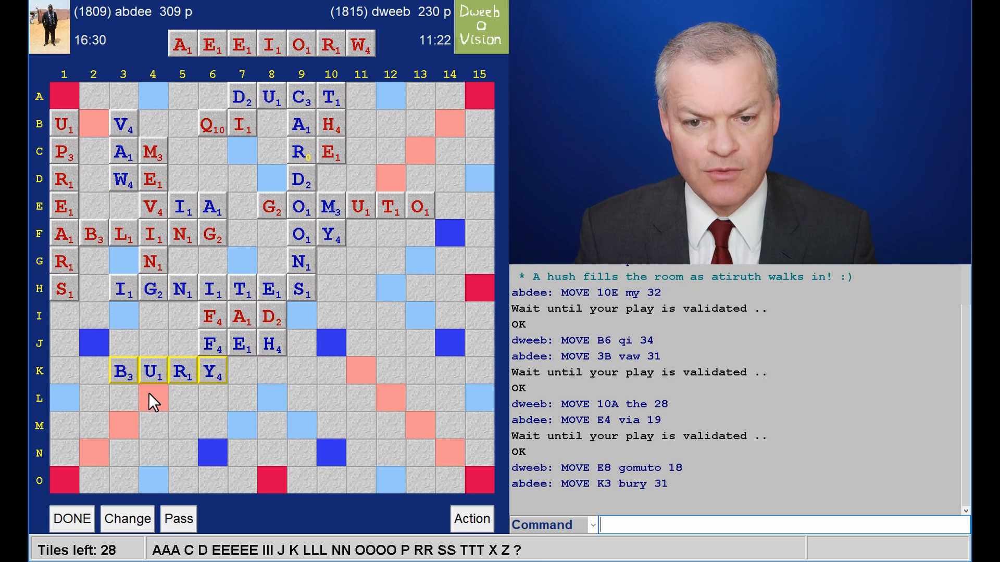
mouse_move(93, 409)
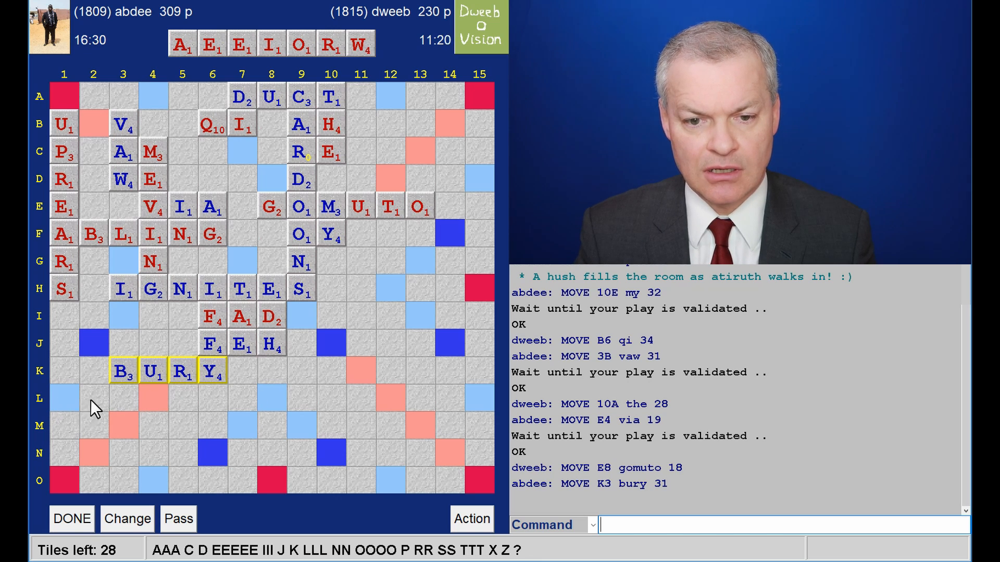
mouse_move(70, 411)
type("WEAR")
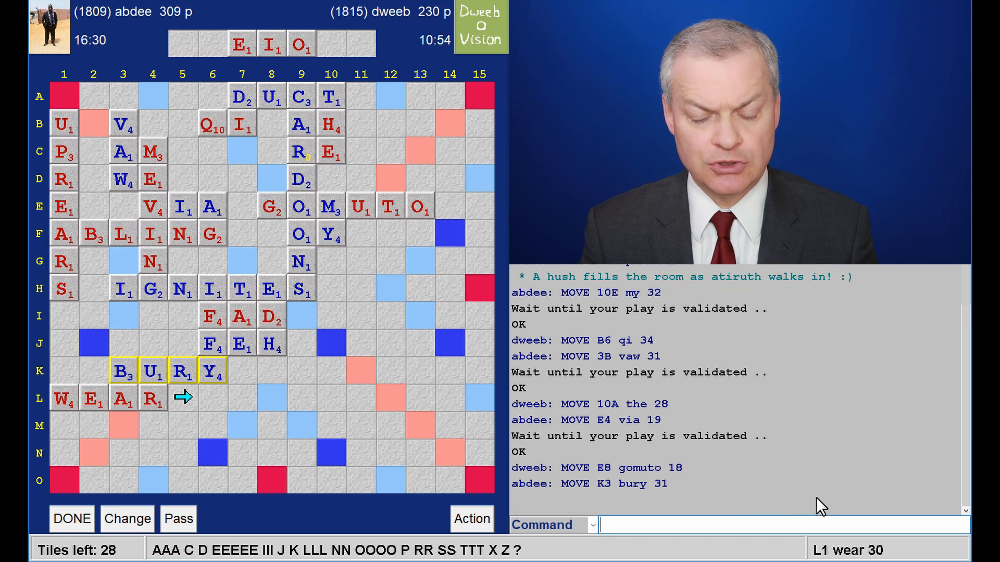
mouse_move(60, 493)
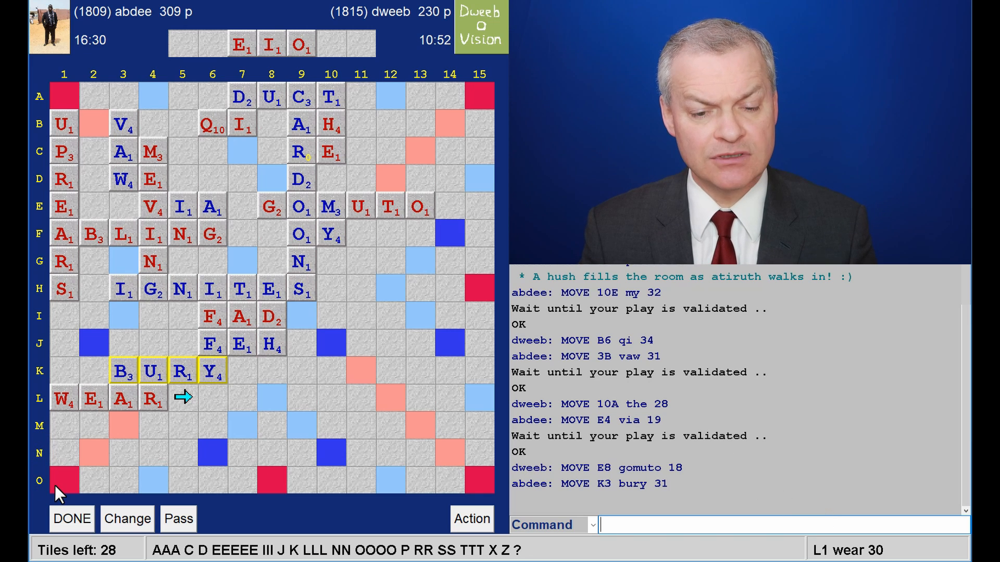
mouse_move(109, 432)
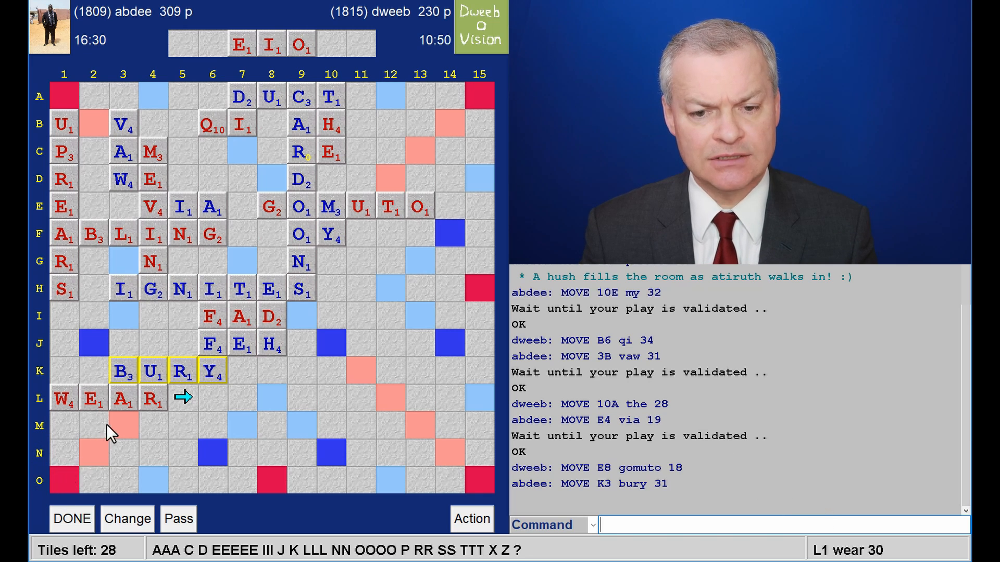
mouse_move(126, 434)
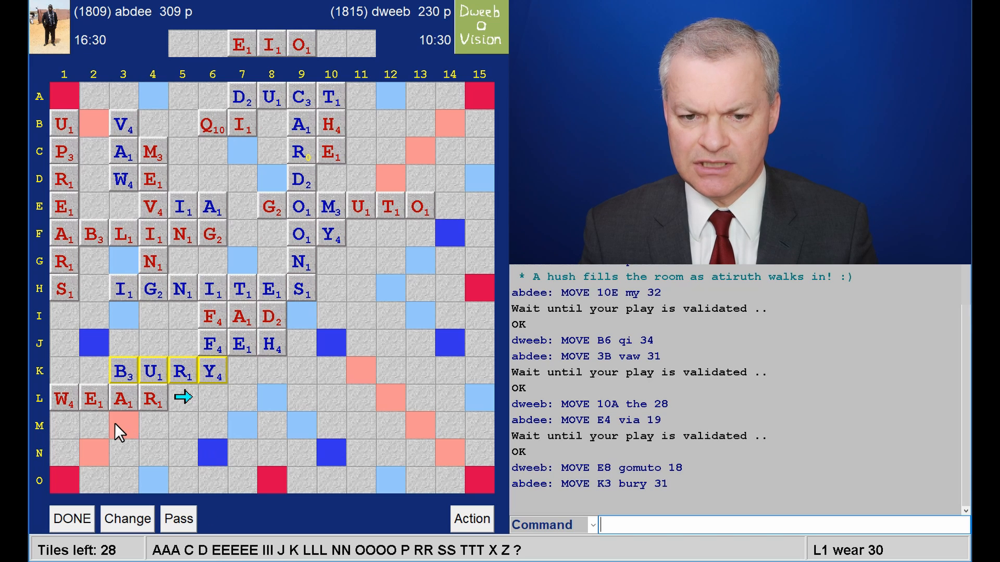
mouse_move(239, 462)
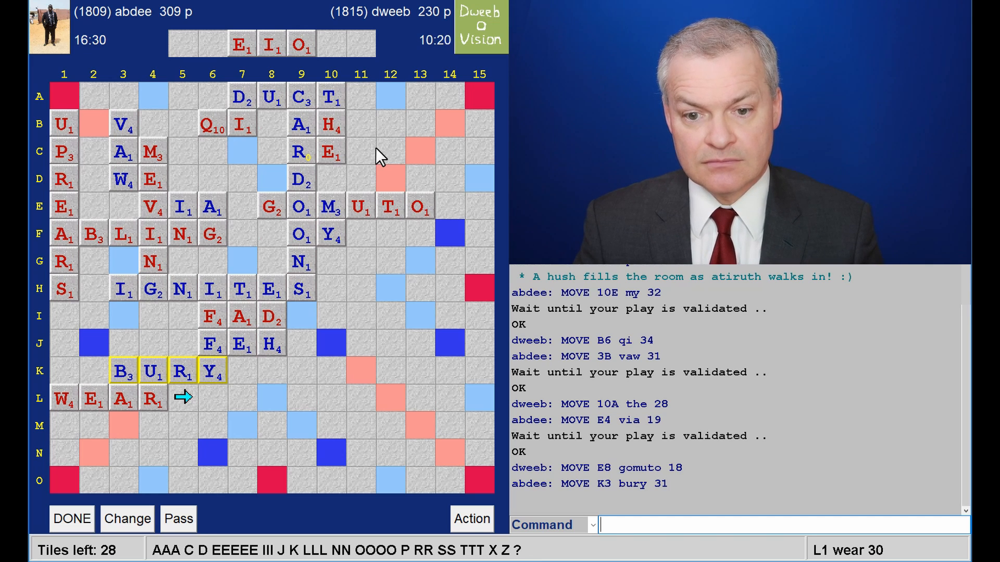
mouse_move(200, 500)
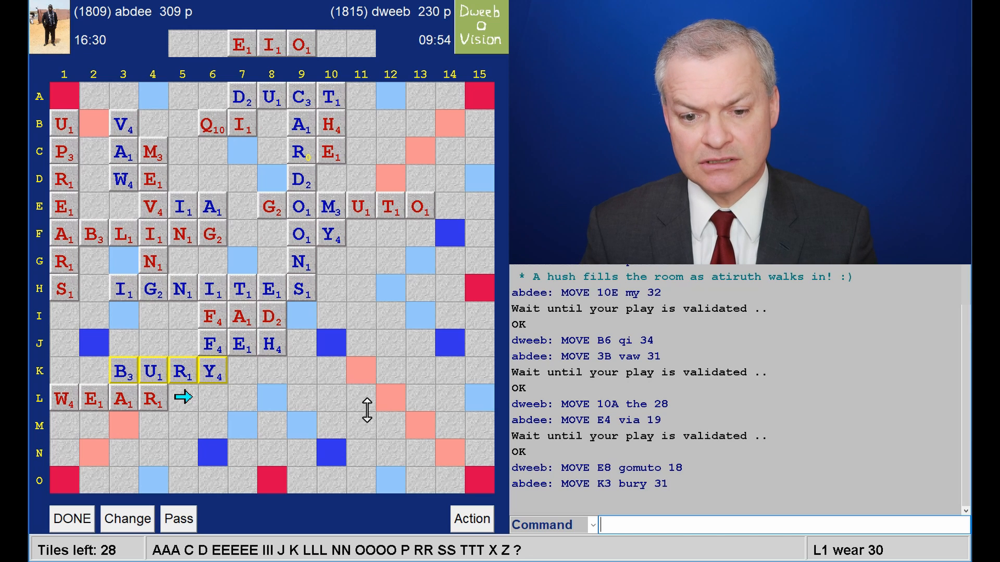
mouse_move(237, 466)
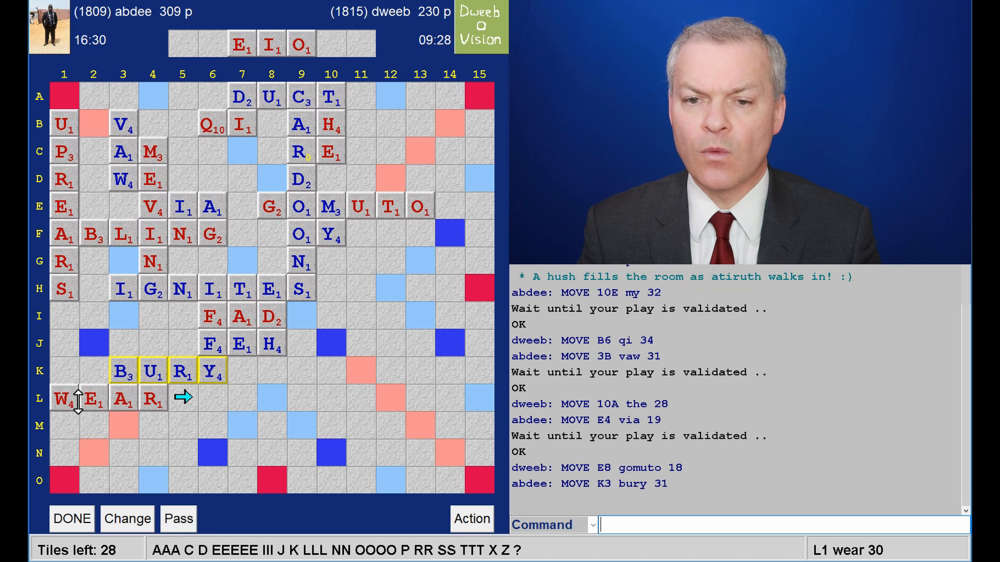
mouse_move(328, 357)
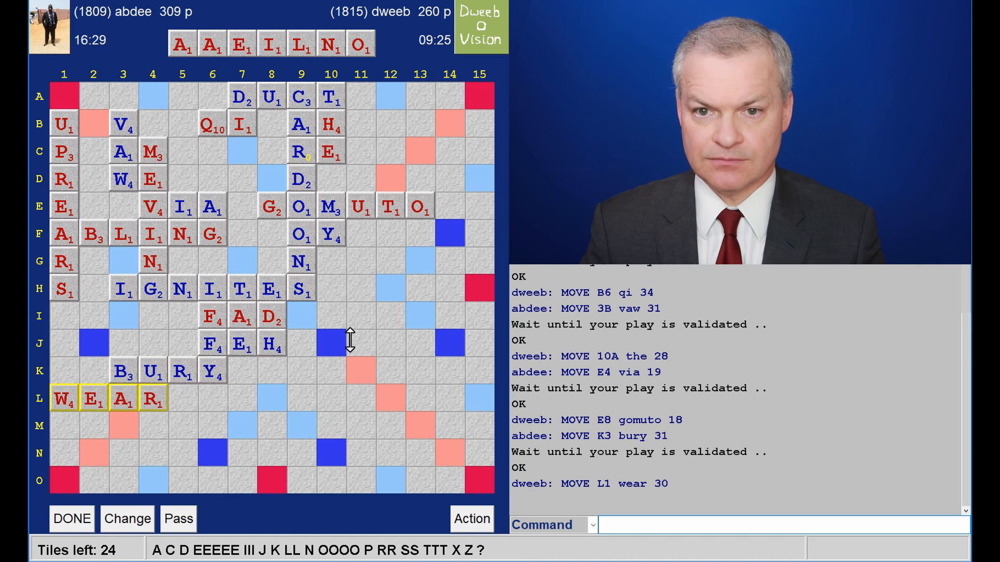
mouse_move(379, 97)
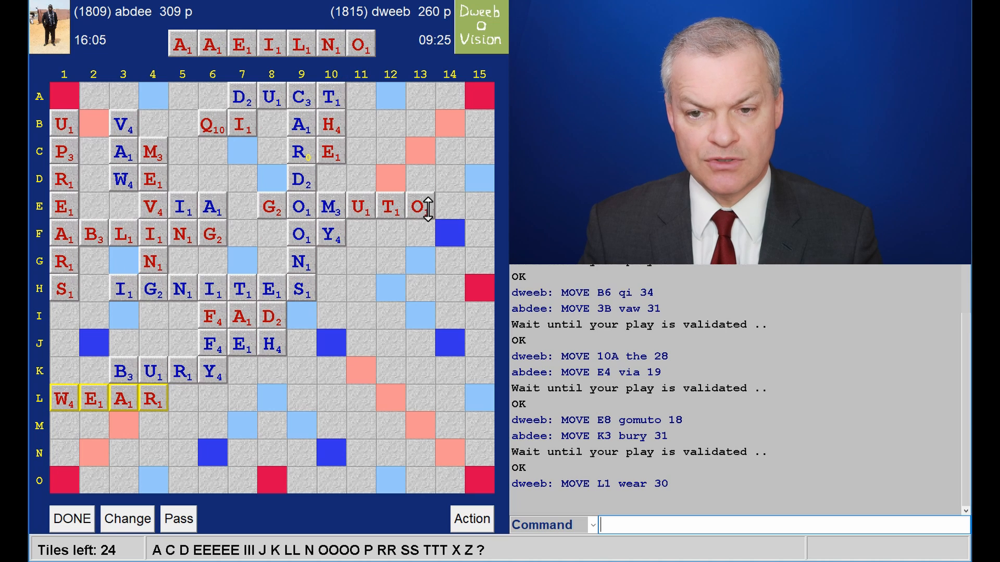
Submit WEAR at L1 for 30 points; the opponent answers with ROOKIEST for 78
left_click(71, 518)
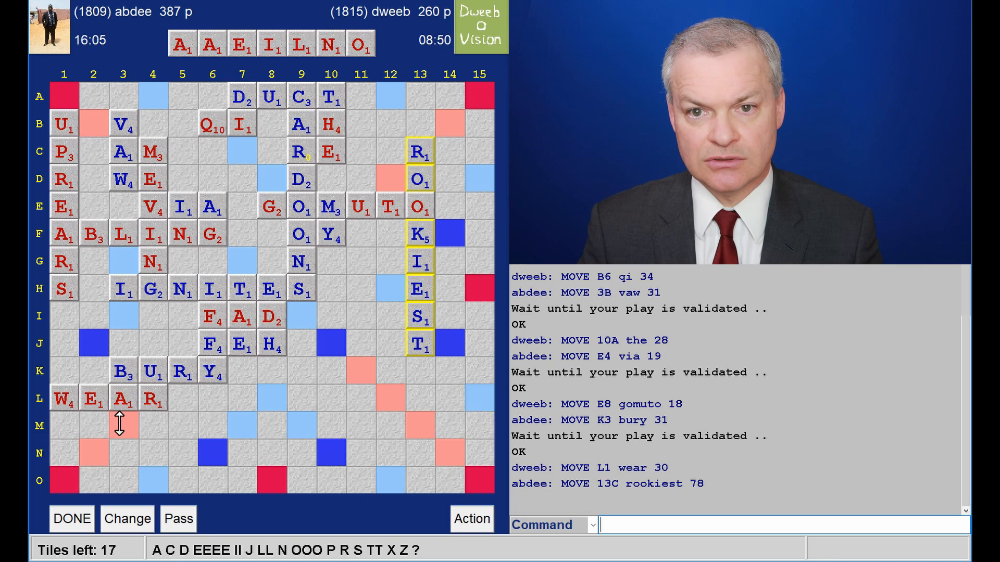
mouse_move(281, 156)
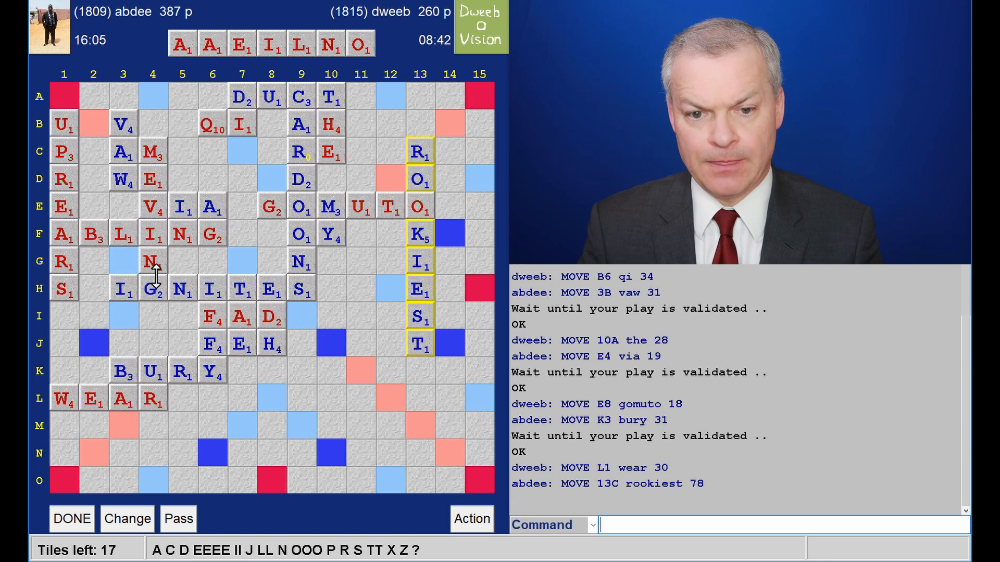
mouse_move(64, 418)
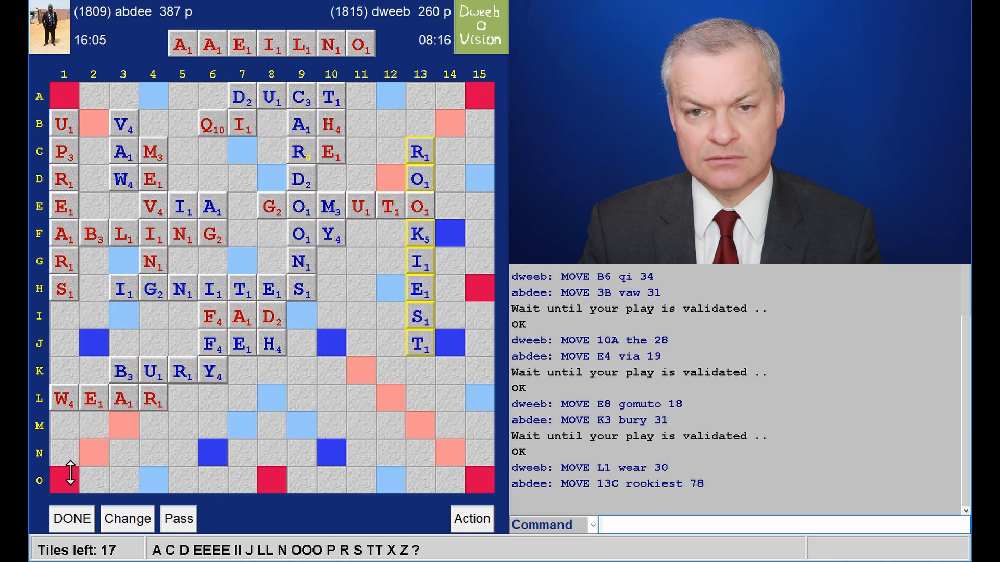
mouse_move(70, 424)
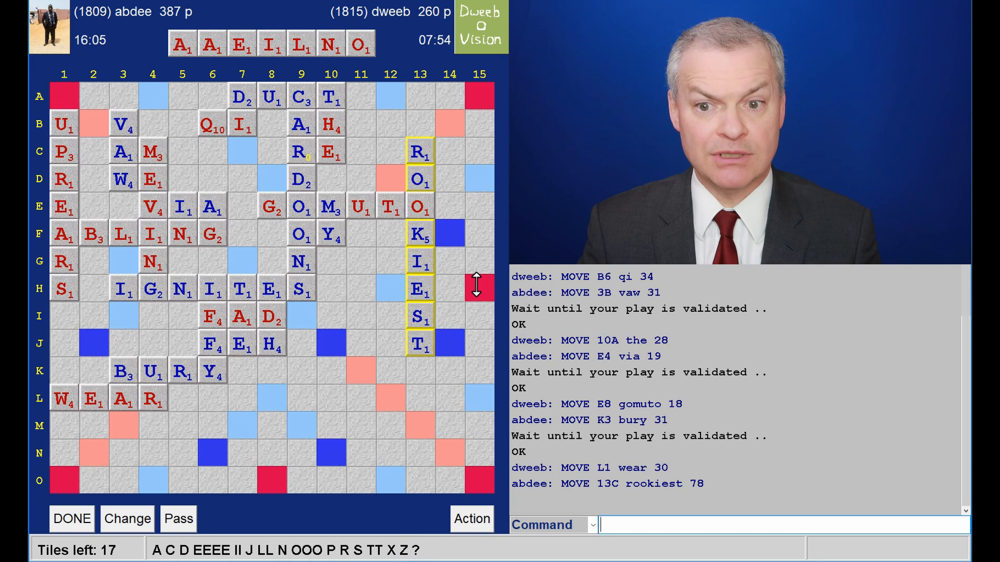
mouse_move(400, 287)
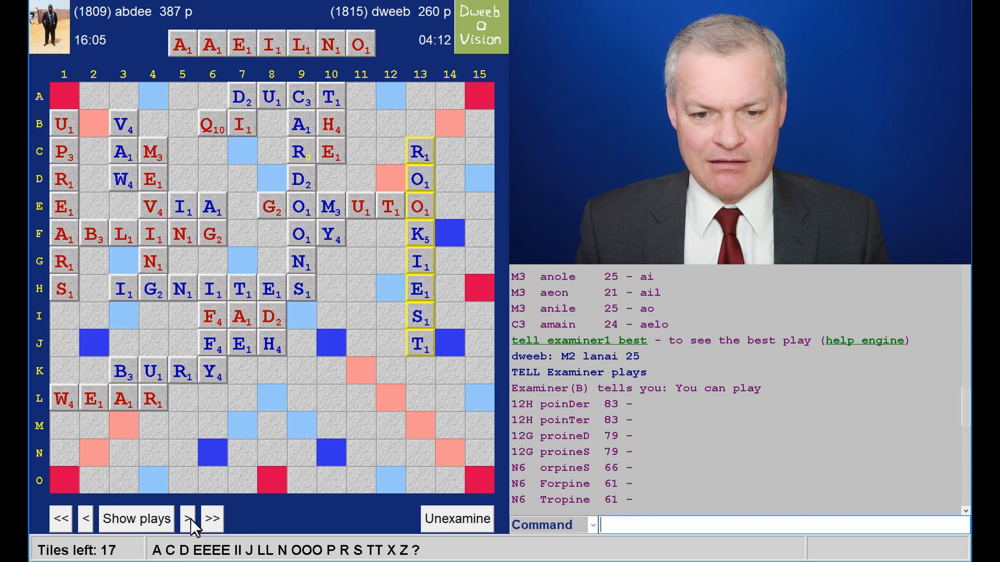
mouse_move(450, 228)
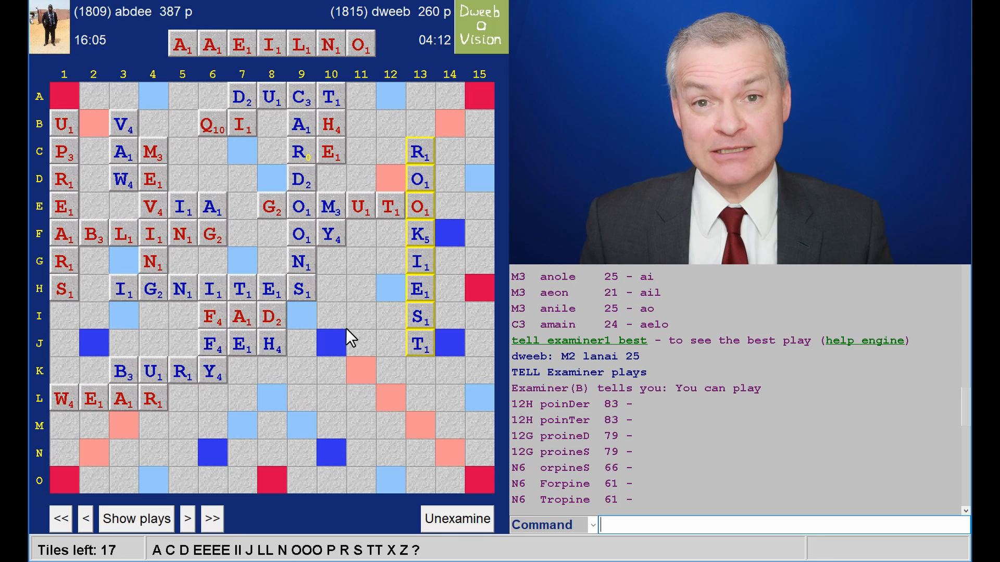
mouse_move(327, 321)
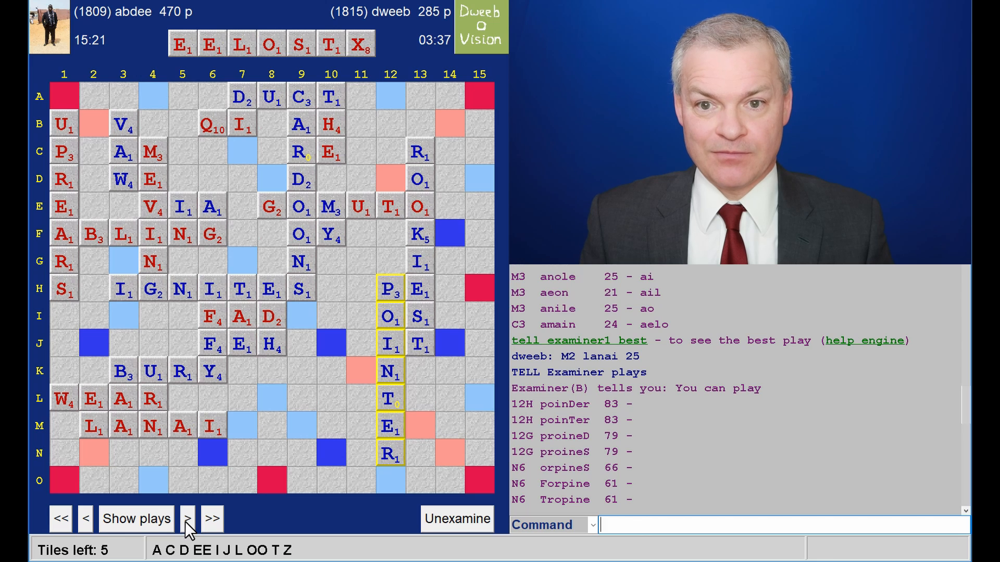
left_click(187, 519)
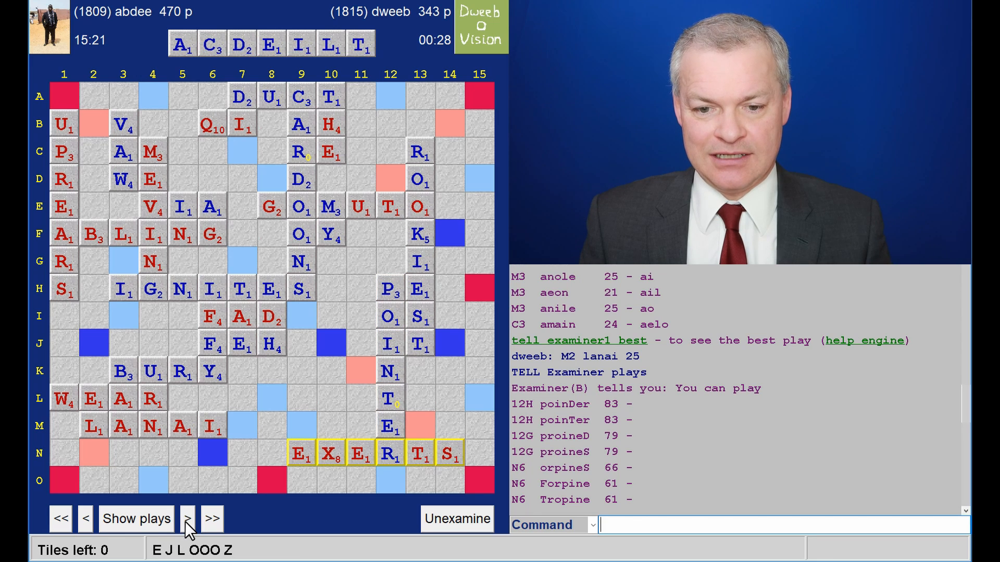
left_click(187, 519)
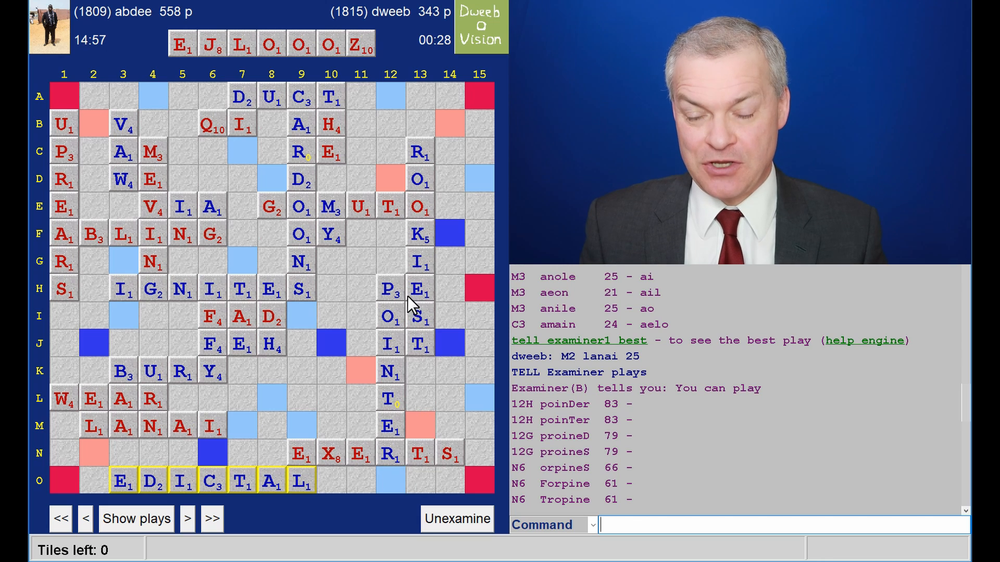
mouse_move(452, 251)
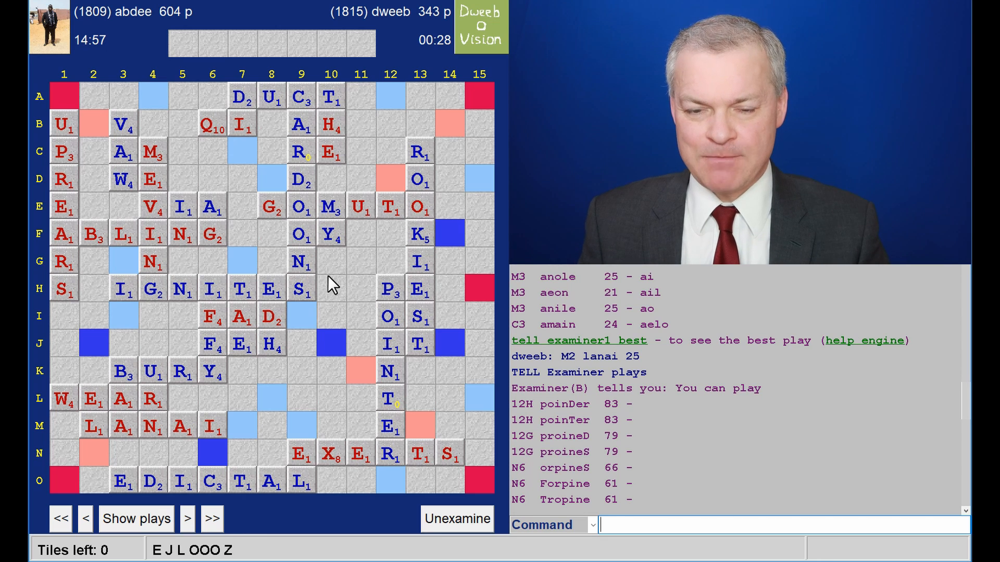
mouse_move(356, 287)
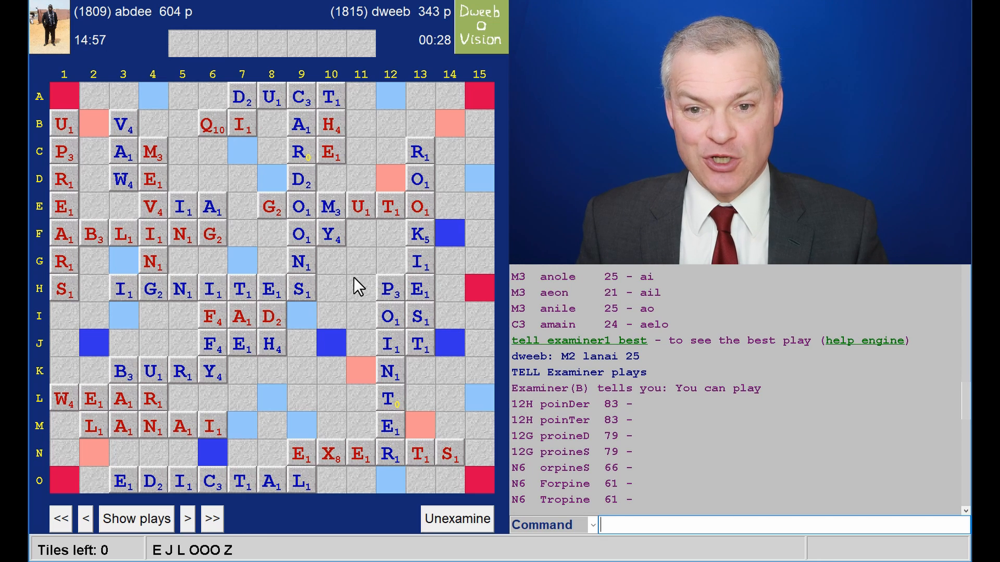
mouse_move(330, 369)
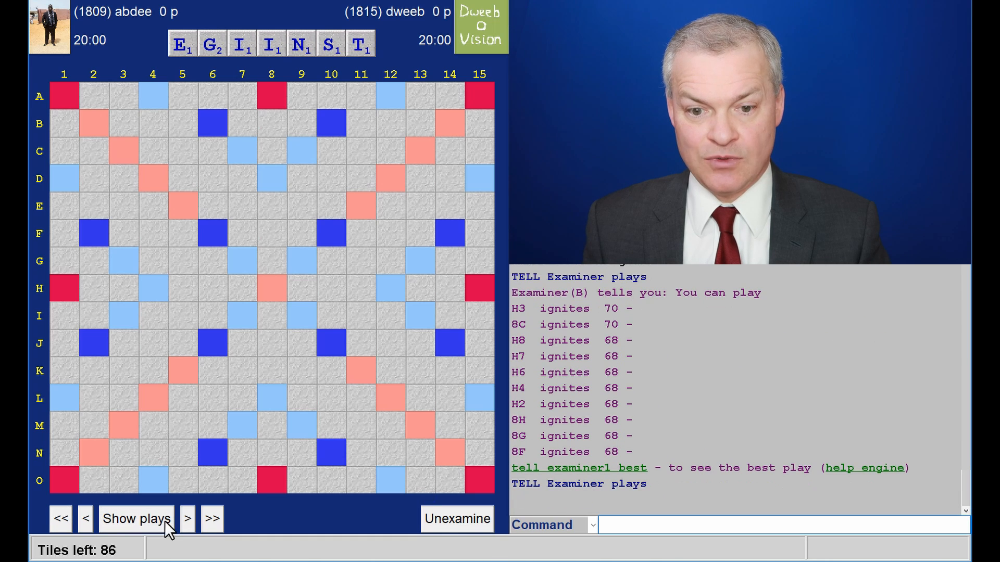
Step the replay forward through FEH and MEVING, listing suggested plays for the rack
left_click(187, 518)
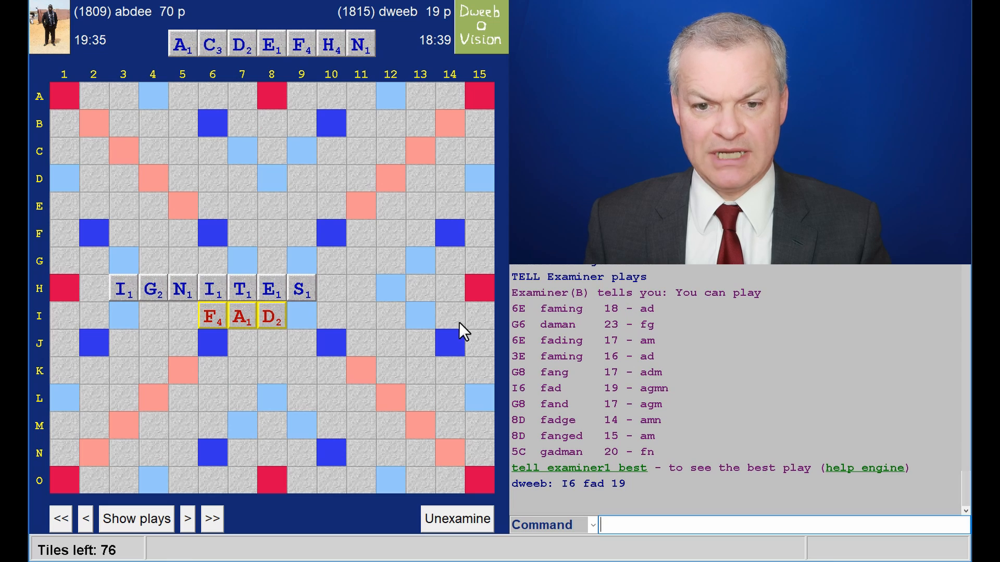
mouse_move(210, 209)
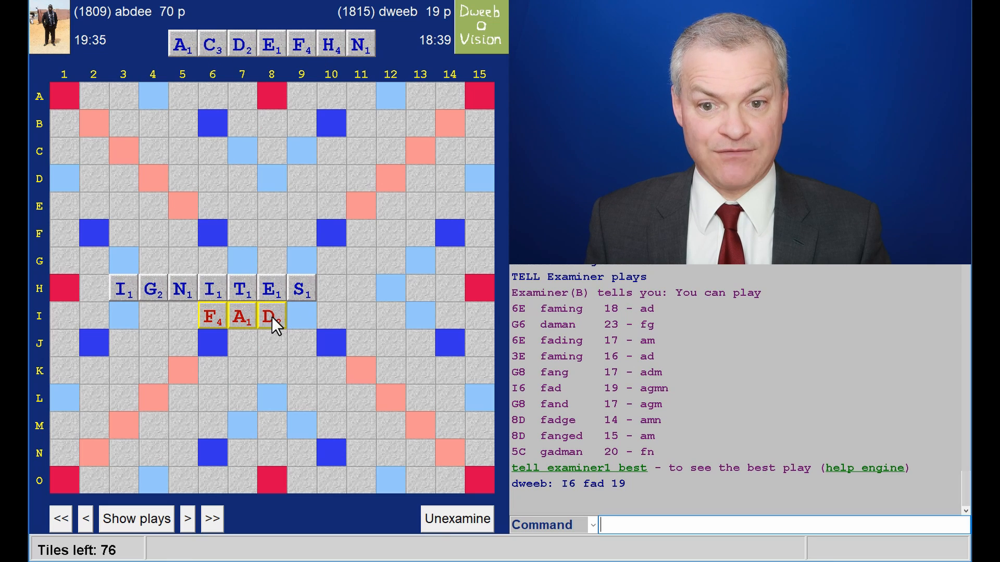
left_click(187, 519)
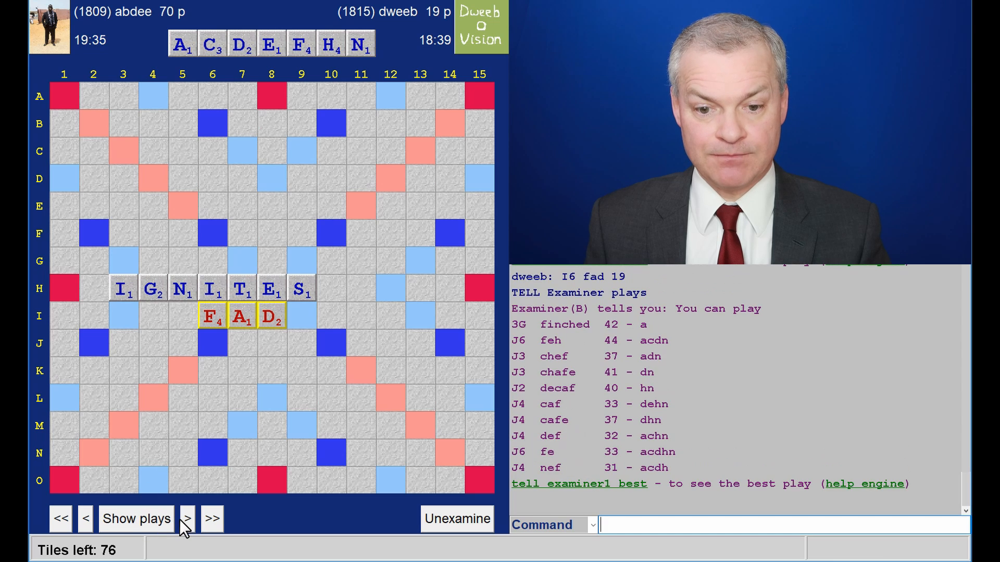
left_click(185, 519)
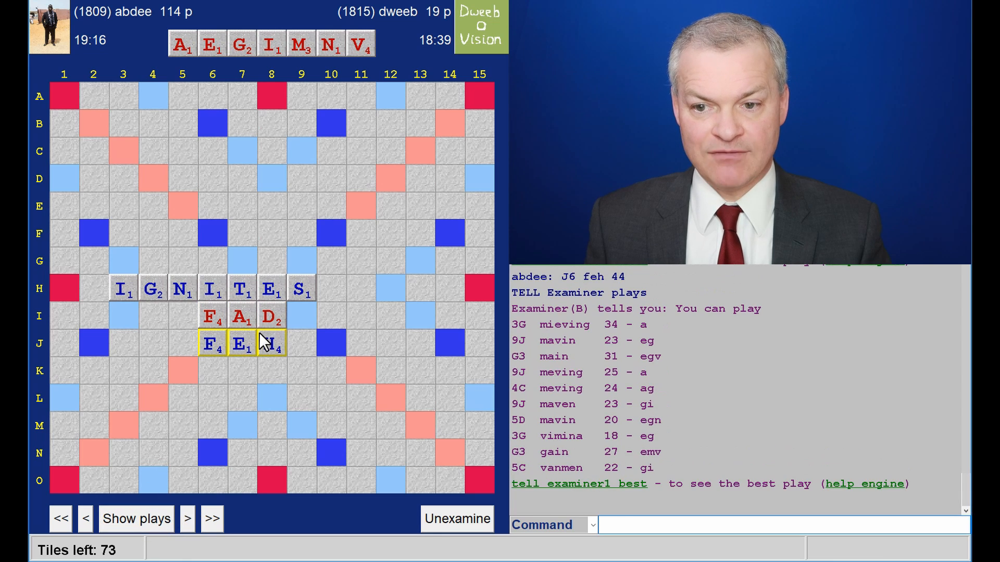
mouse_move(576, 345)
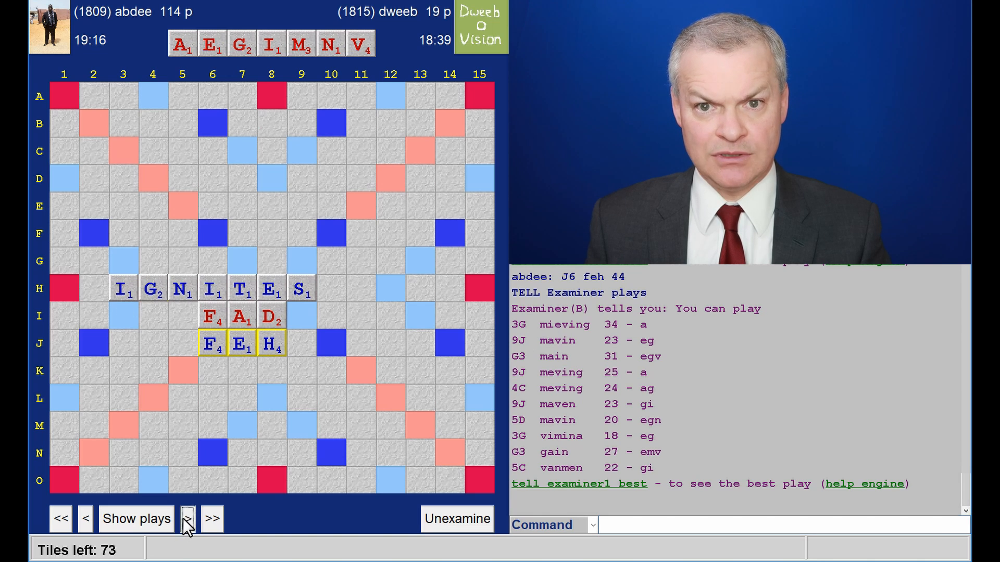
left_click(187, 518)
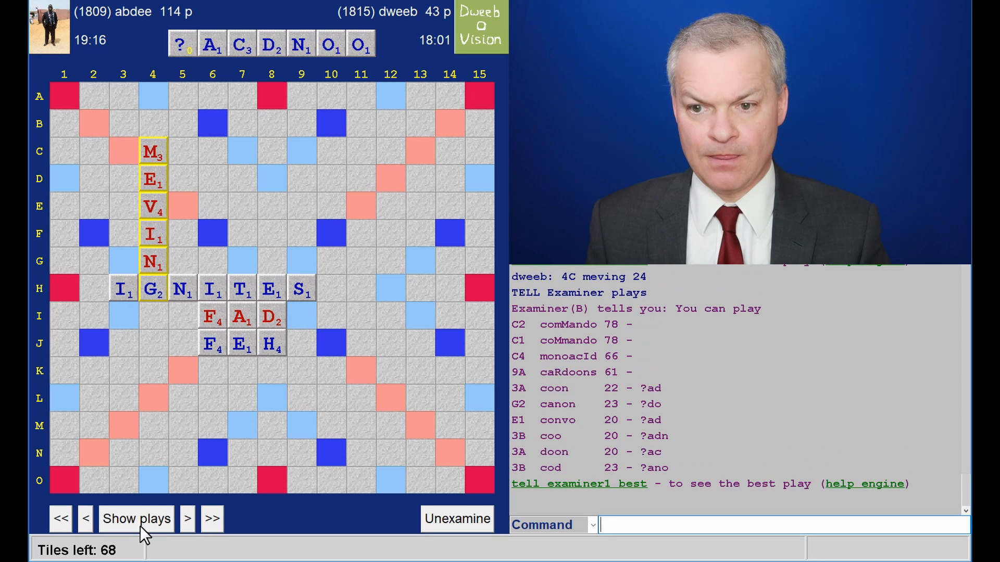
mouse_move(187, 519)
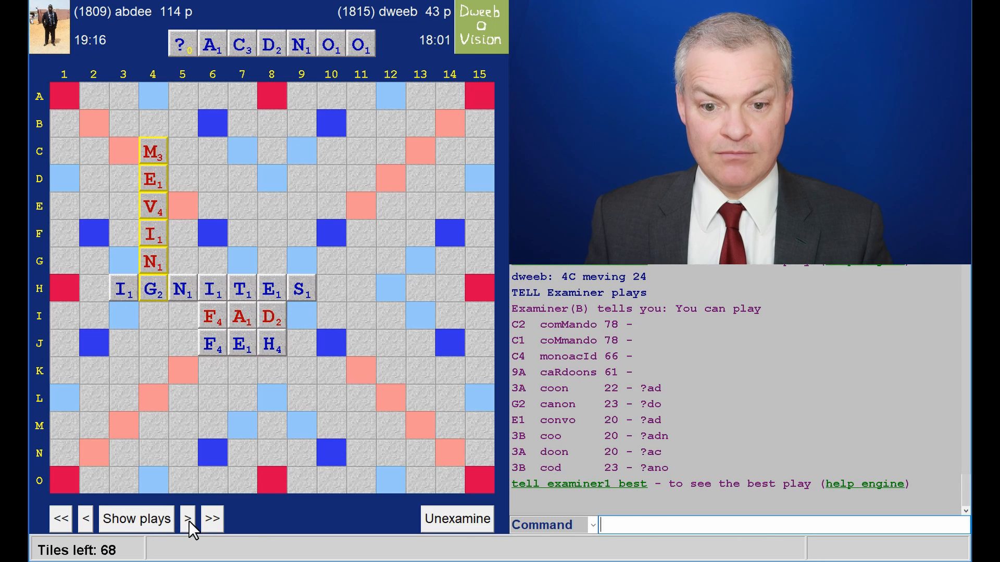
Advance the replay through CARDOONS and BLING to DUCT, abdee ahead 196 to 61
left_click(187, 518)
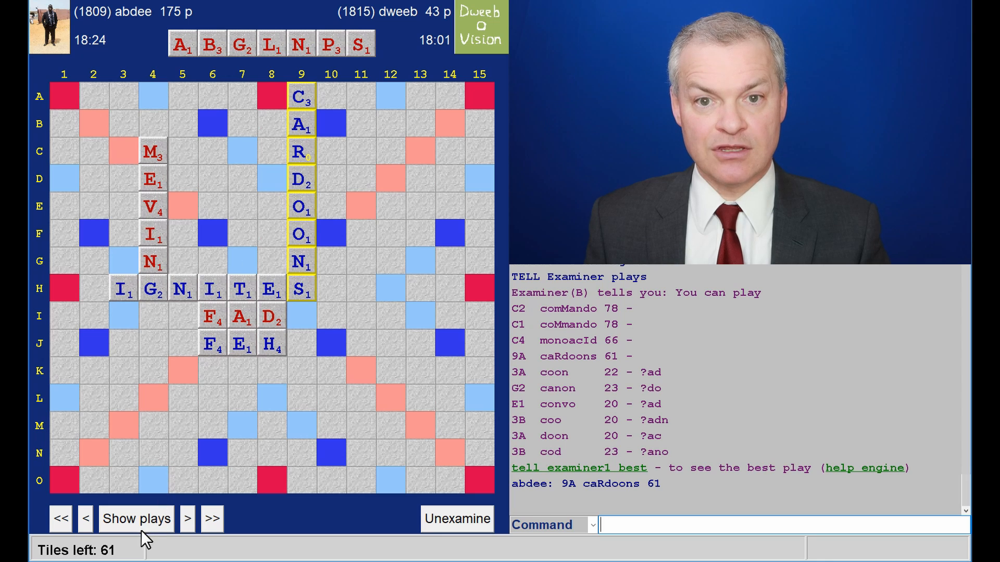
left_click(187, 518)
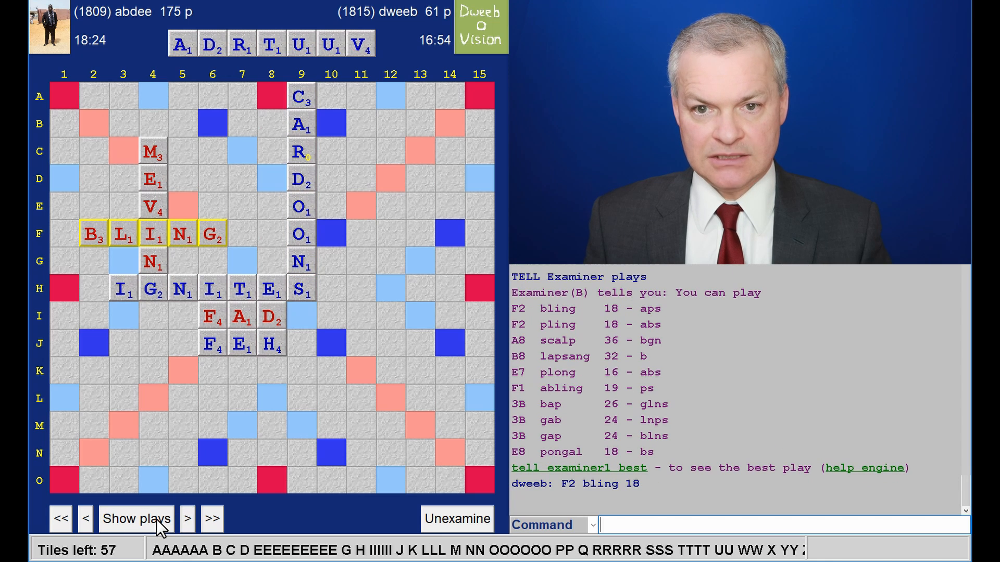
left_click(136, 519)
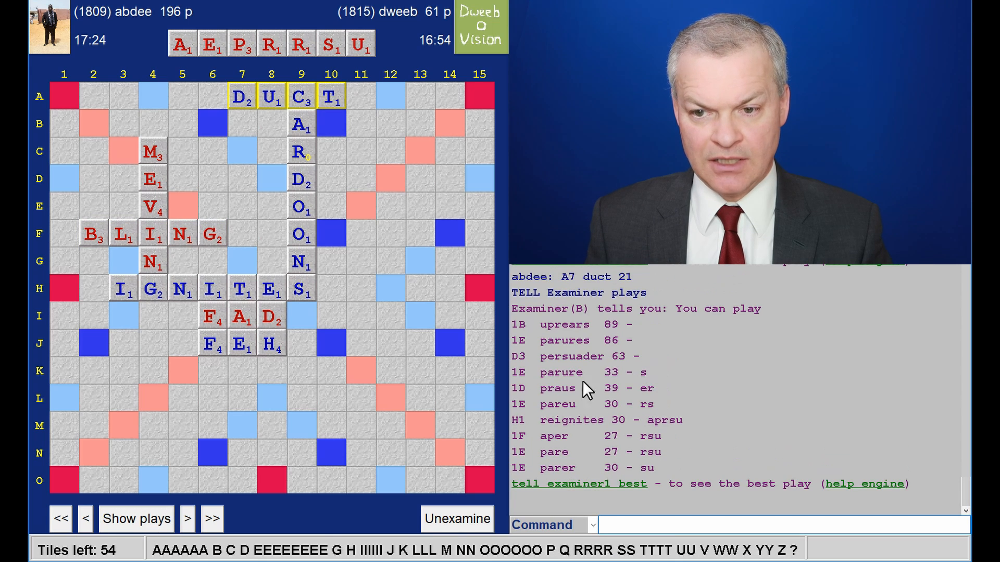
mouse_move(163, 220)
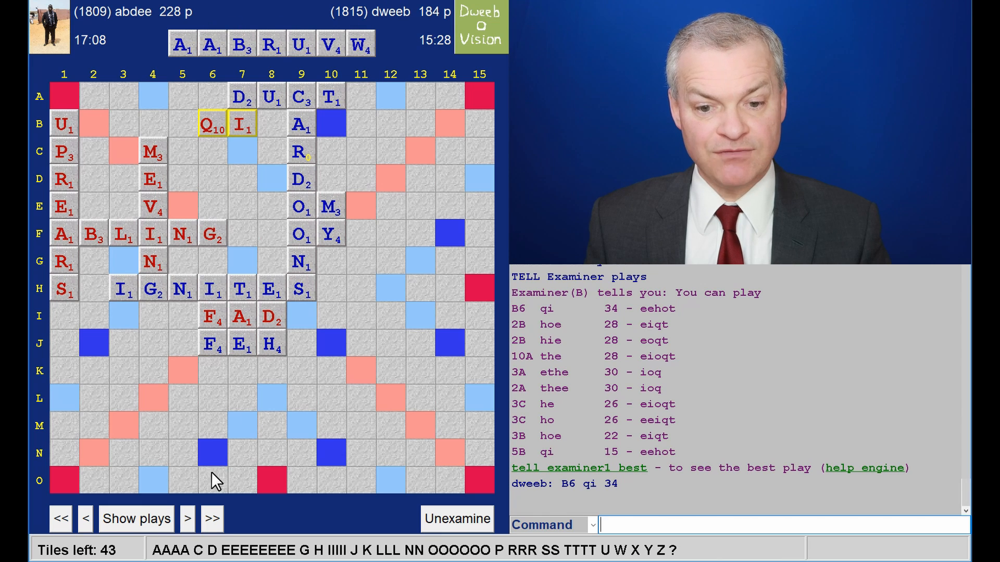
List suggested plays, then step the replay through VAW and VIA
left_click(186, 519)
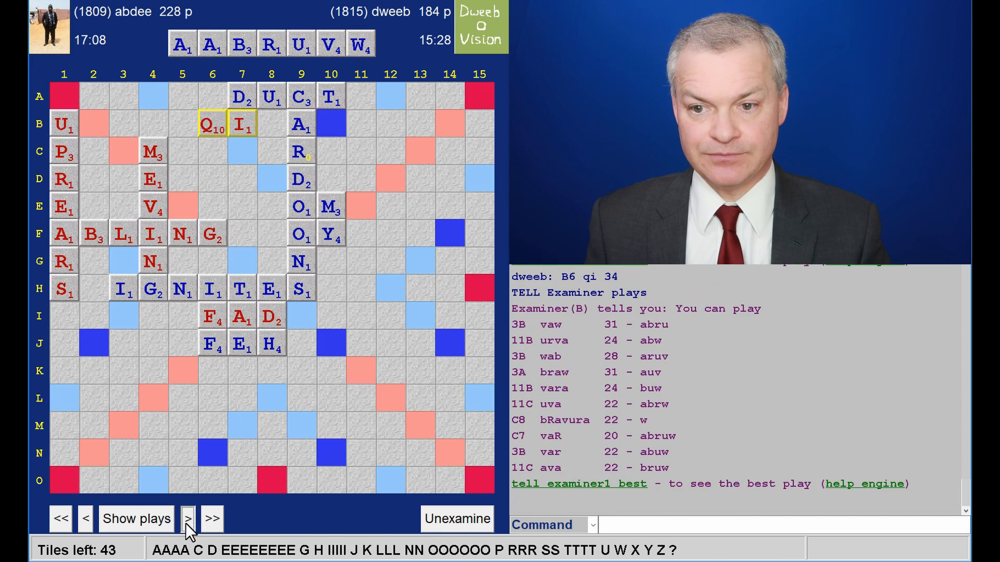
left_click(187, 519)
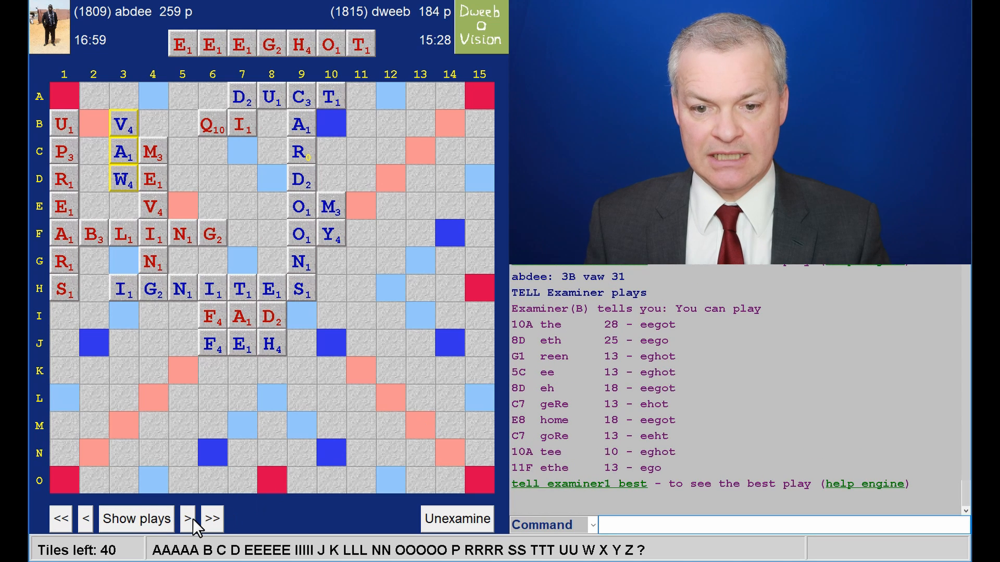
left_click(187, 517)
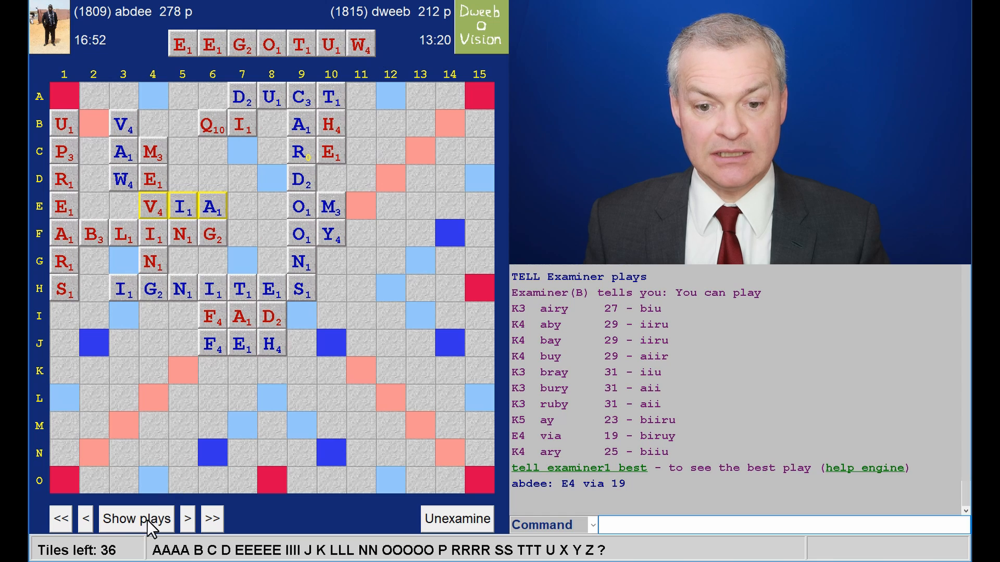
Advance the replay through BURY and WEAR to ROOKIEST, abdee leading 387 to 260
left_click(187, 518)
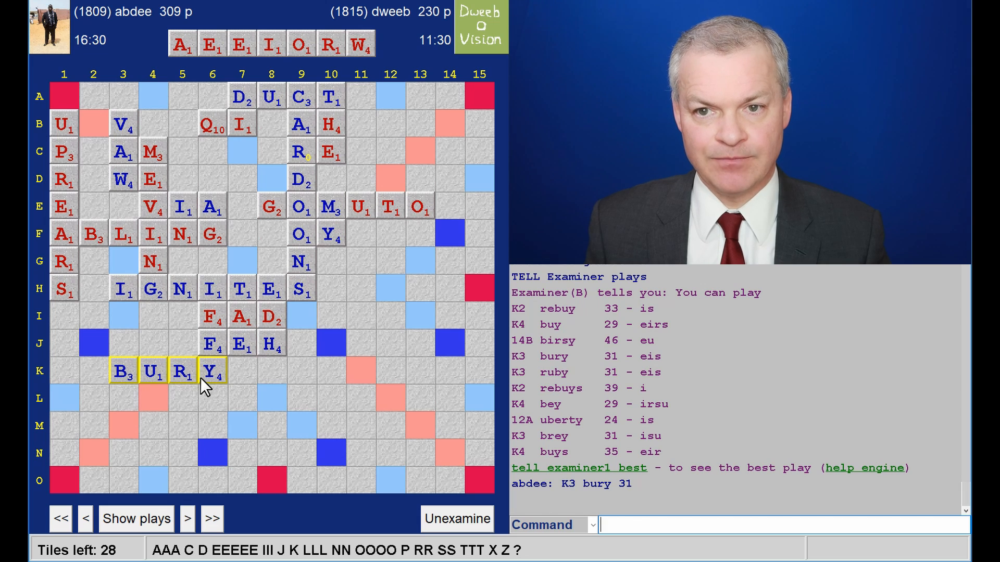
left_click(187, 518)
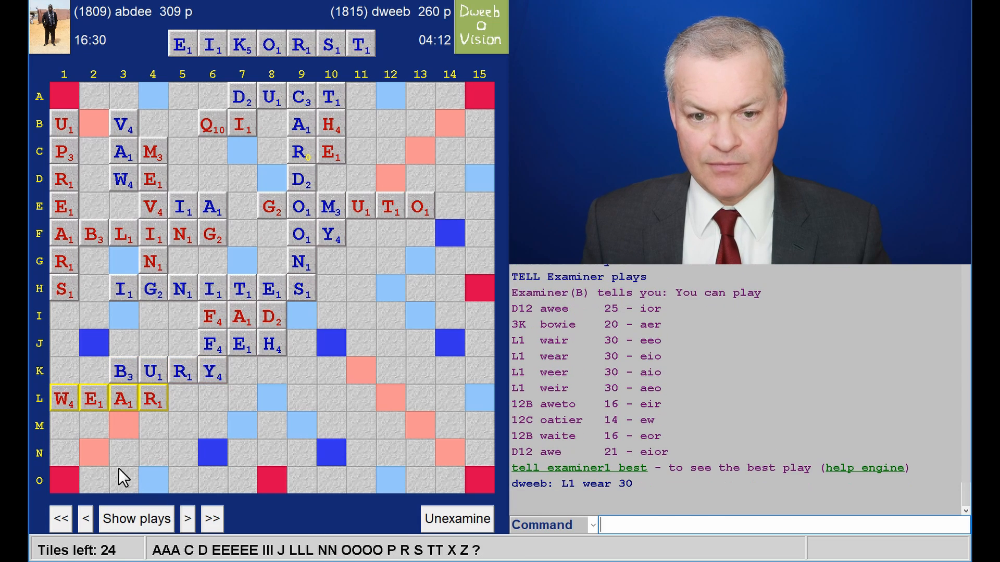
mouse_move(361, 112)
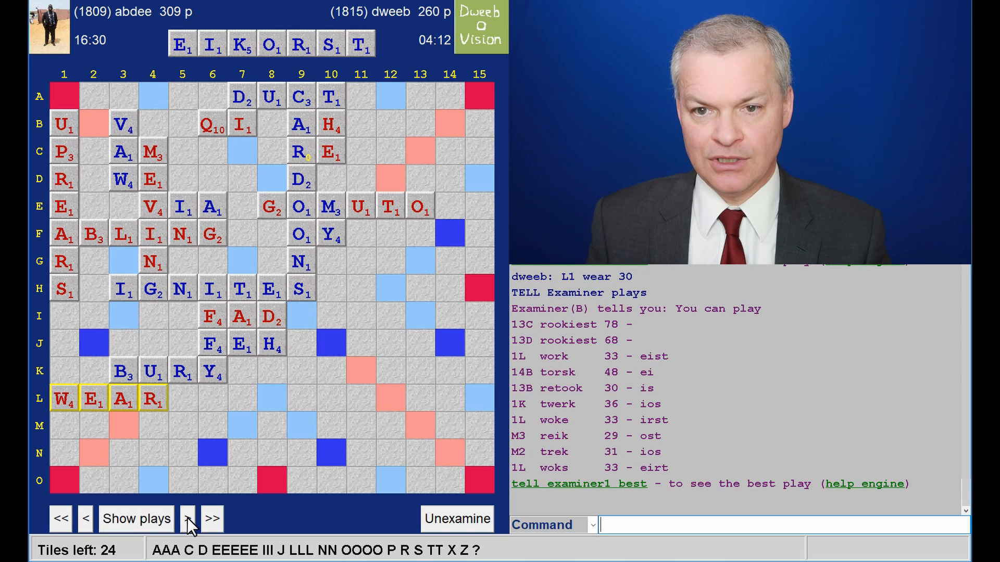
left_click(187, 518)
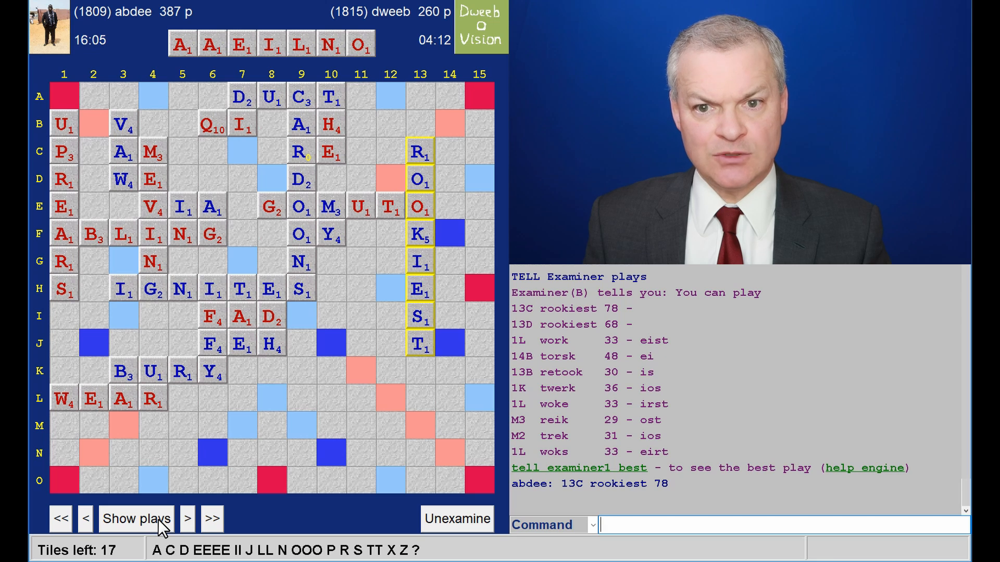
mouse_move(279, 113)
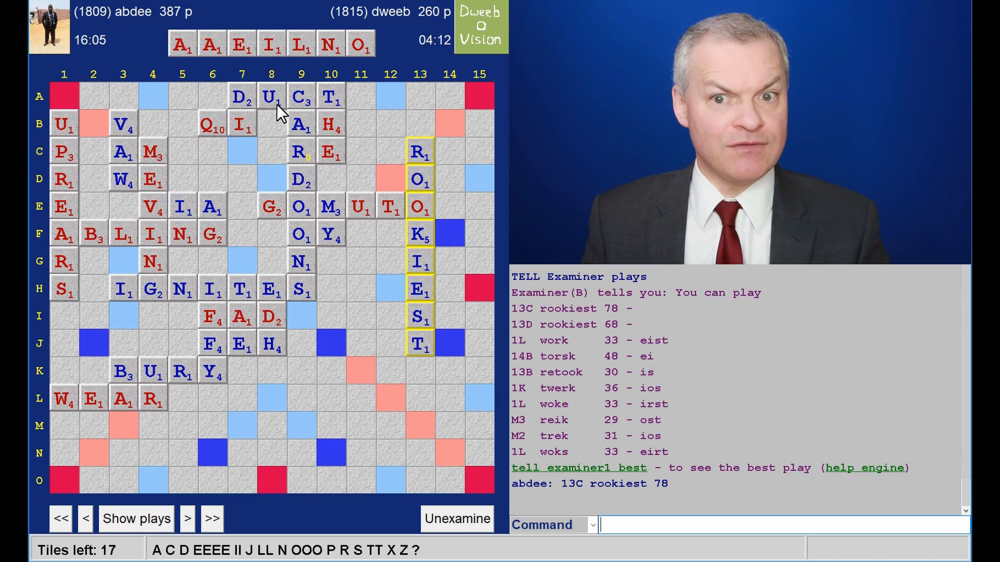
List suggested plays, then step the replay through LANAI to POINTER
left_click(187, 517)
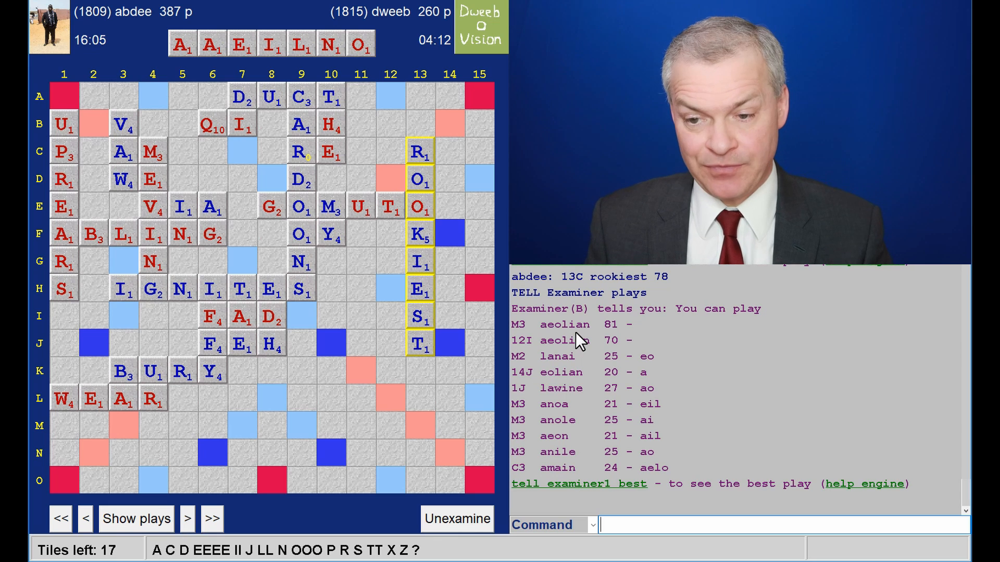
left_click(188, 518)
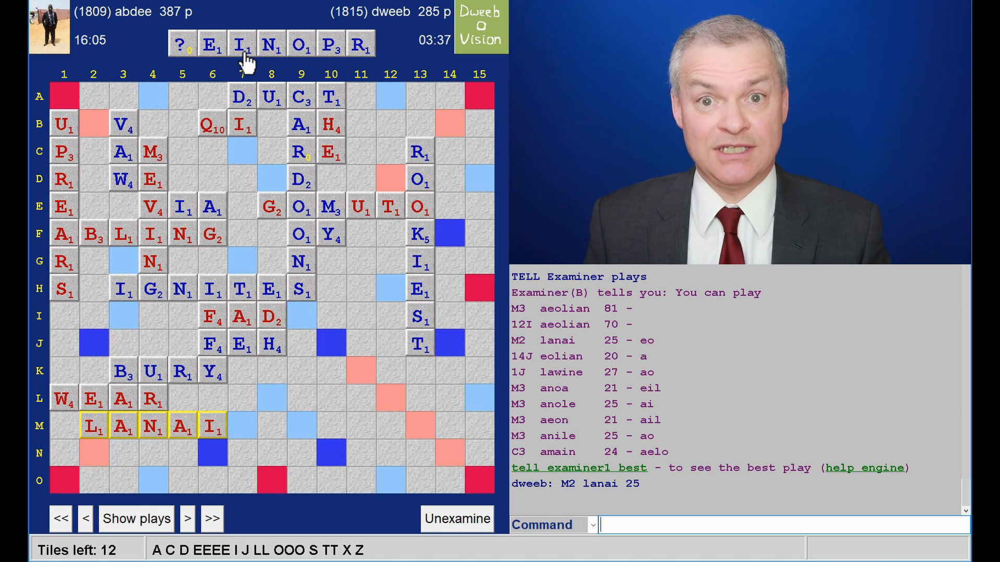
left_click(136, 517)
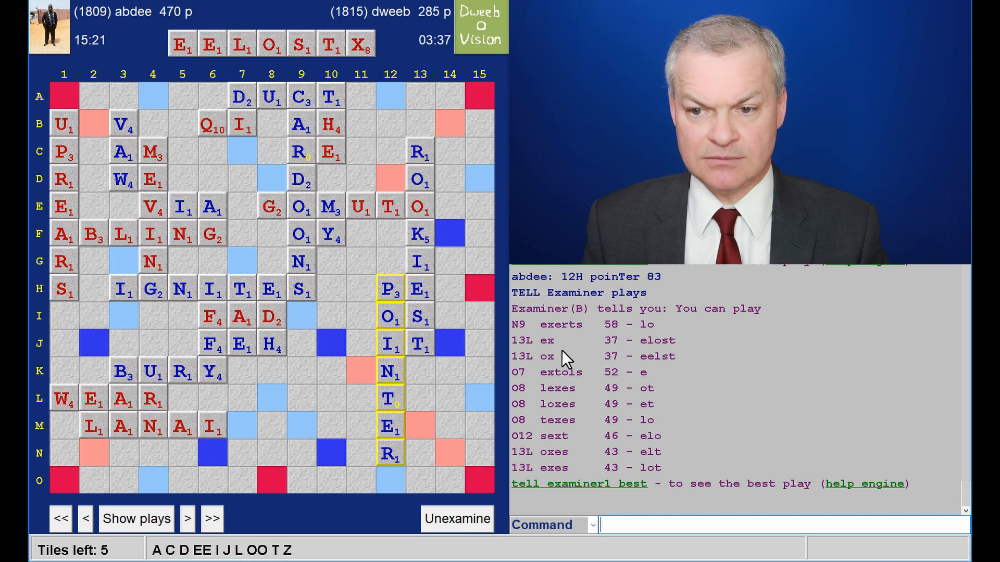
mouse_move(615, 358)
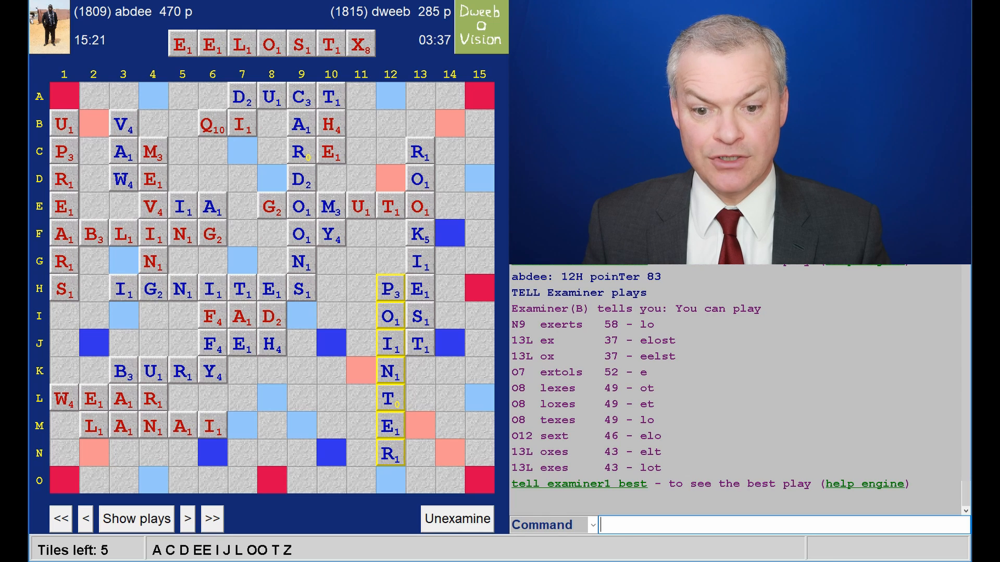
mouse_move(616, 349)
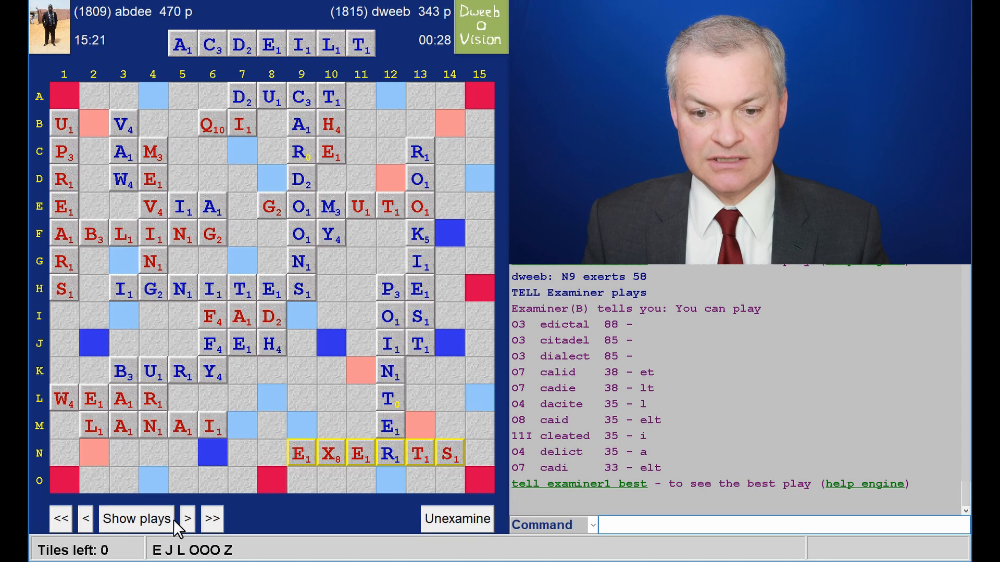
Advance through EXERTS and EDICTAL to the game's end, abdee winning 604 to 343
left_click(187, 518)
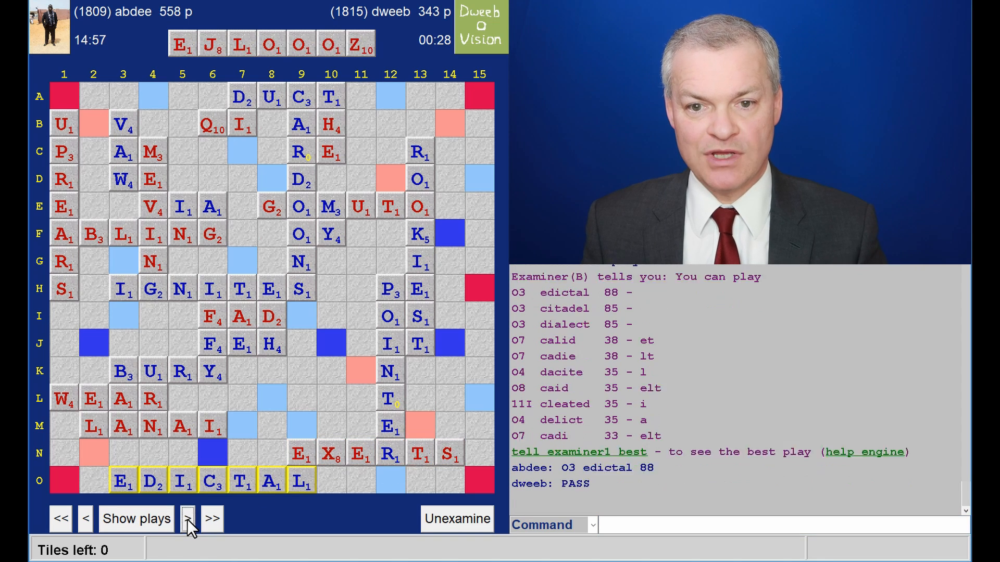
left_click(187, 519)
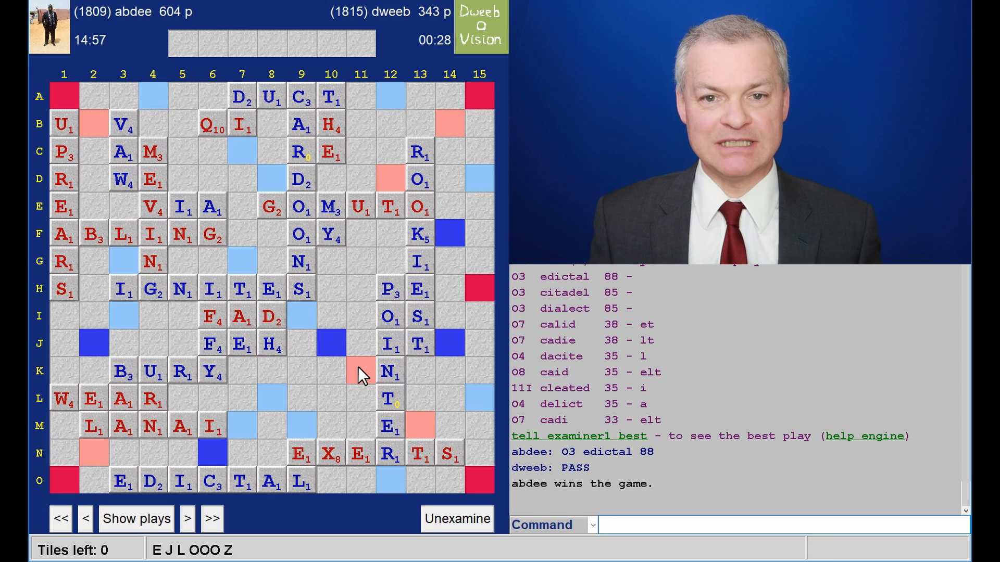